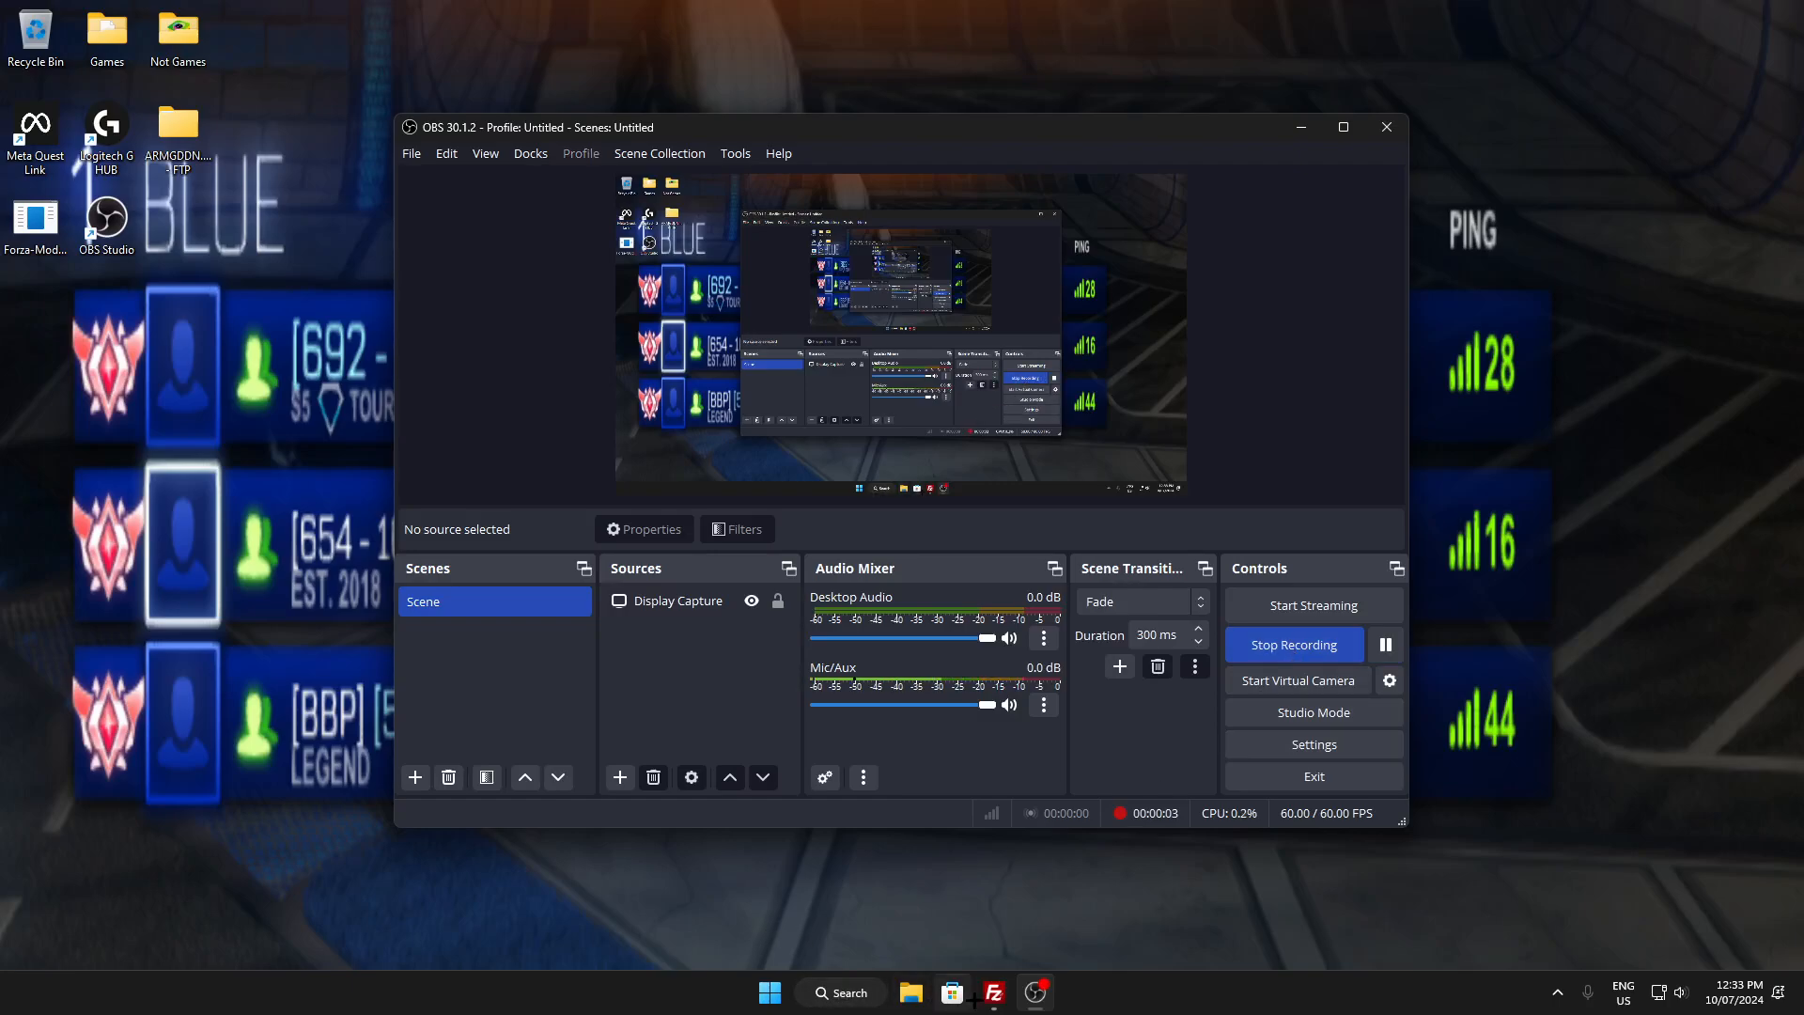
# With OBS recording, start a Windows taskbar search for the Brave browser.
pyautogui.click(992, 993)
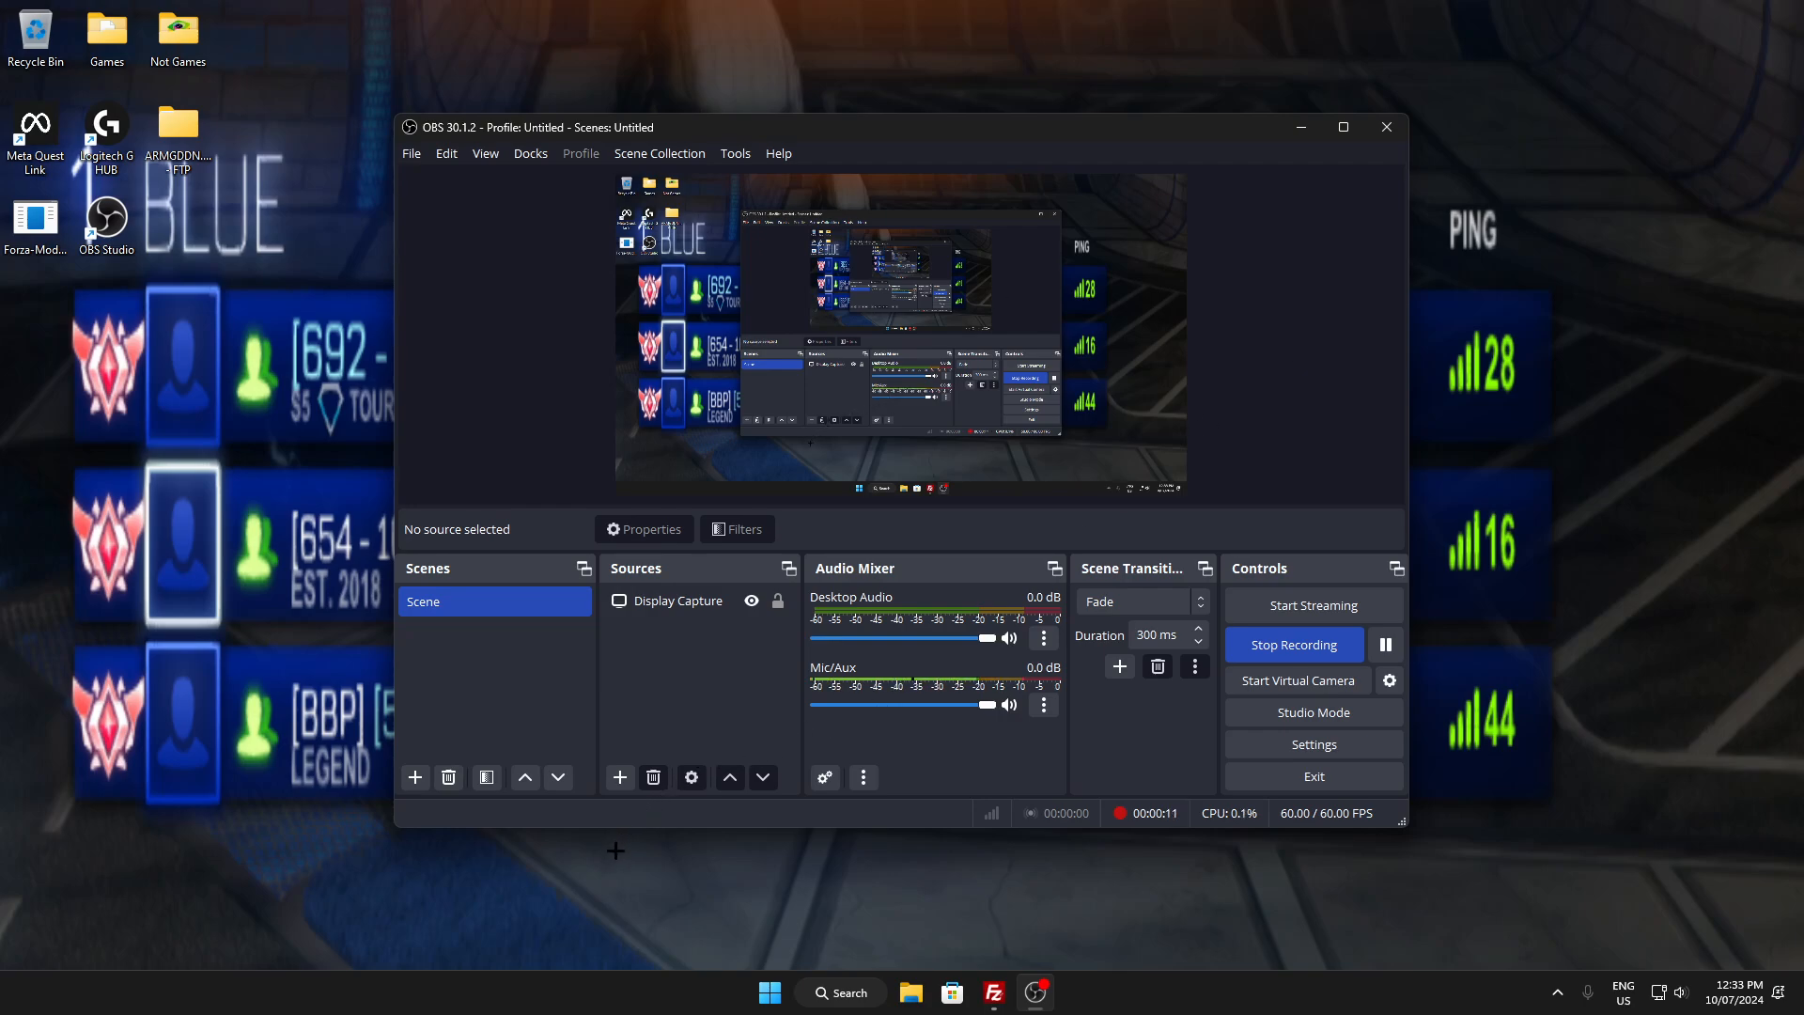
pyautogui.click(840, 992)
pyautogui.write('br')
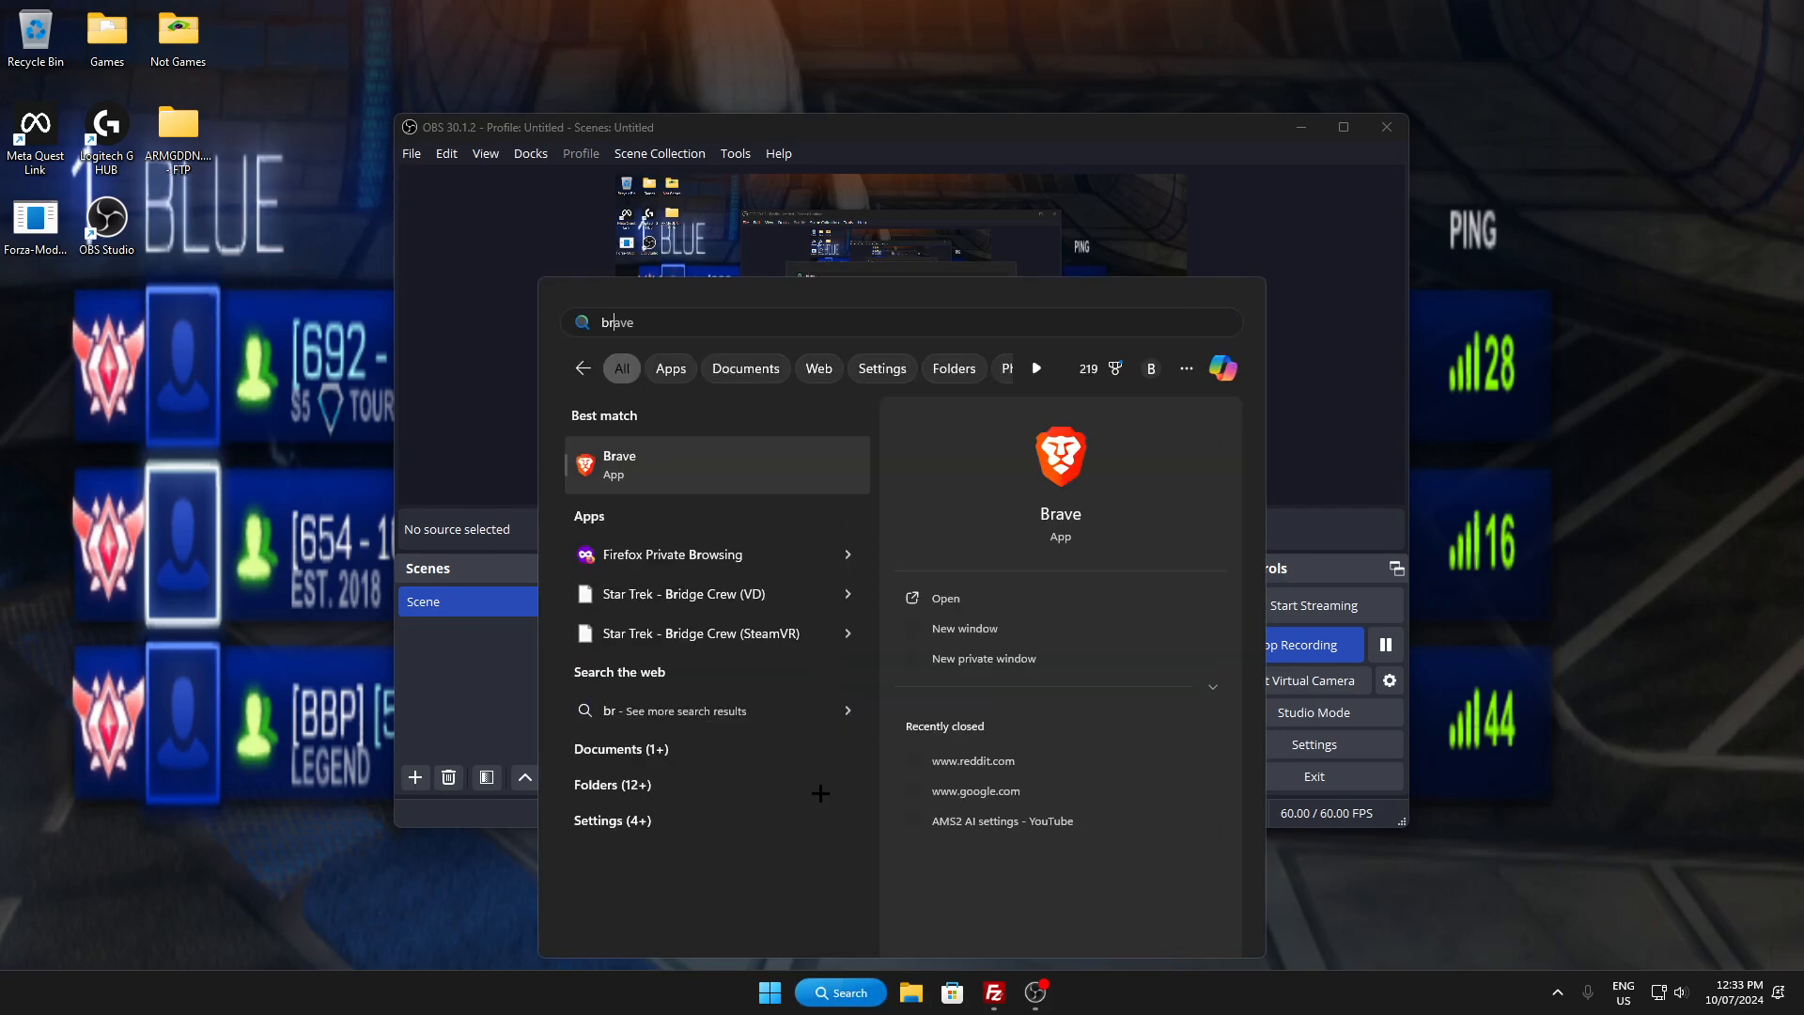
# Launch Brave, close the fitgirl-repacks tab and search Google for 'armgddn'.
pyautogui.click(620, 463)
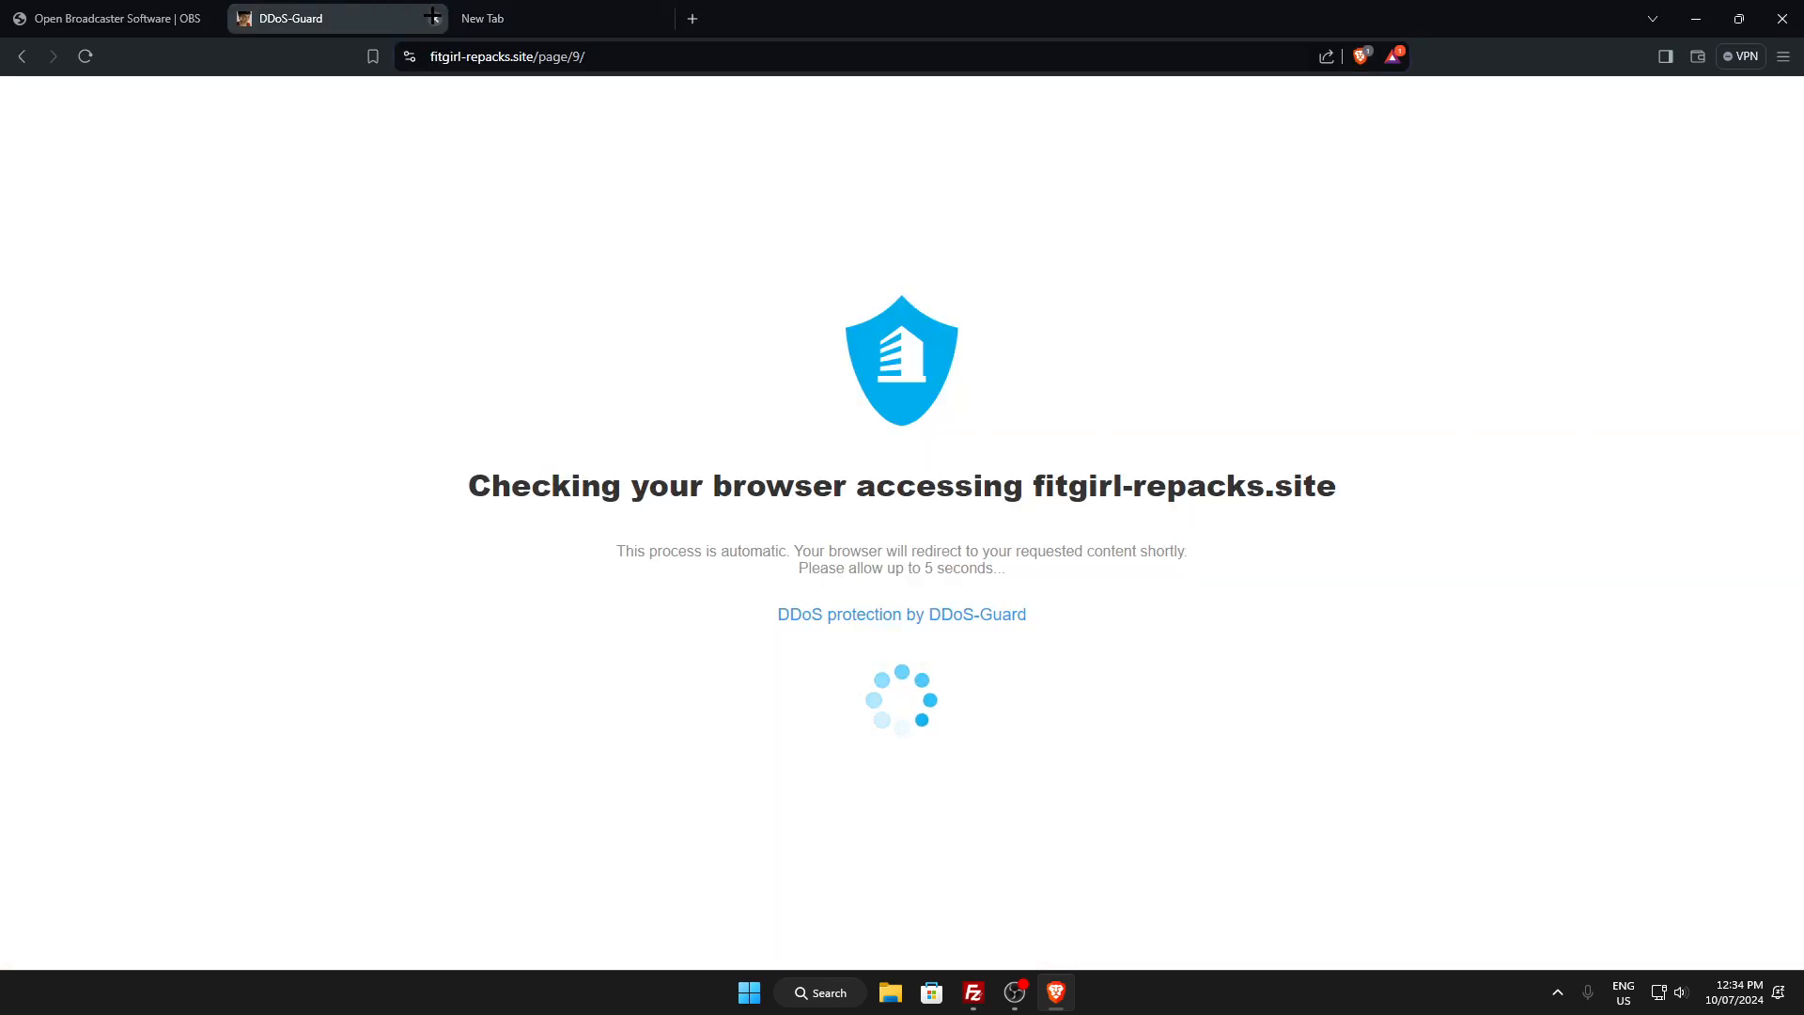
pyautogui.click(433, 19)
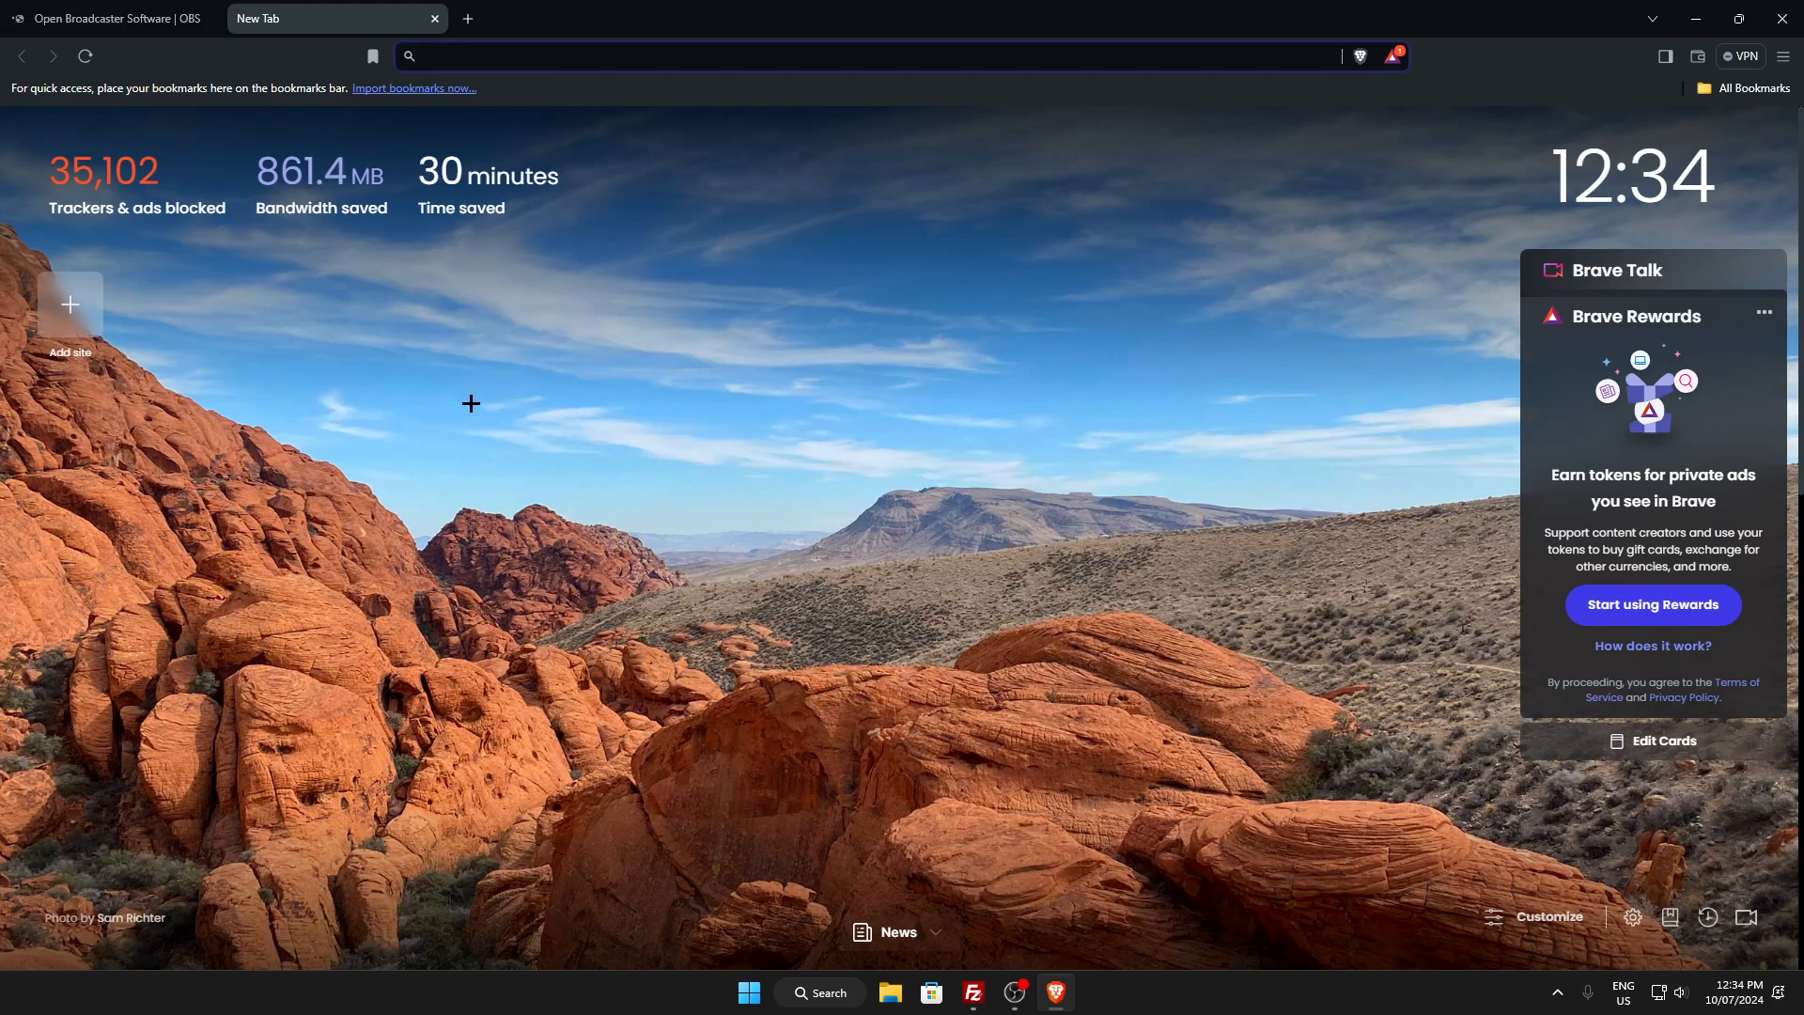
pyautogui.write('armgddn')
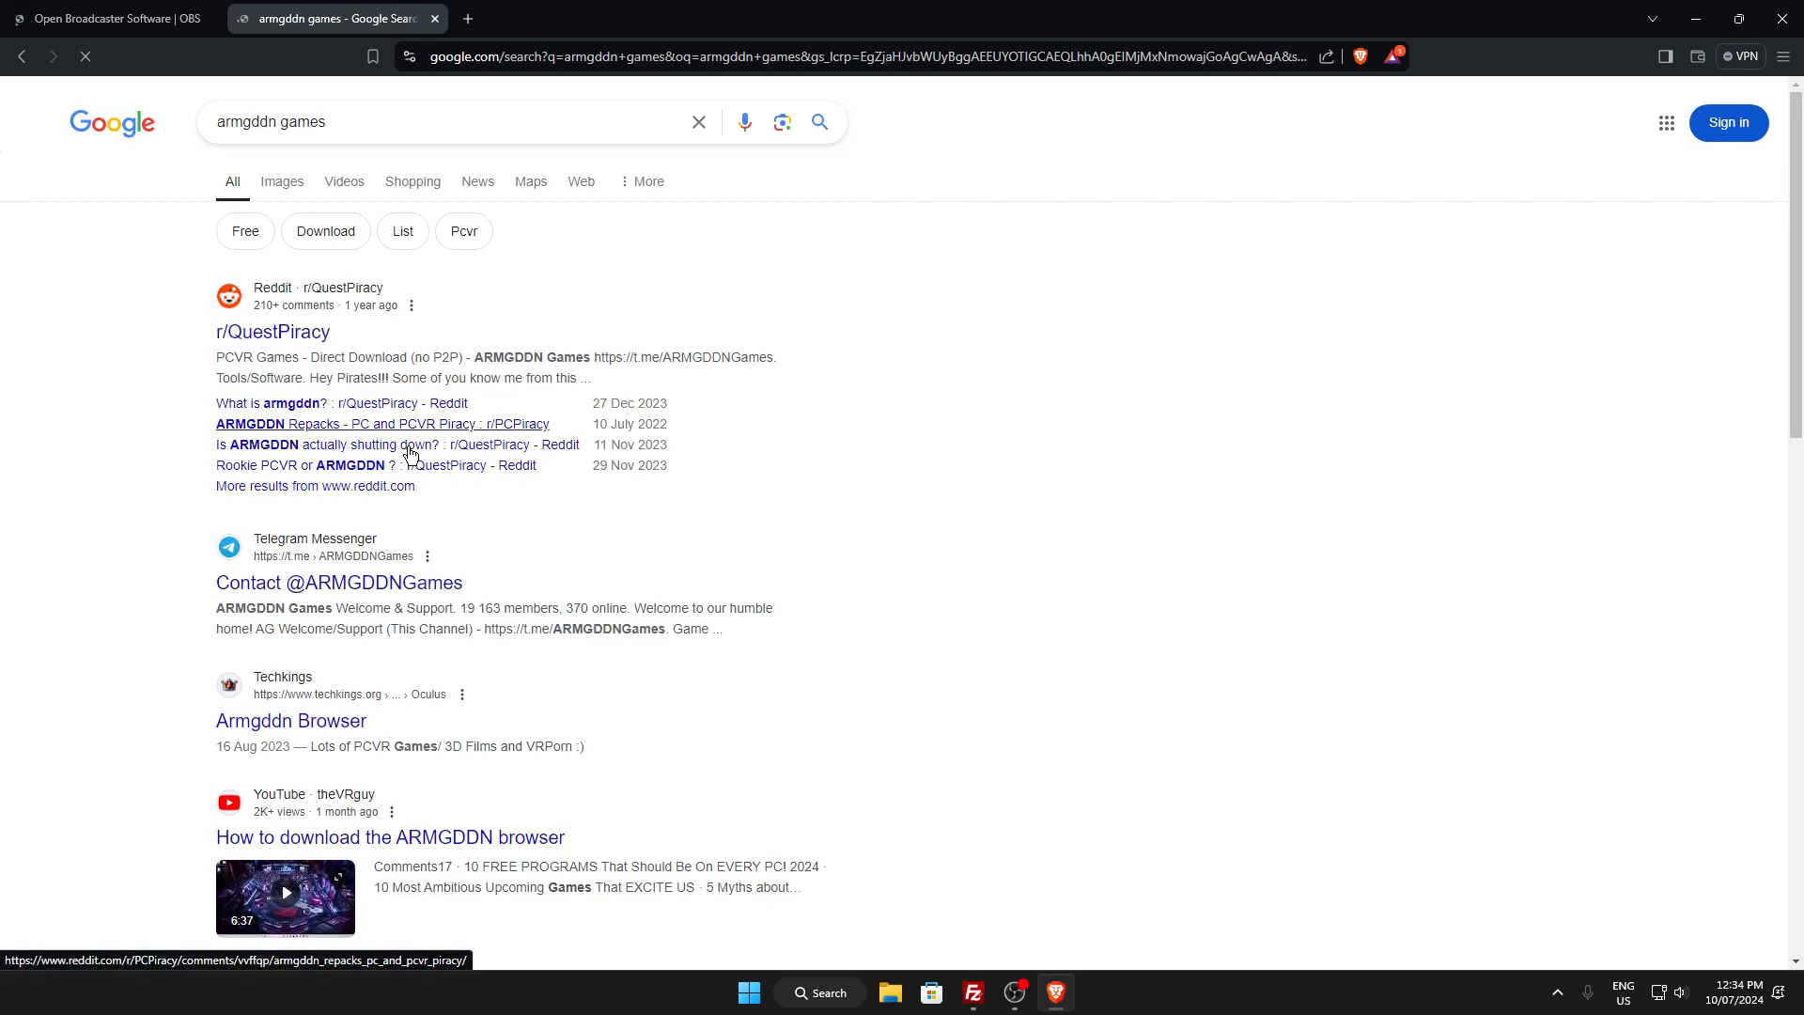
pyautogui.moveTo(348, 581)
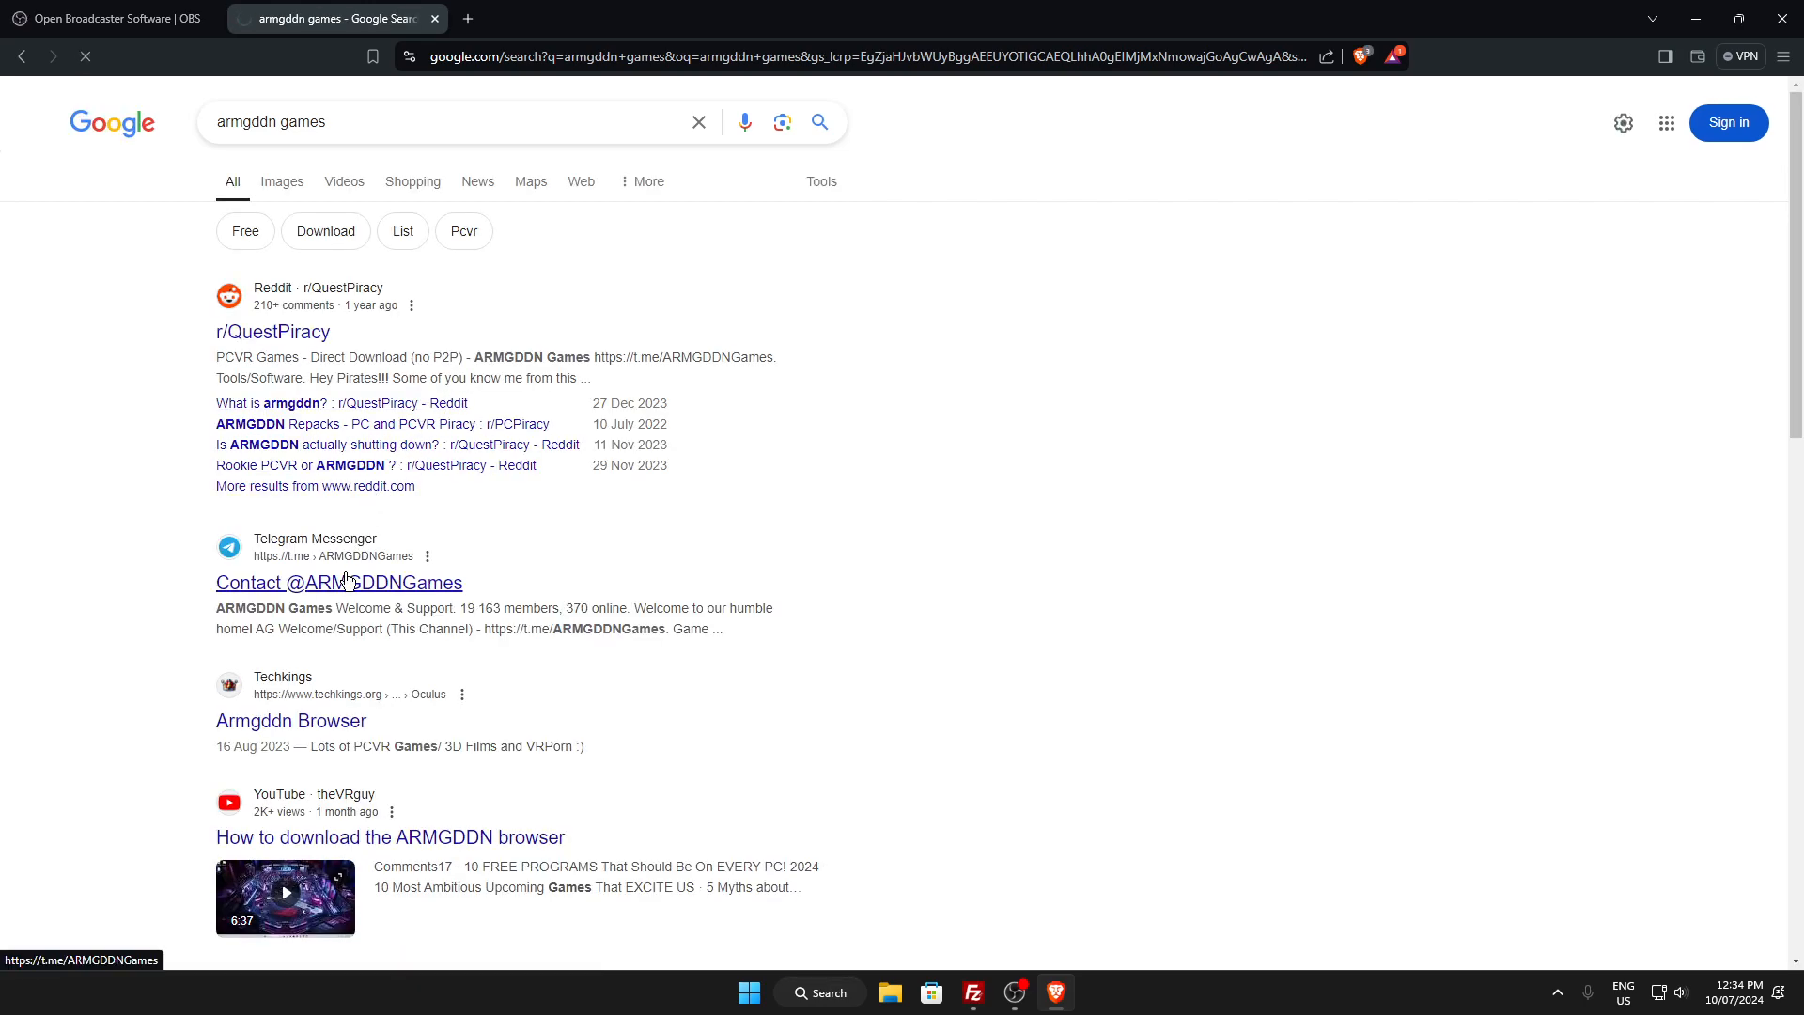
pyautogui.click(339, 583)
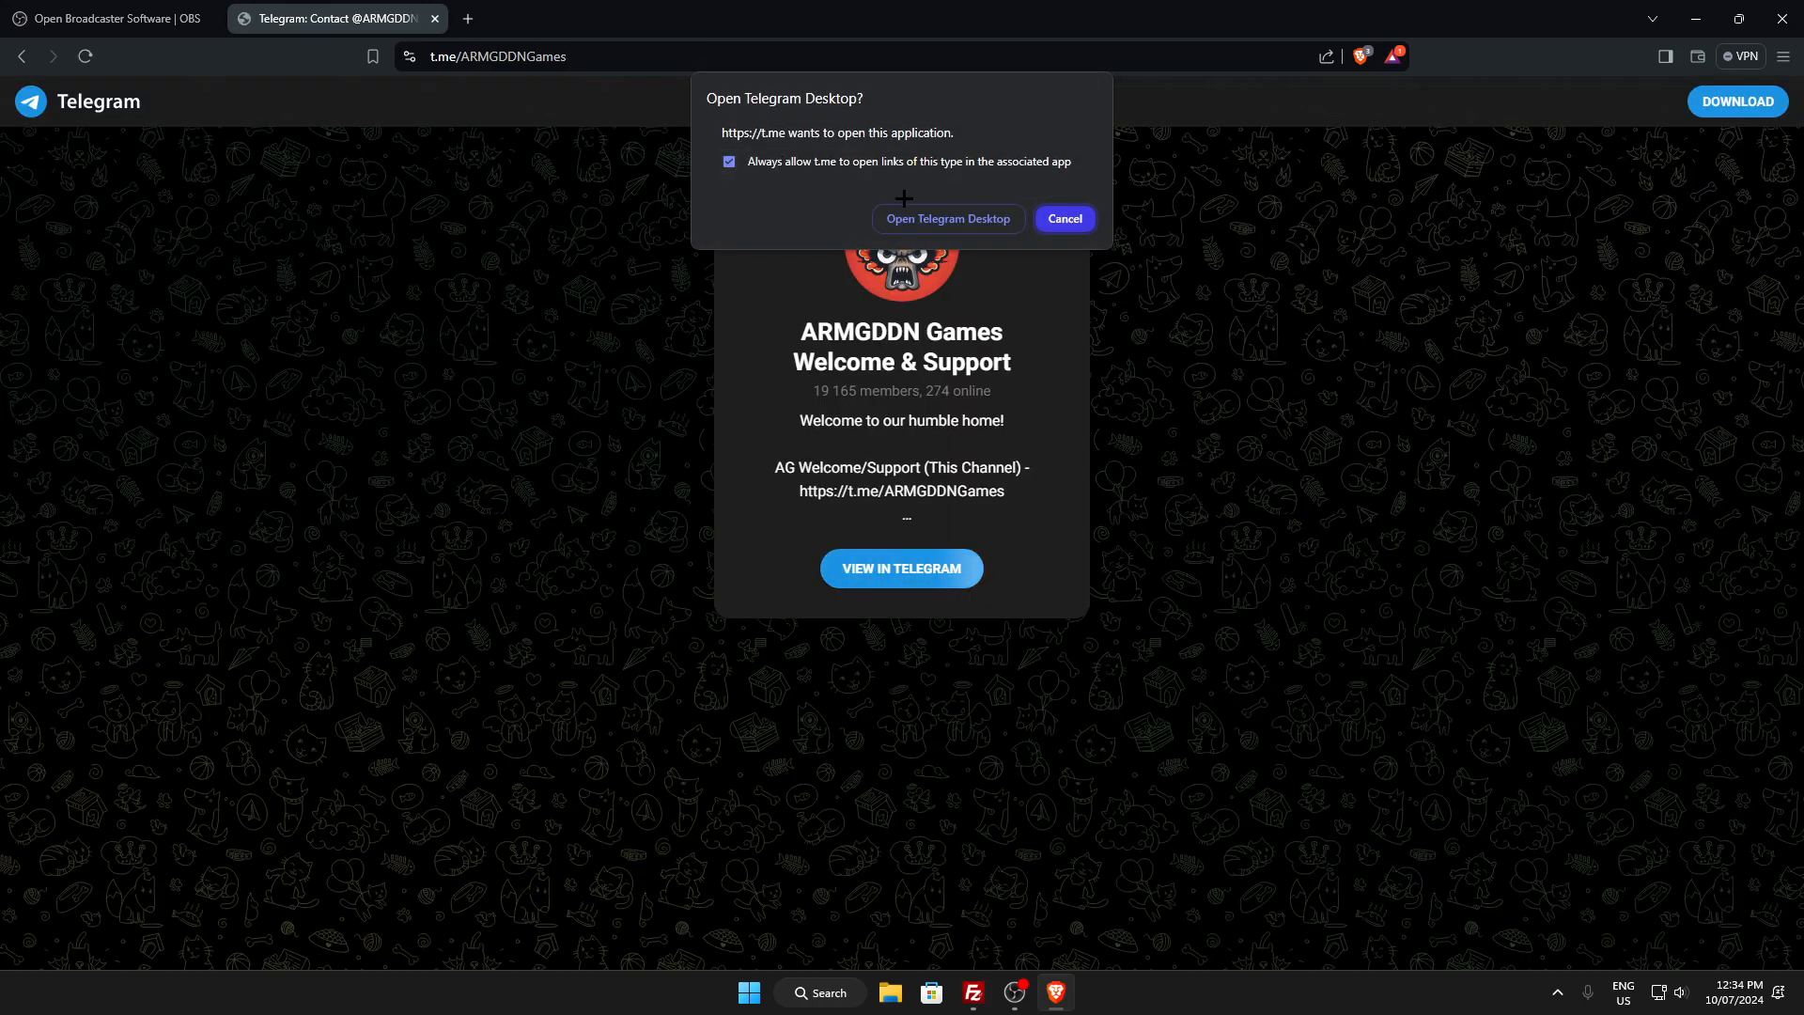
pyautogui.moveTo(921, 234)
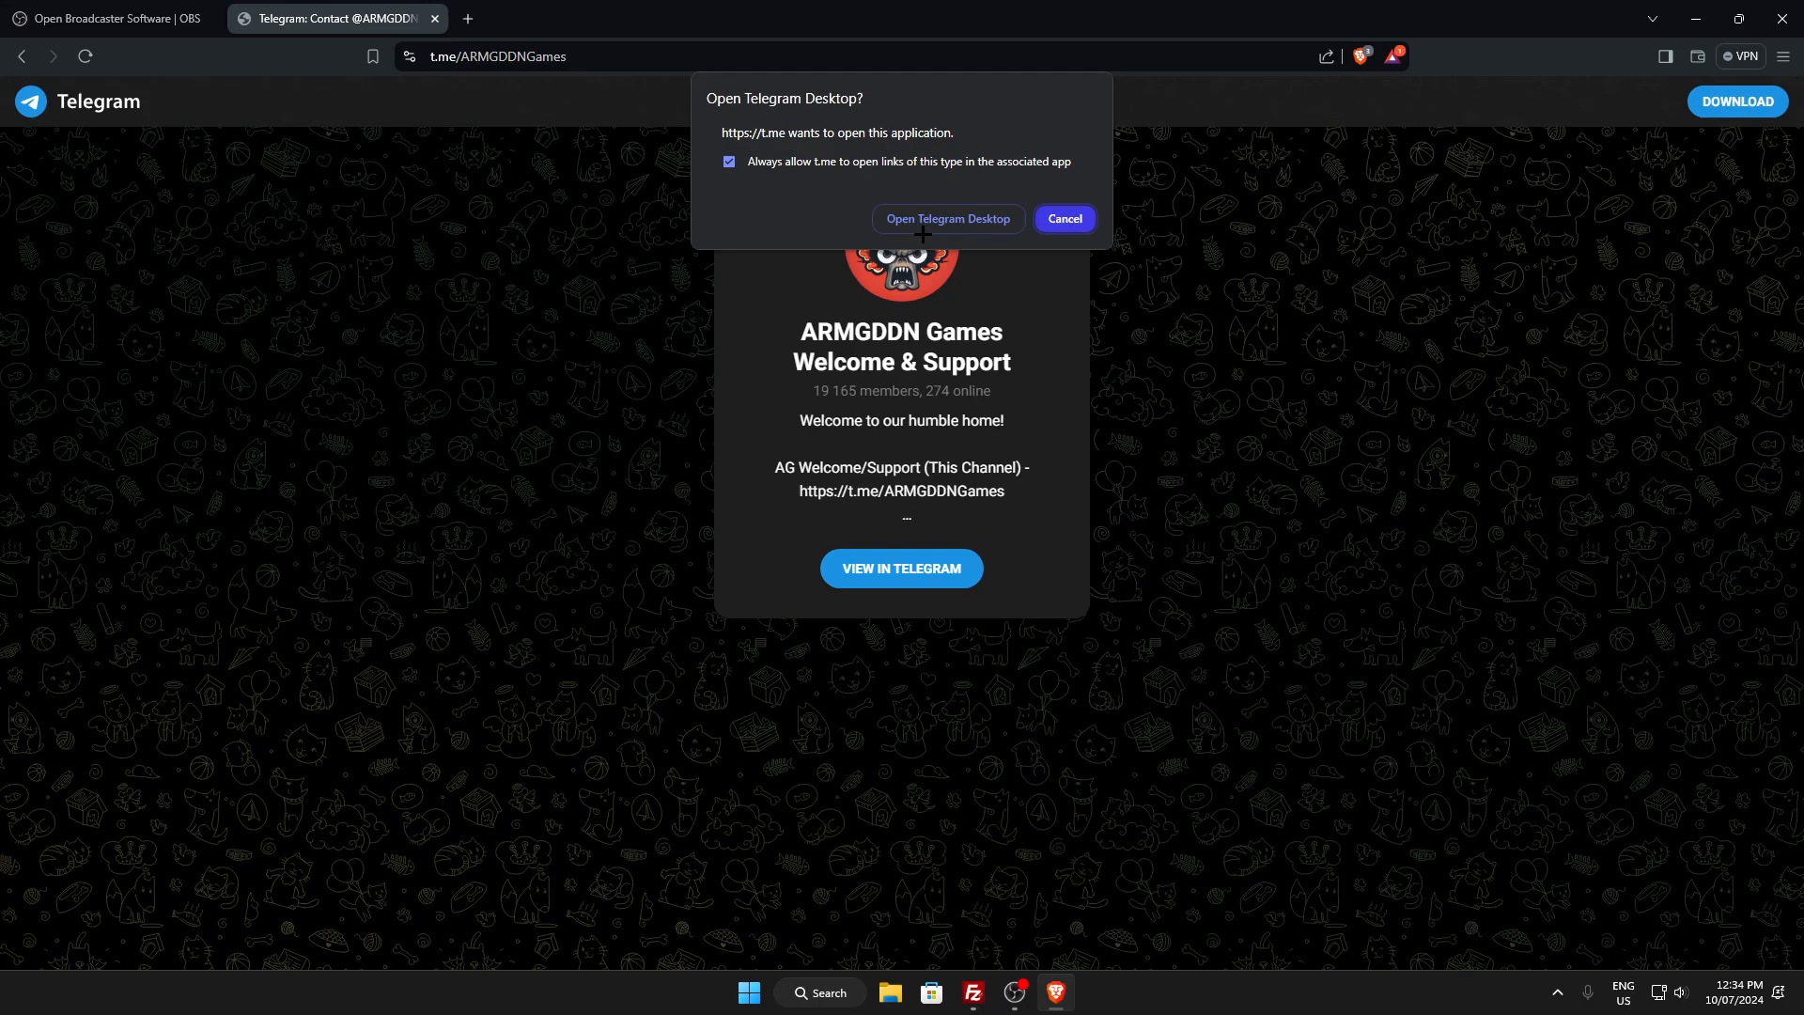
pyautogui.click(1062, 219)
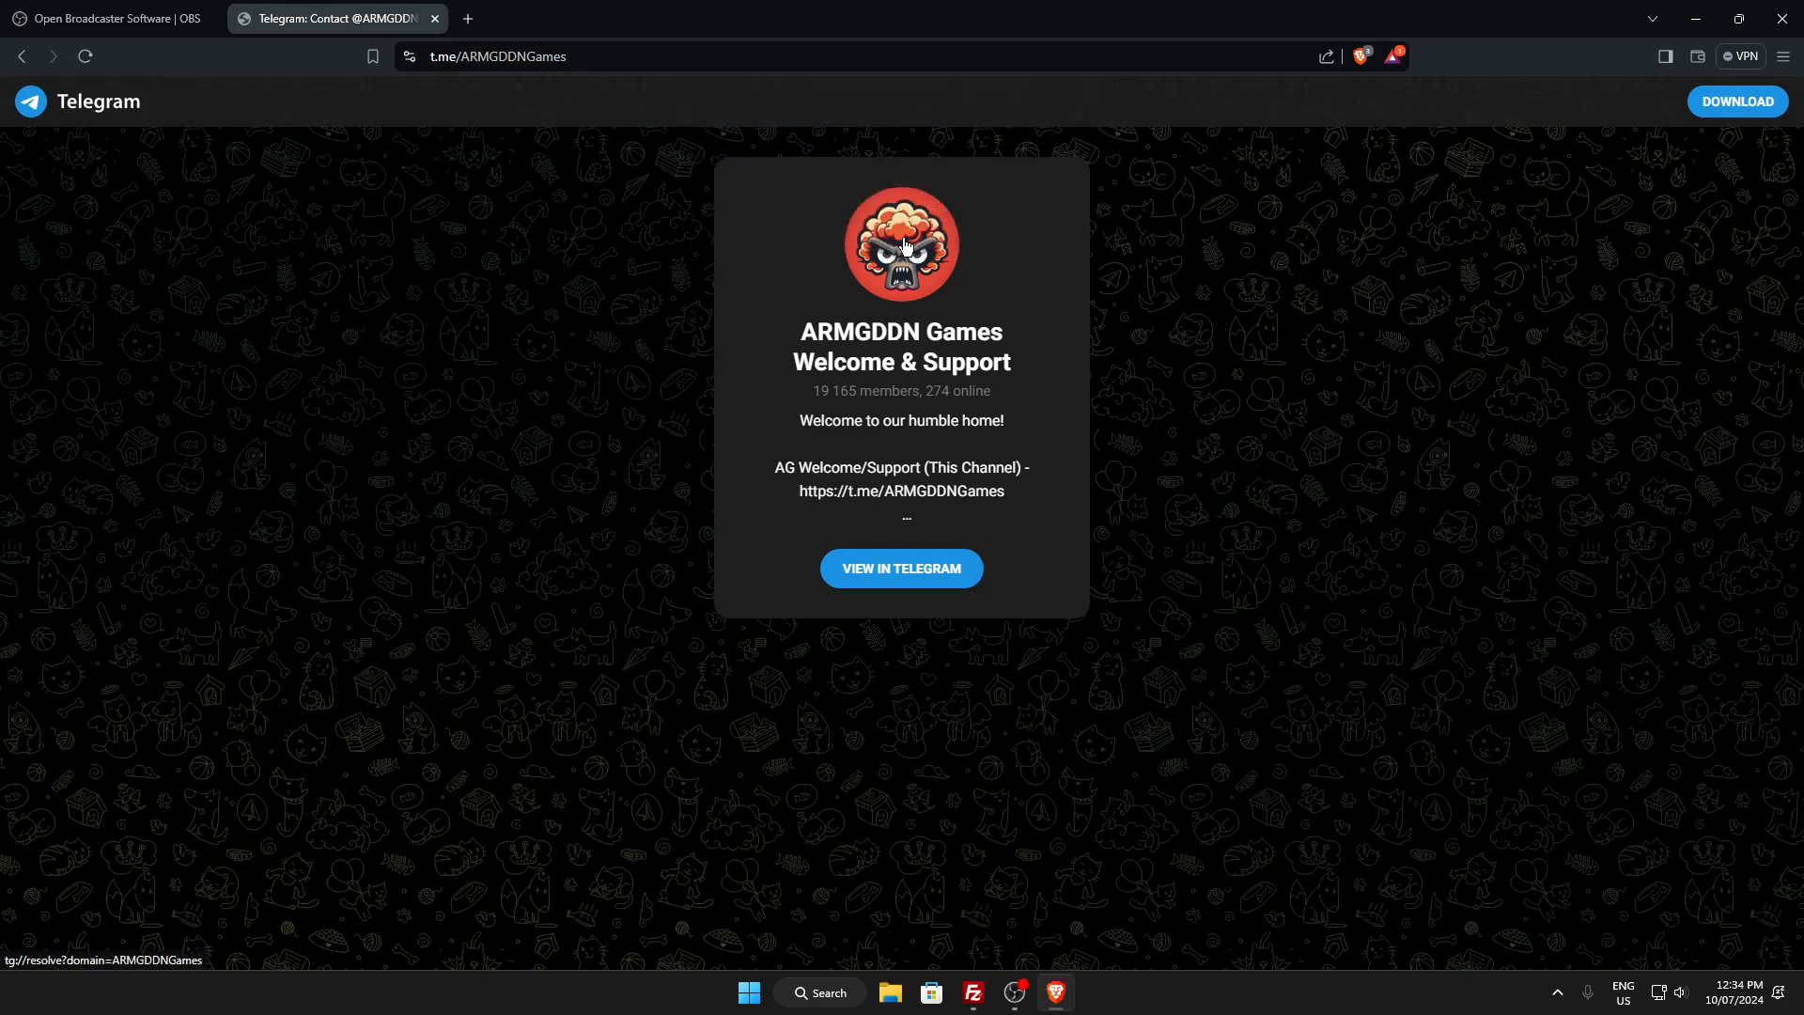
pyautogui.click(901, 568)
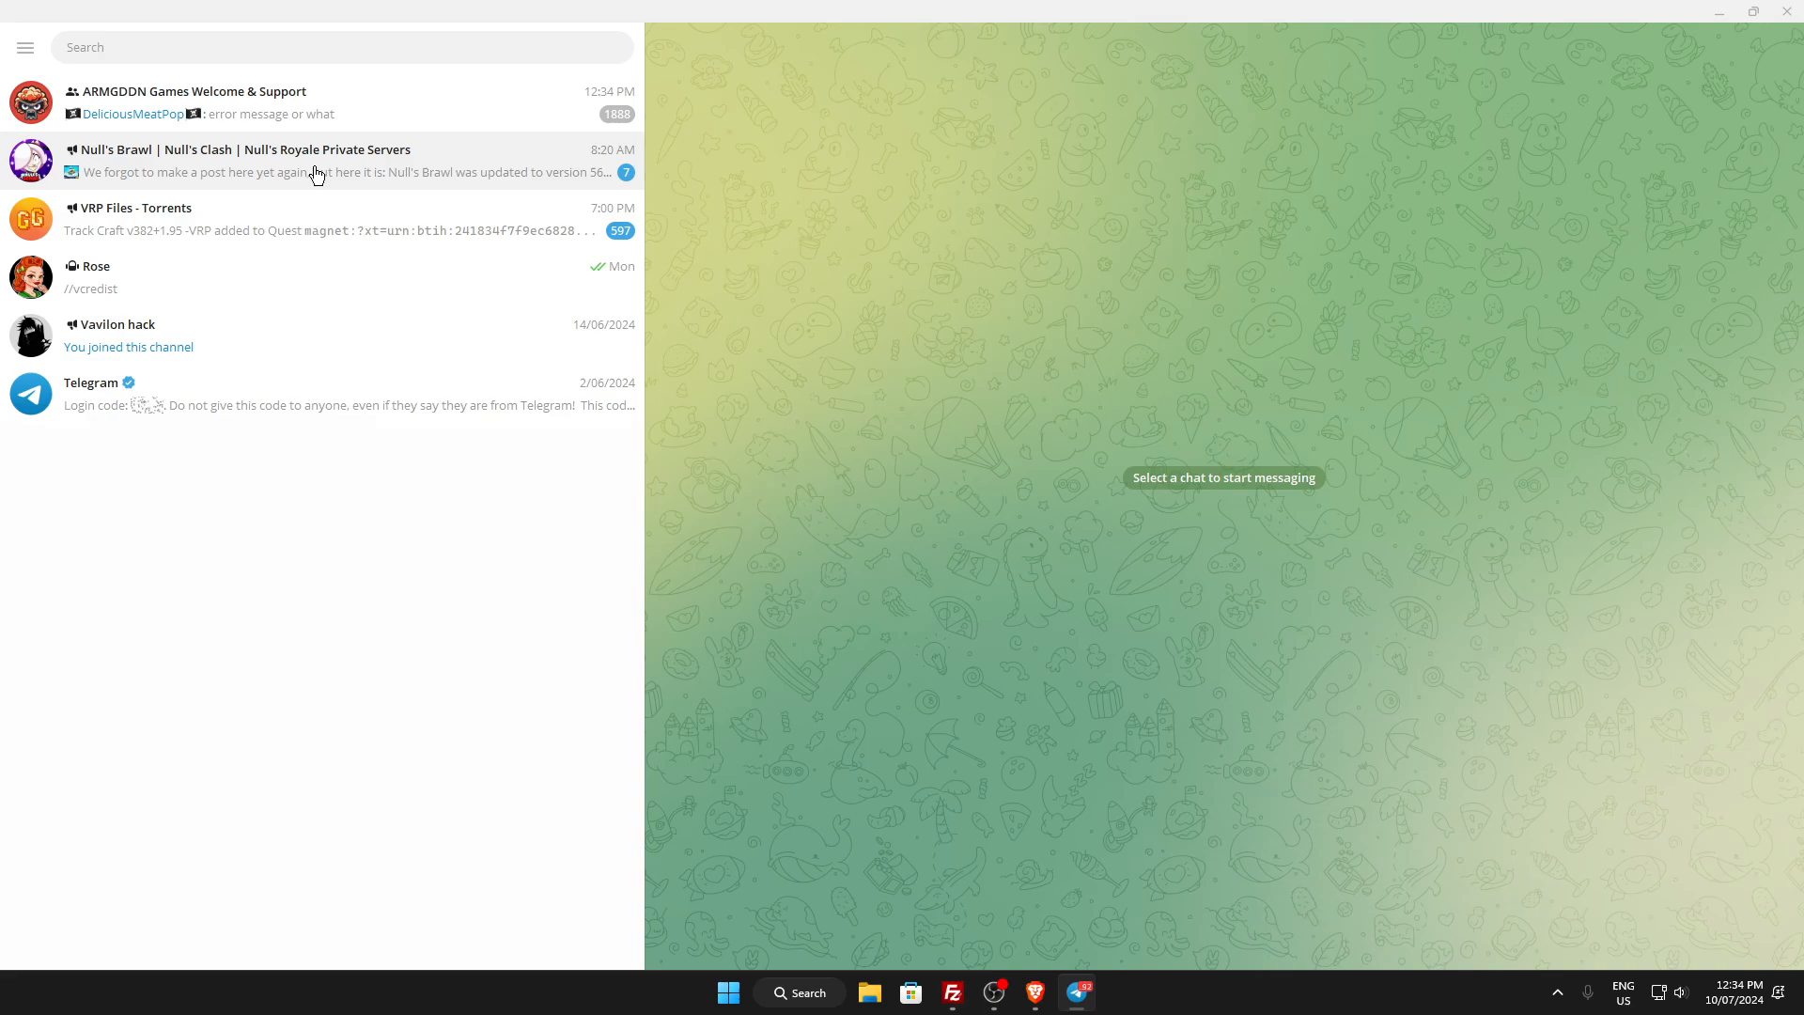
# Open the ARMGDDN Games Welcome & Support chat and scroll through its newest messages.
pyautogui.click(230, 102)
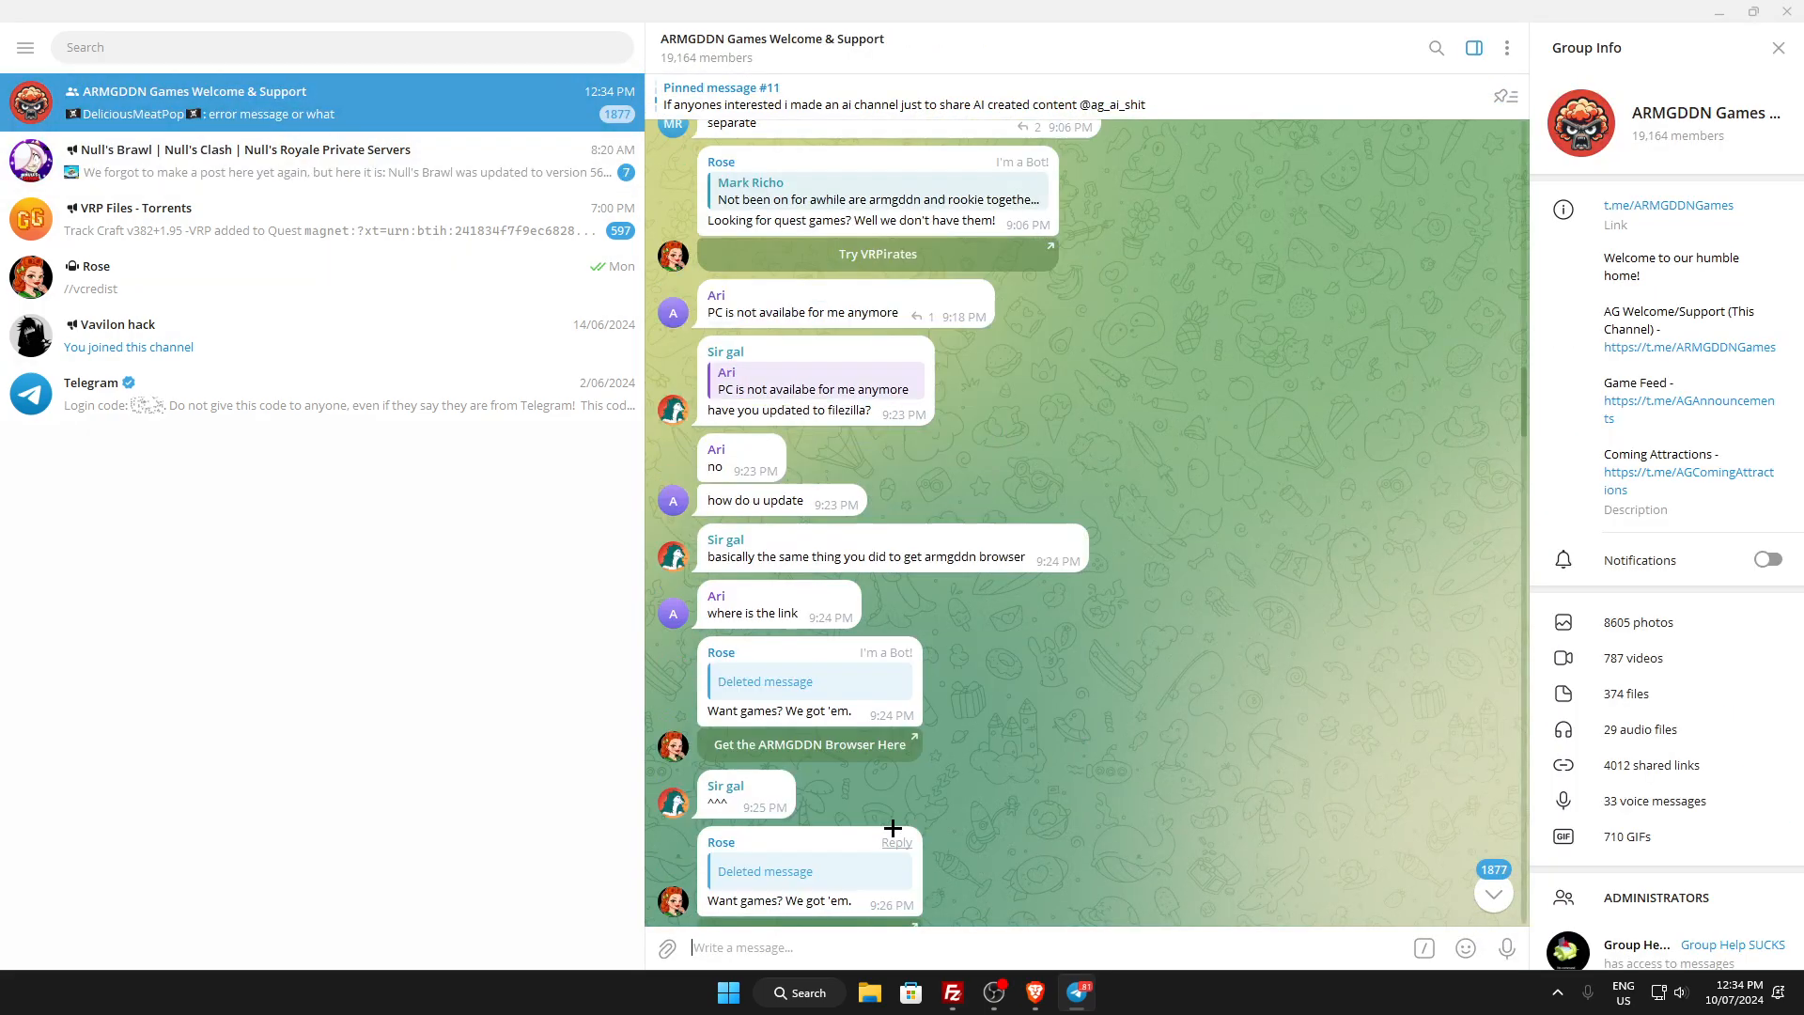
pyautogui.scroll(-3)
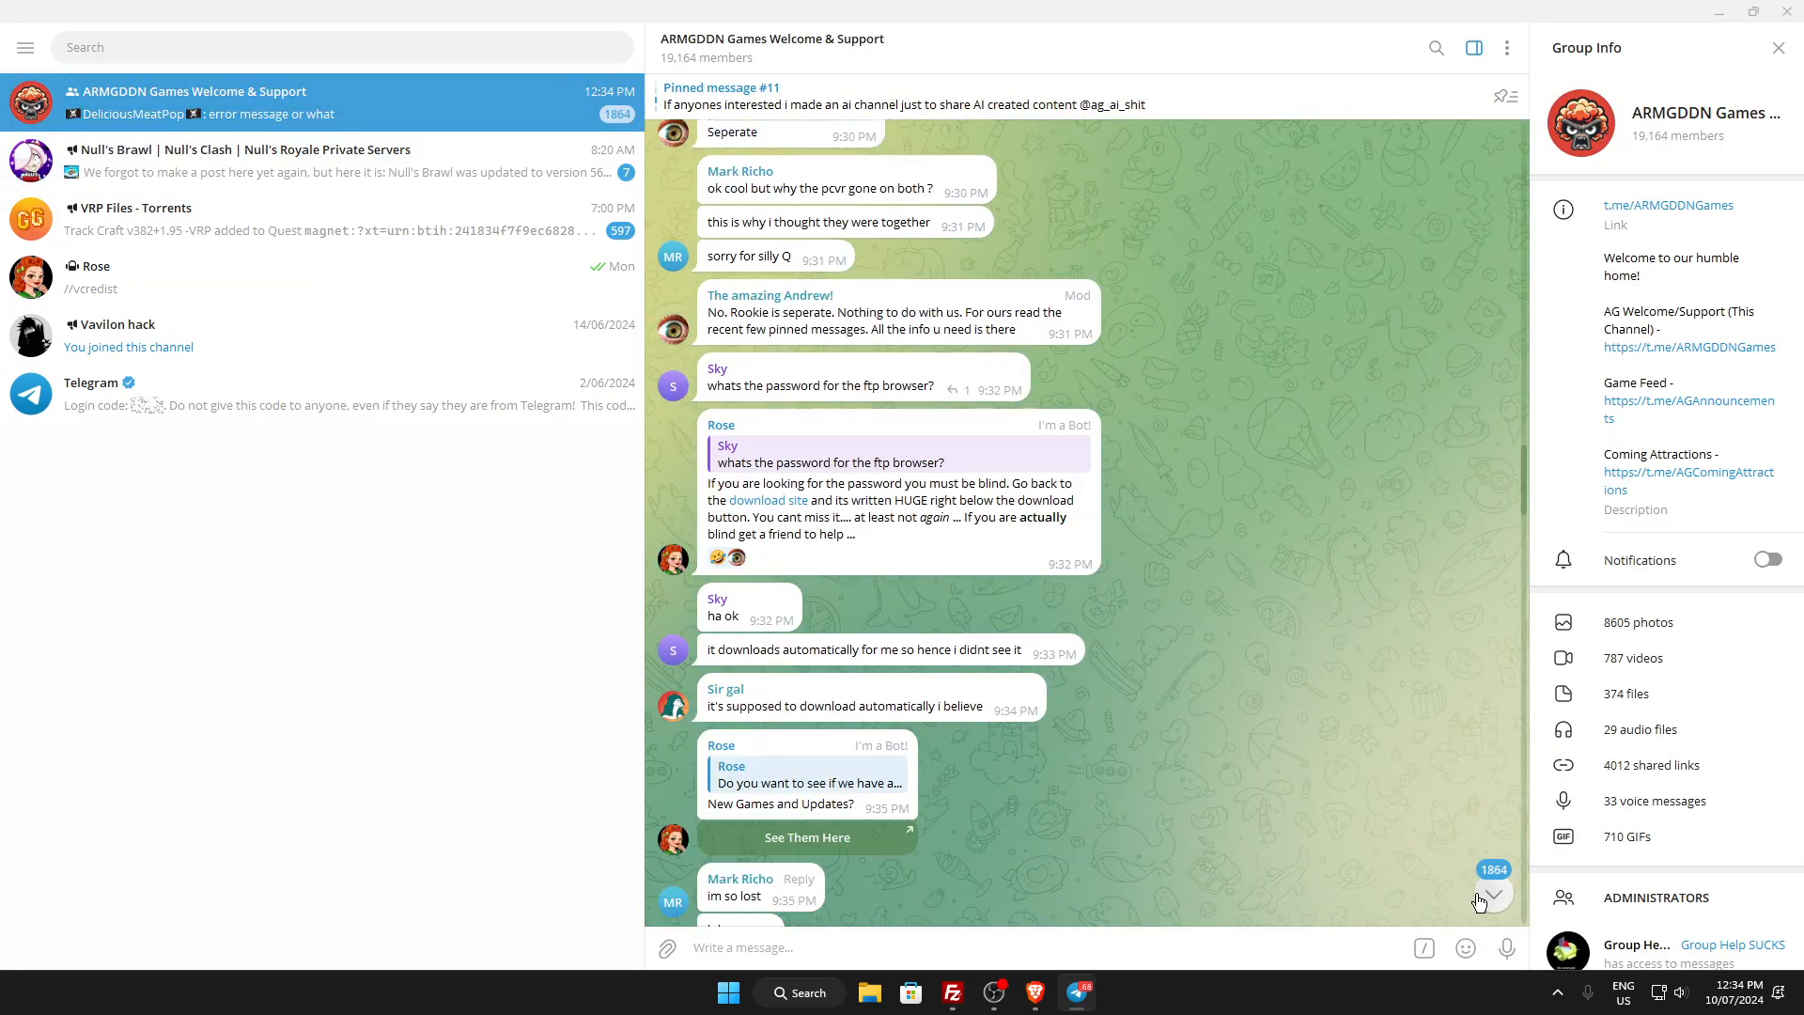
pyautogui.click(1490, 895)
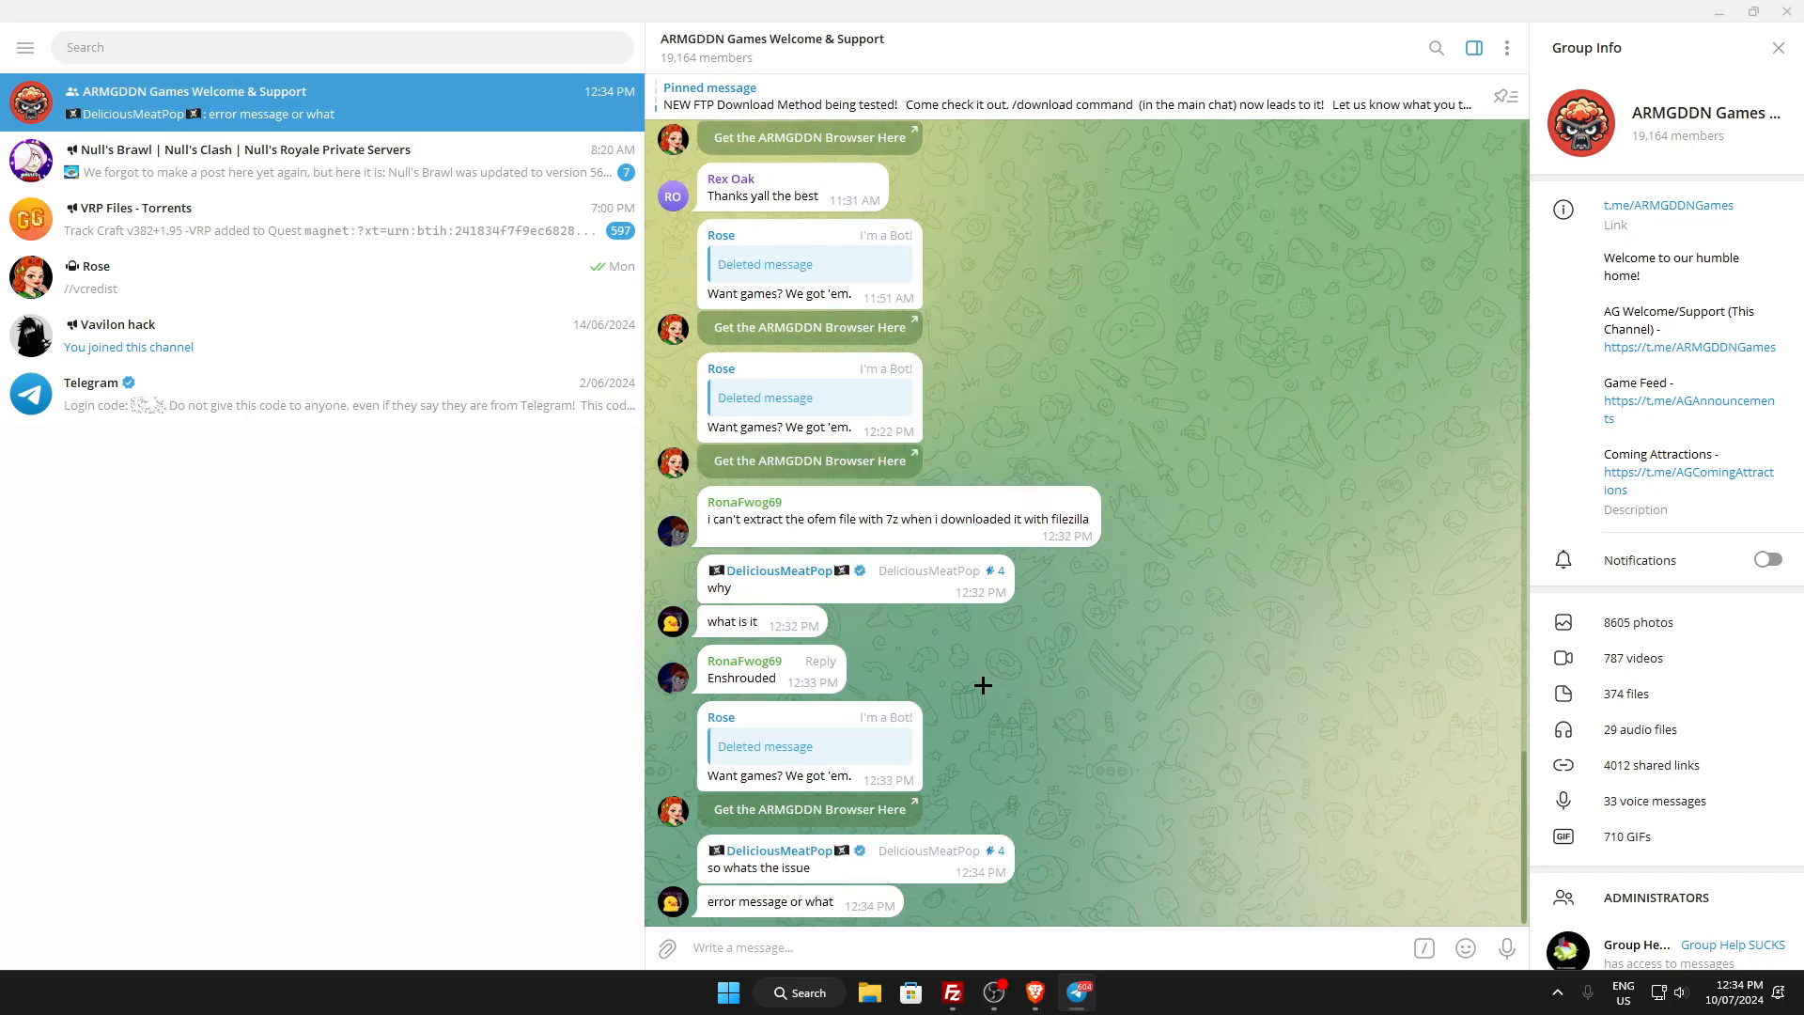
pyautogui.moveTo(629, 646)
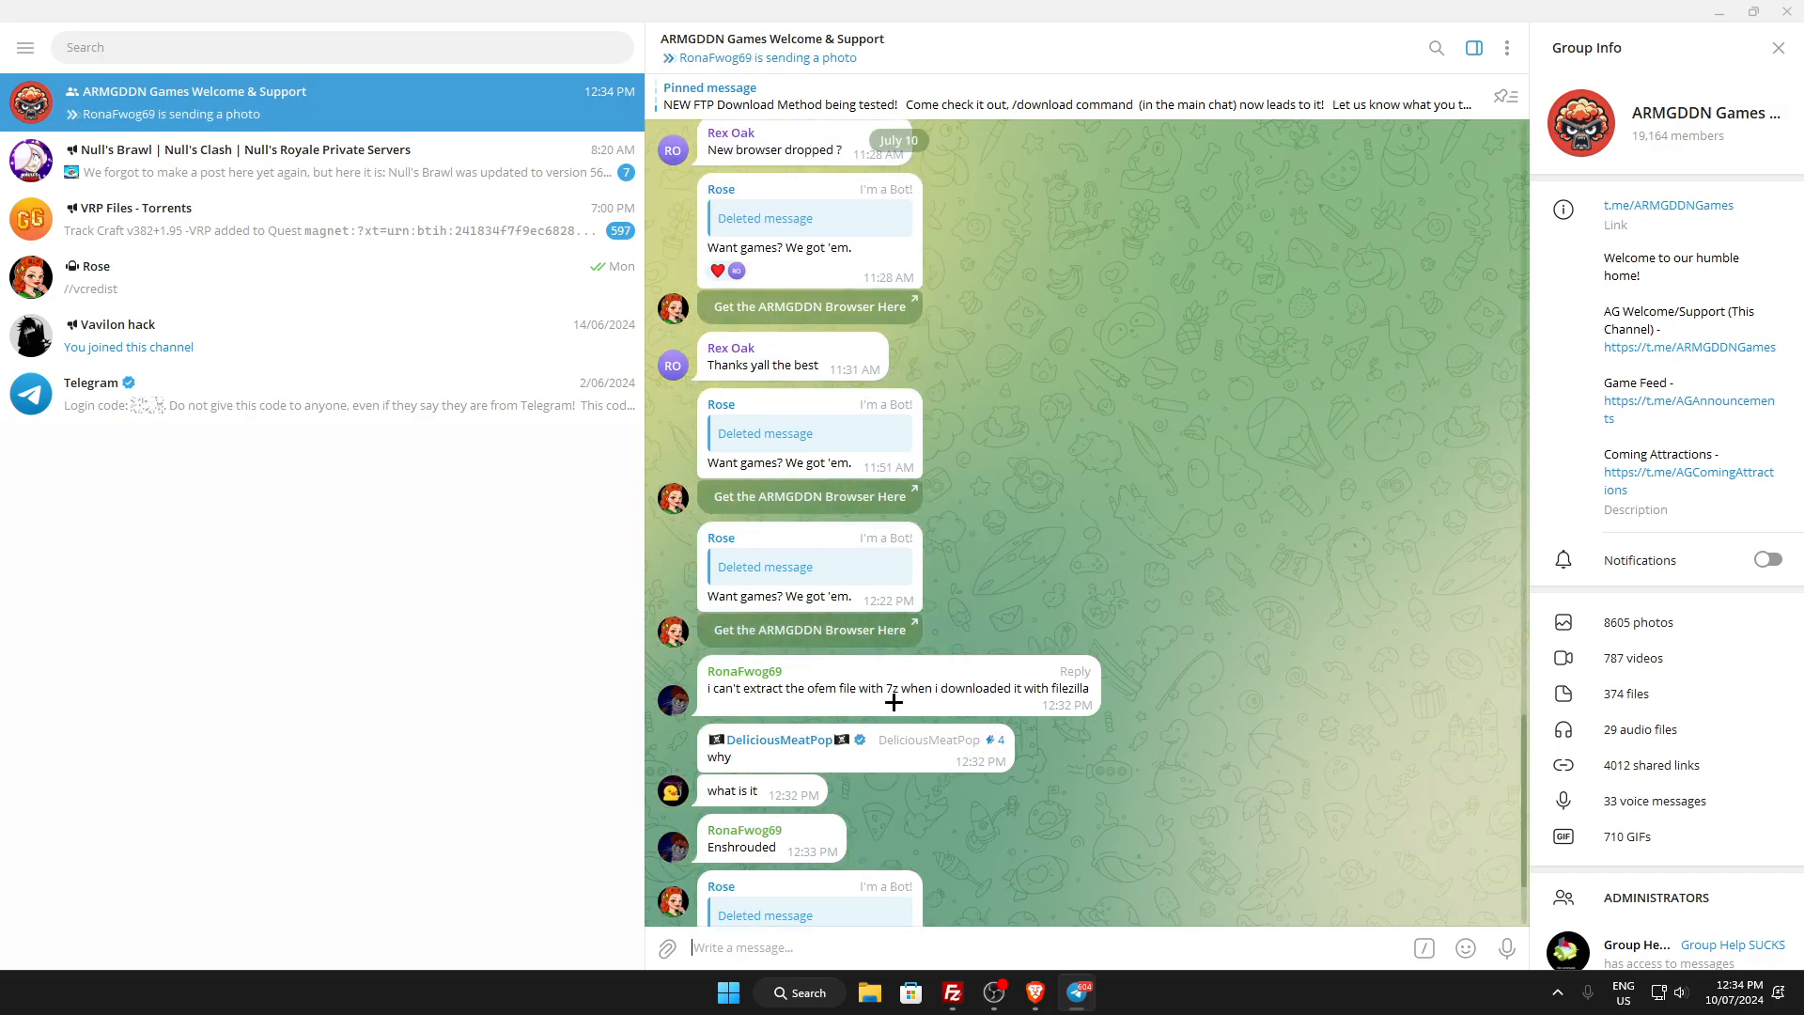
pyautogui.scroll(-3)
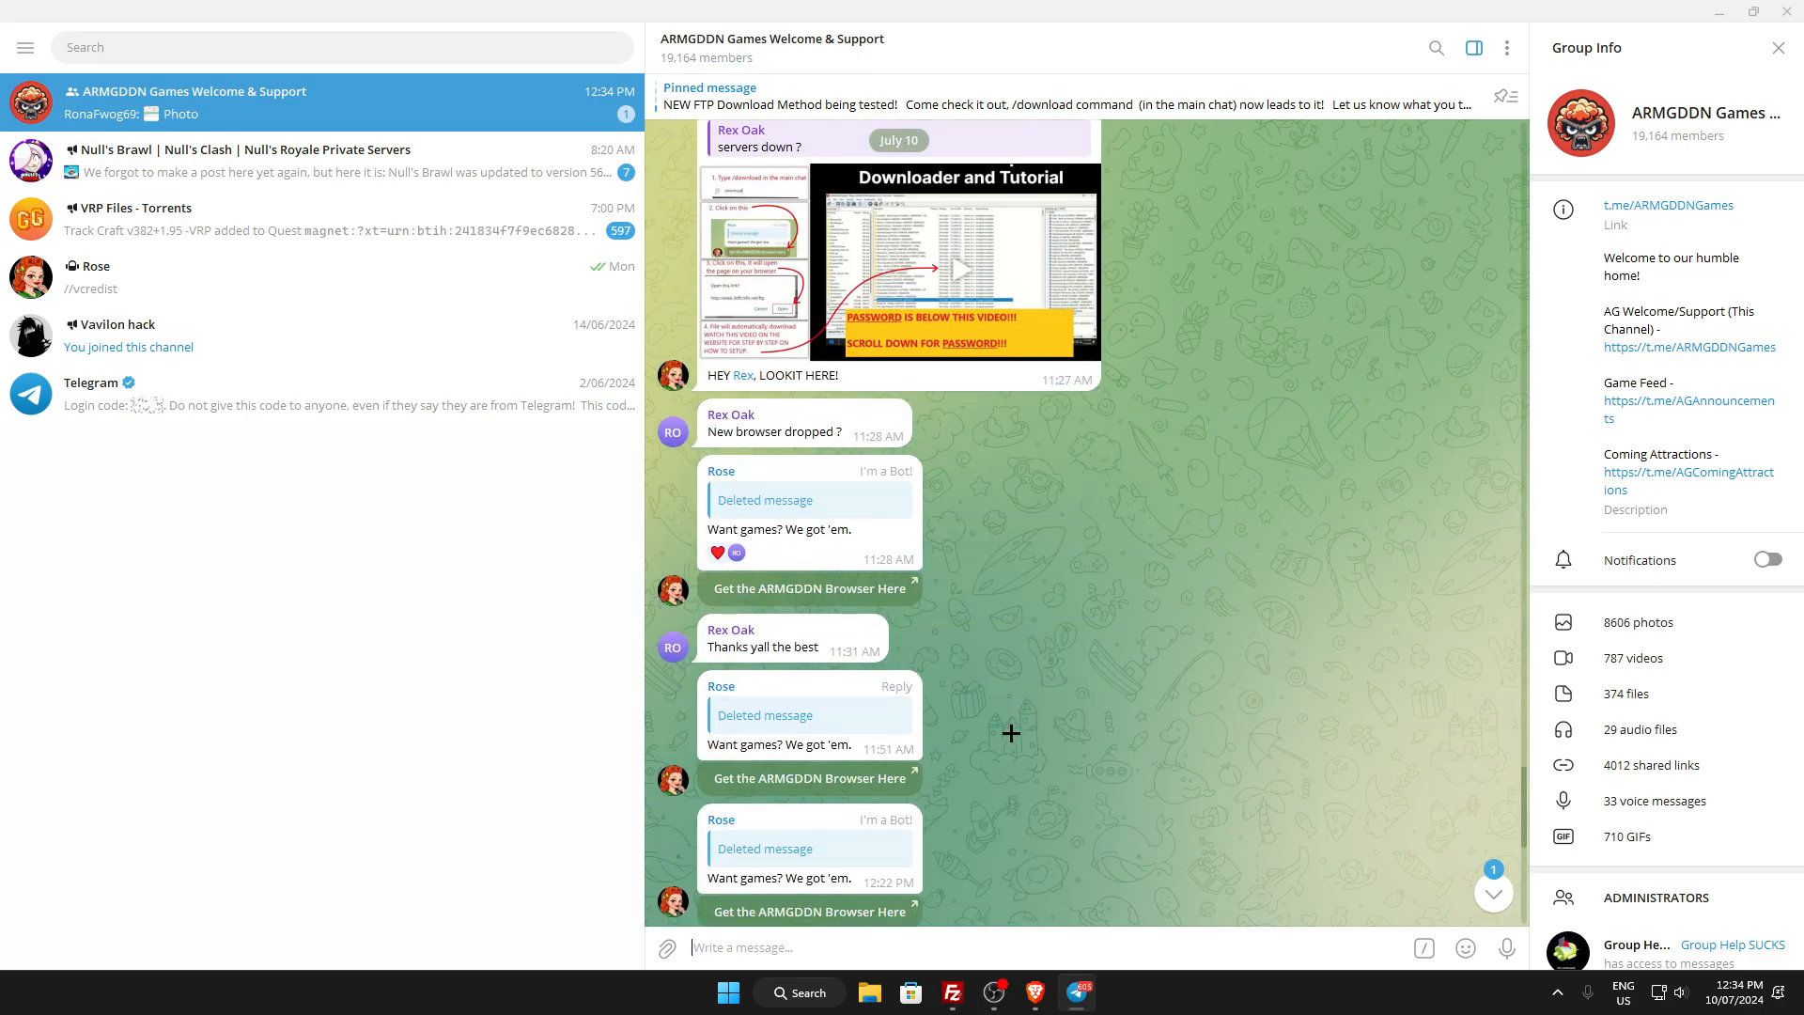
pyautogui.scroll(-3)
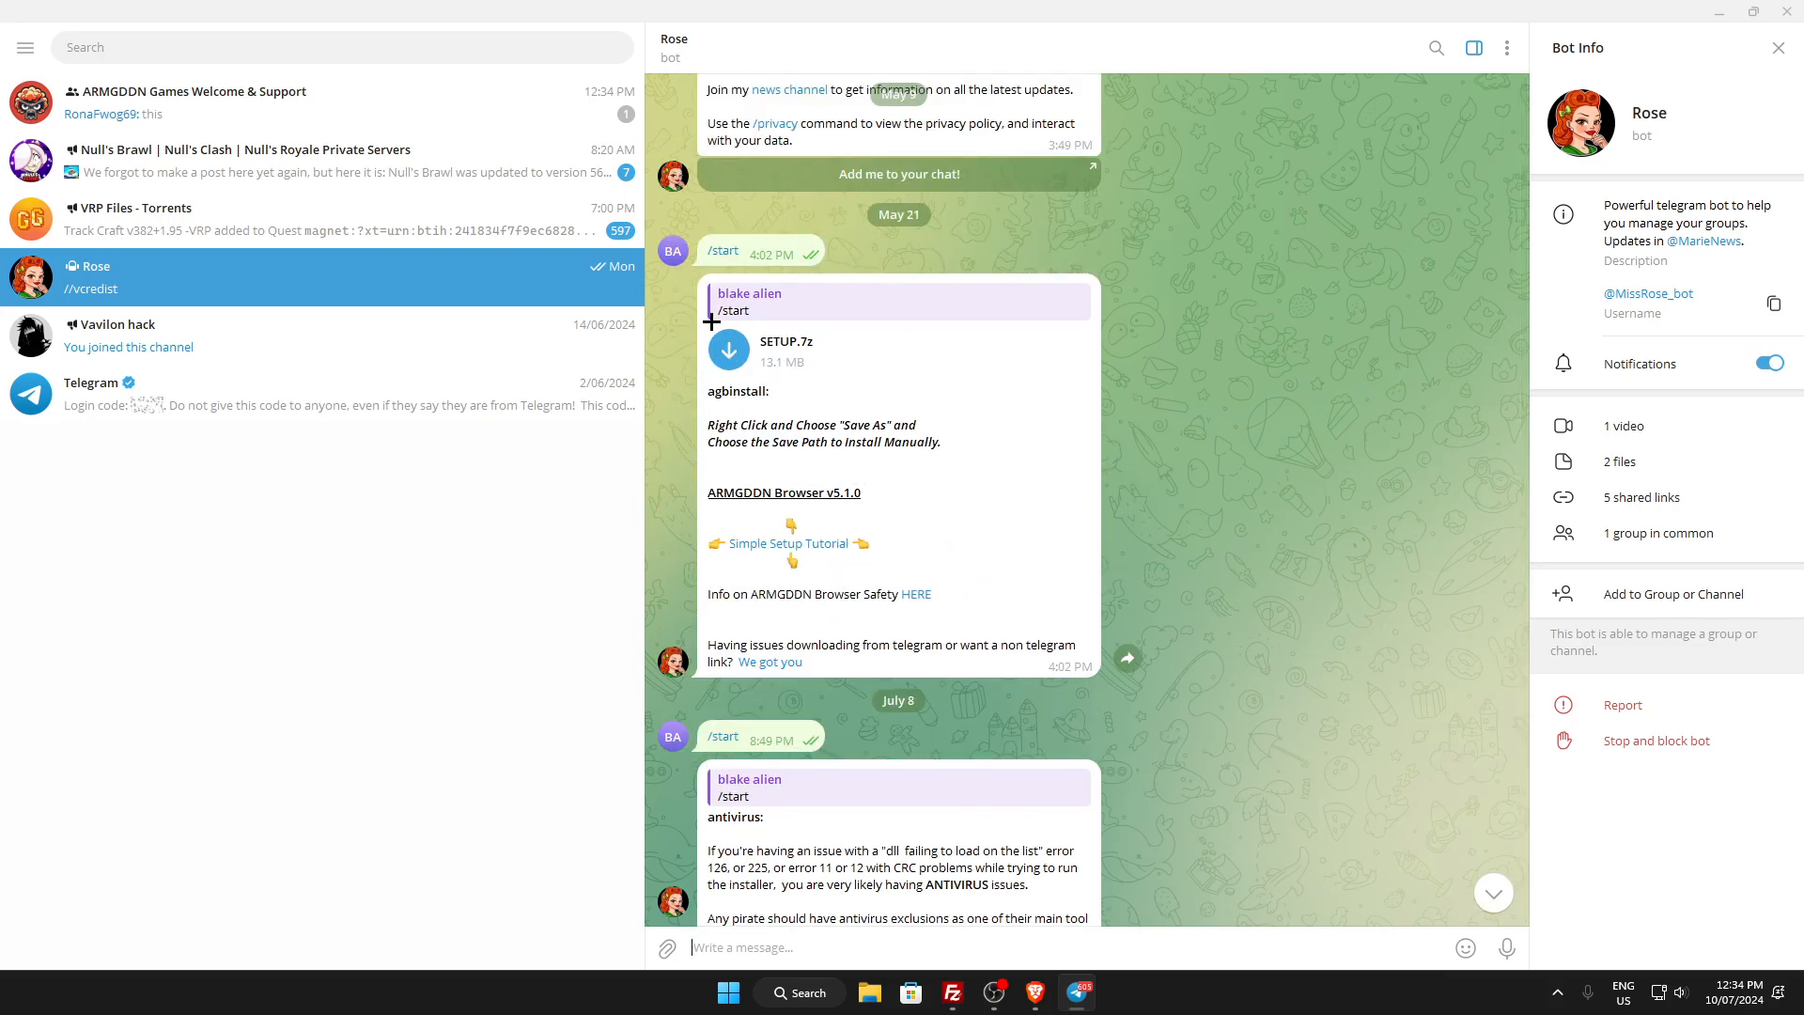
# Return to the ARMGDDN group, scroll down and type '/downl' for the bot.
pyautogui.click(195, 101)
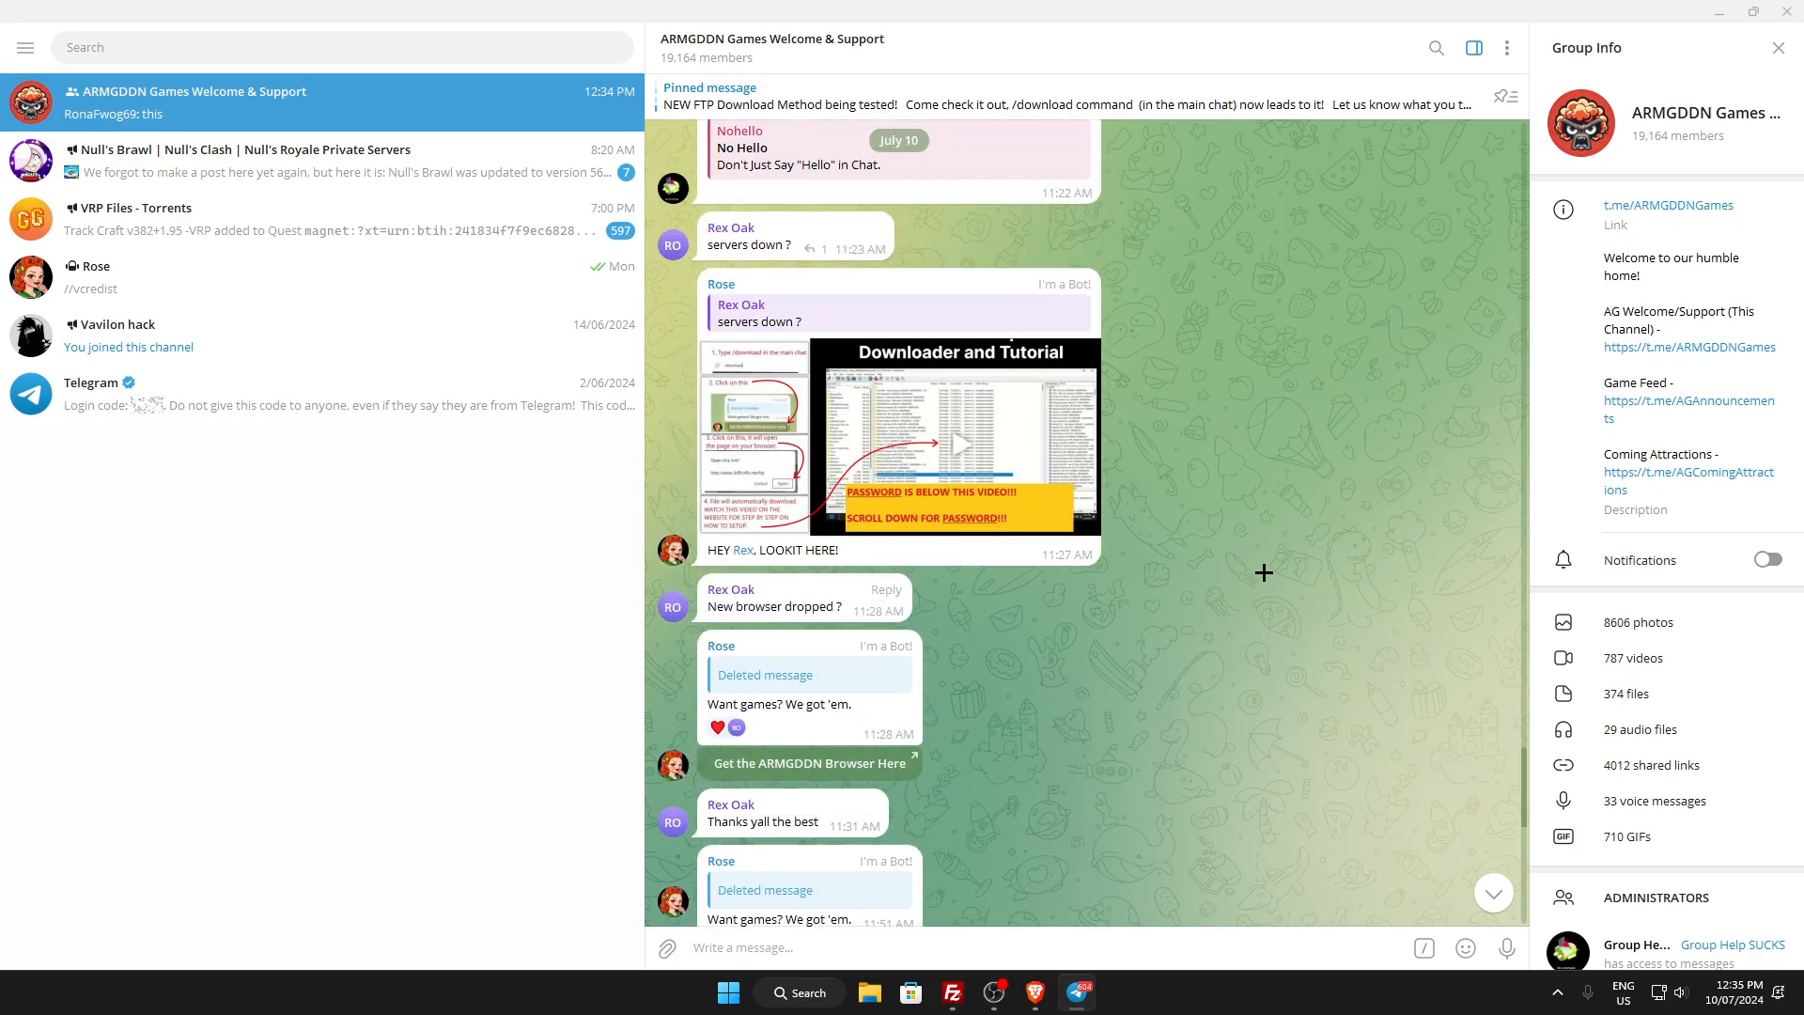
pyautogui.scroll(-3)
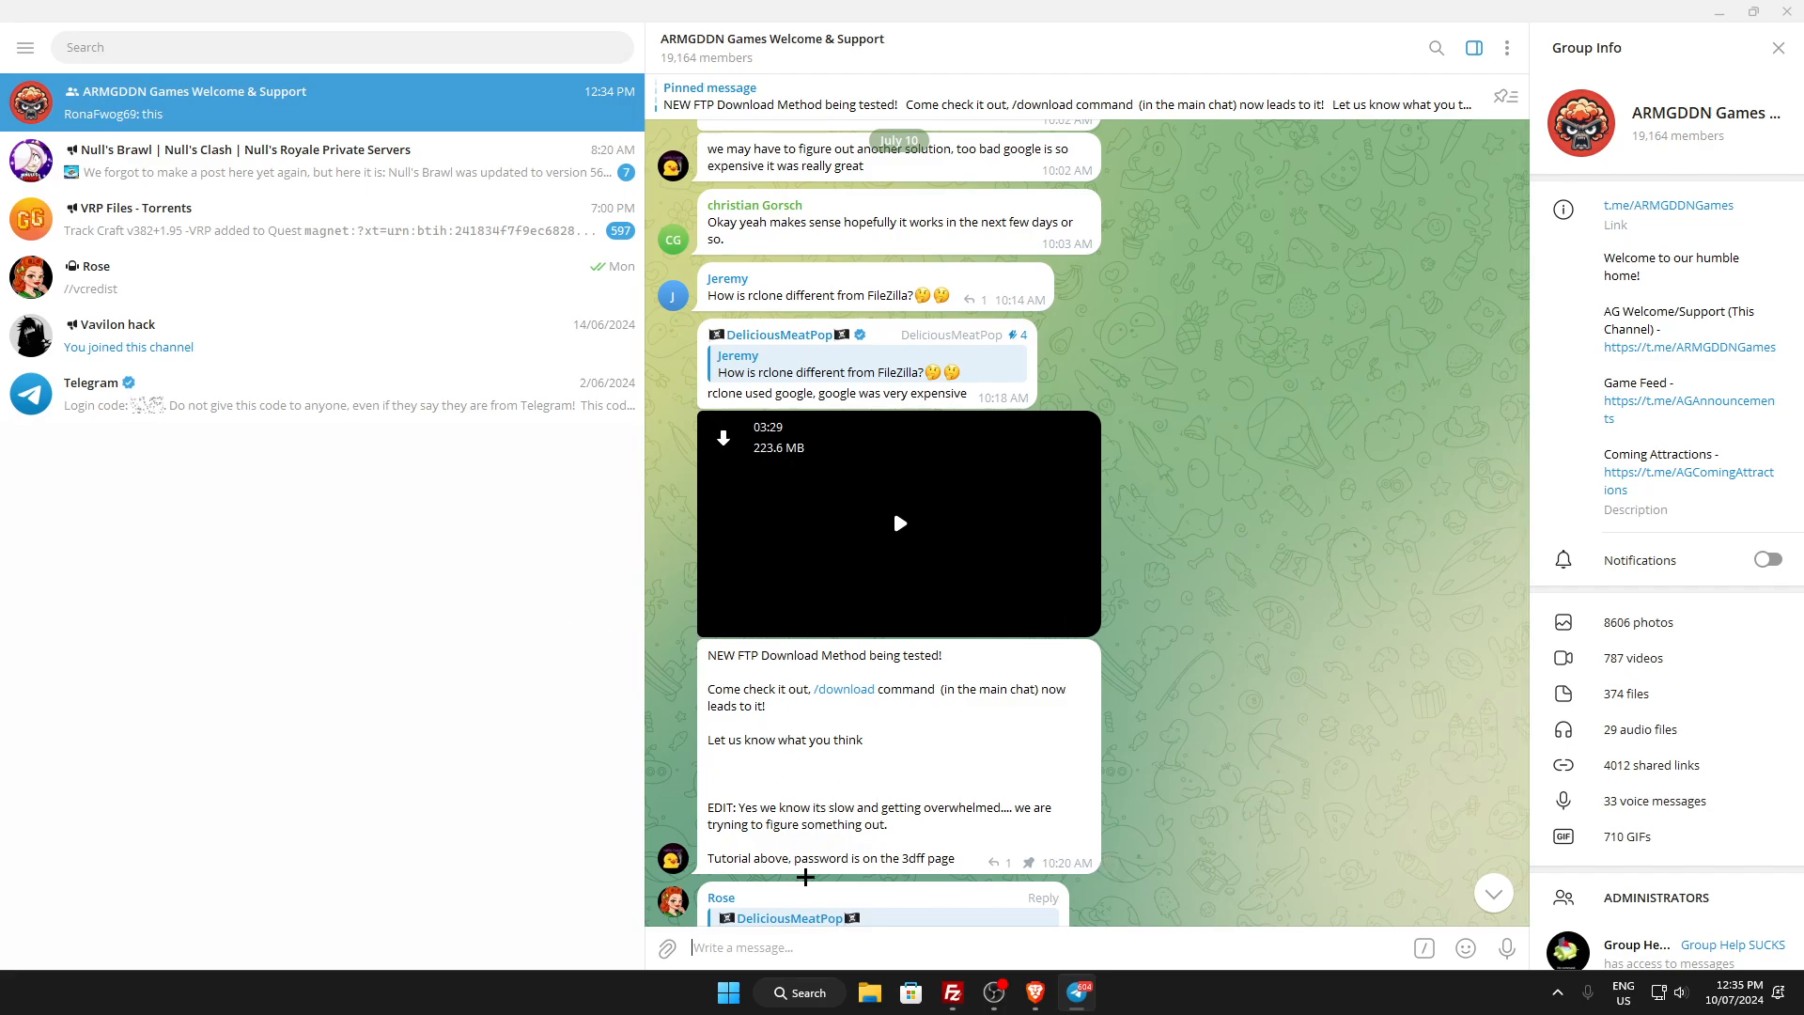
pyautogui.write('/downl')
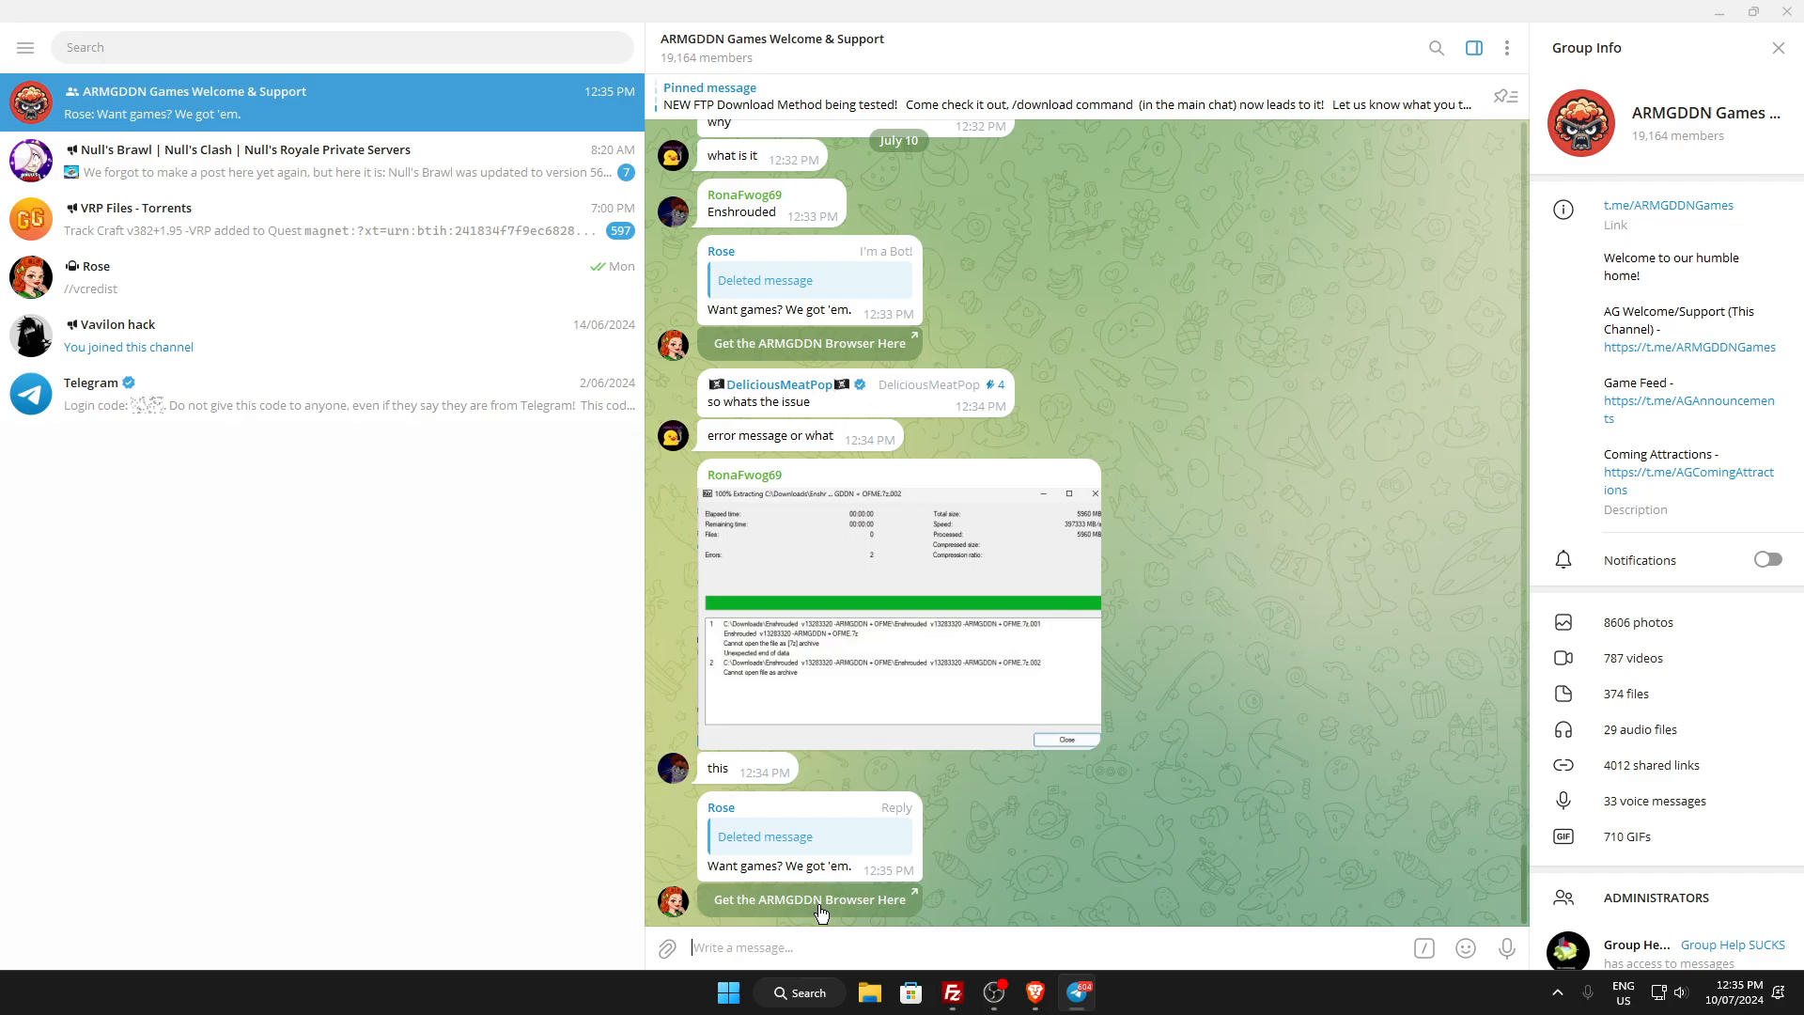
# Follow the bot's 'Get the ARMGDDN Browser Here' link to 3dflickfix.net/ftp.
pyautogui.click(809, 898)
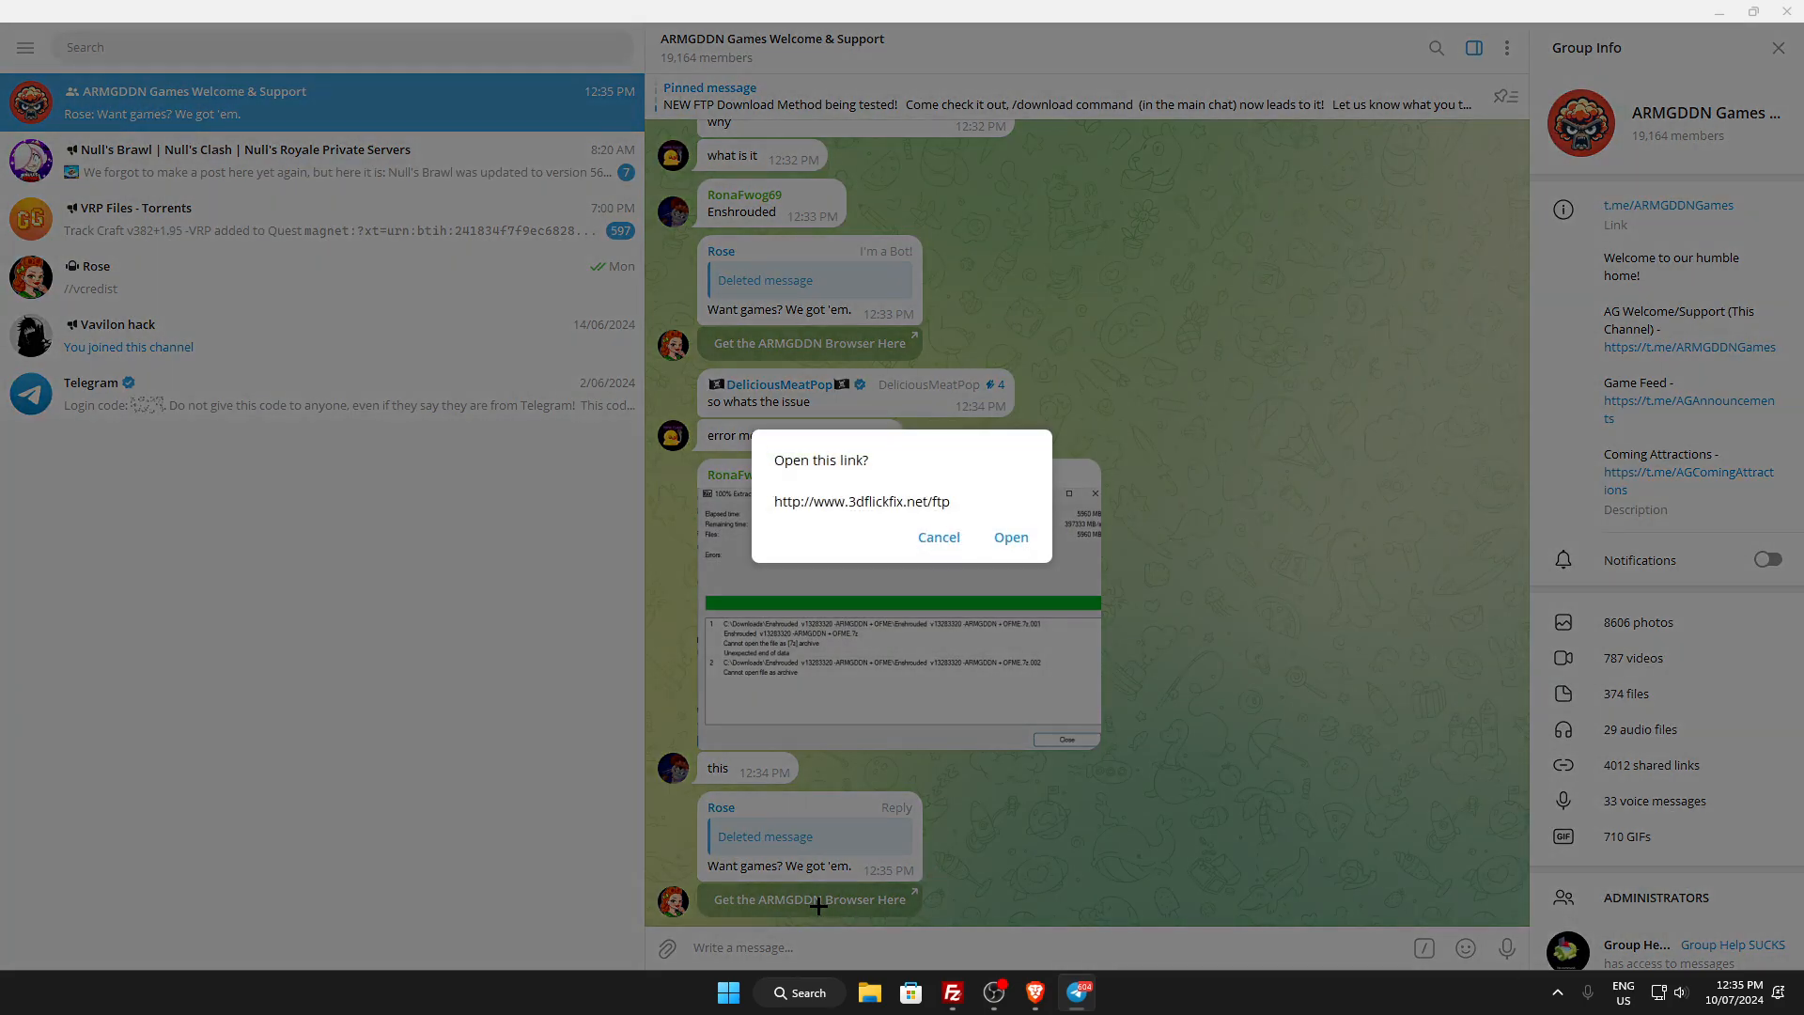
pyautogui.click(1009, 536)
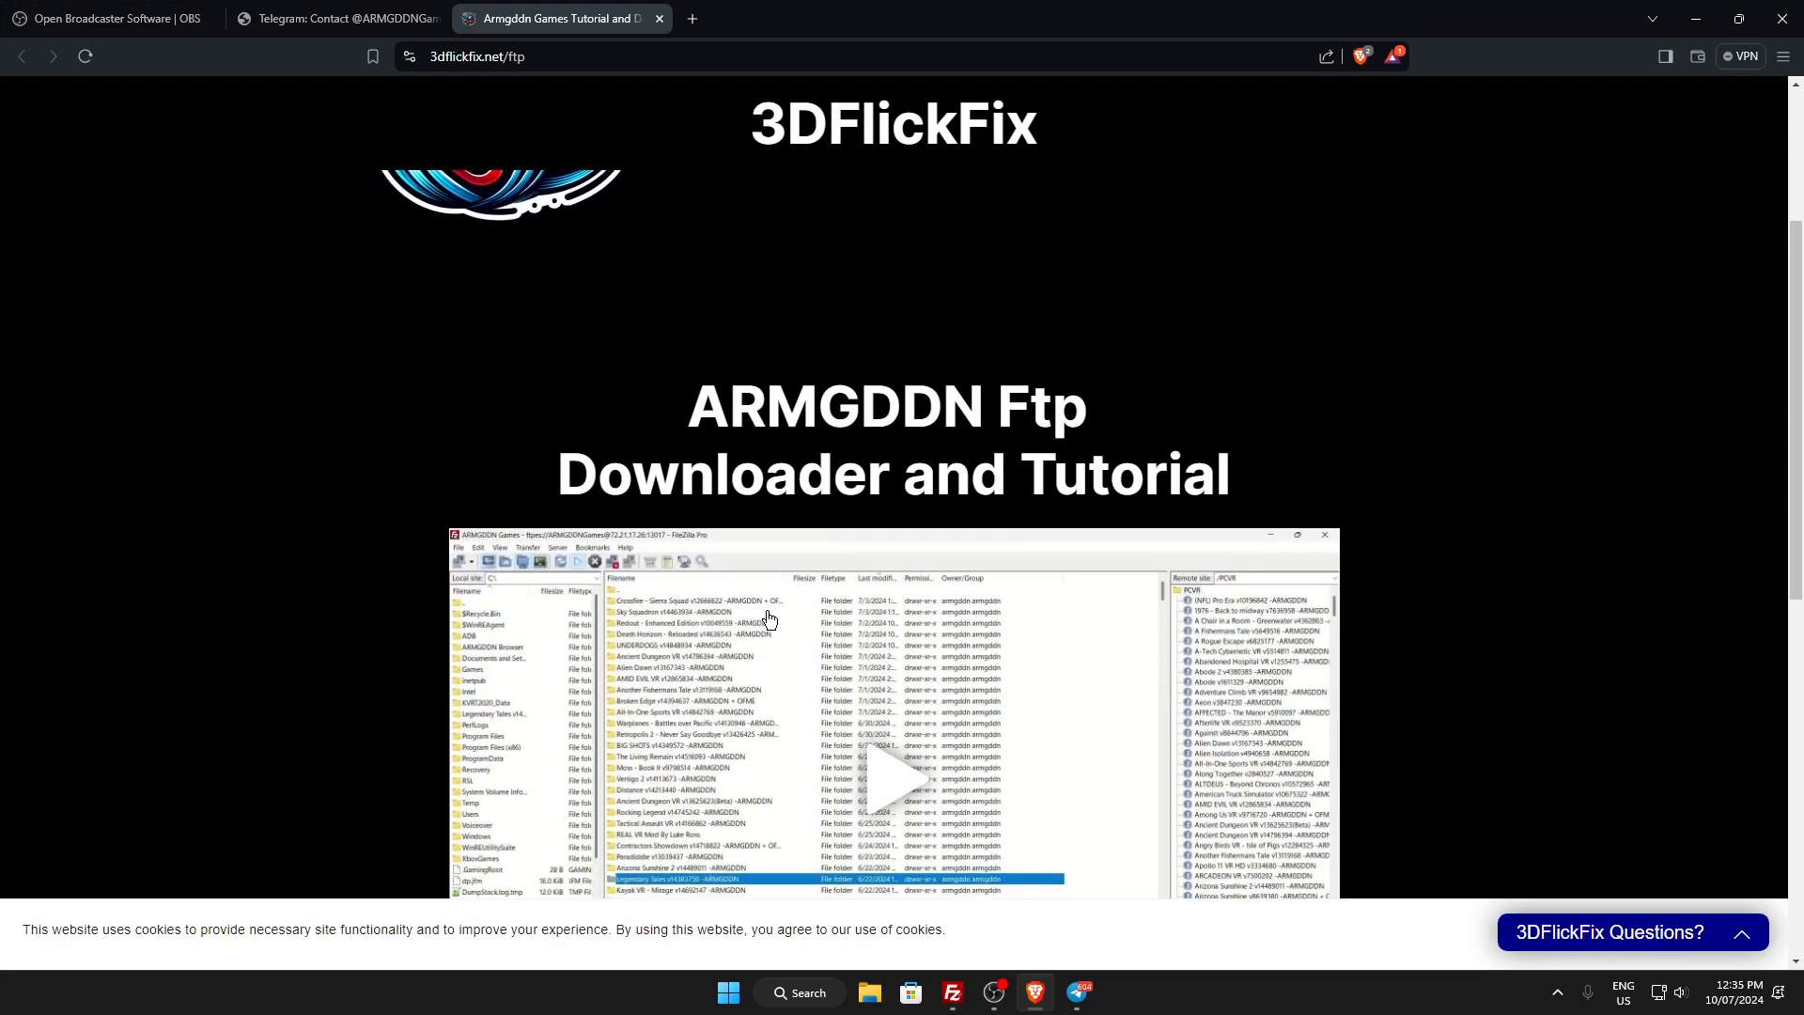
# Scroll to the ARMGDDNGames password, download the AG FTP Downloader and view recent downloads.
pyautogui.scroll(-3)
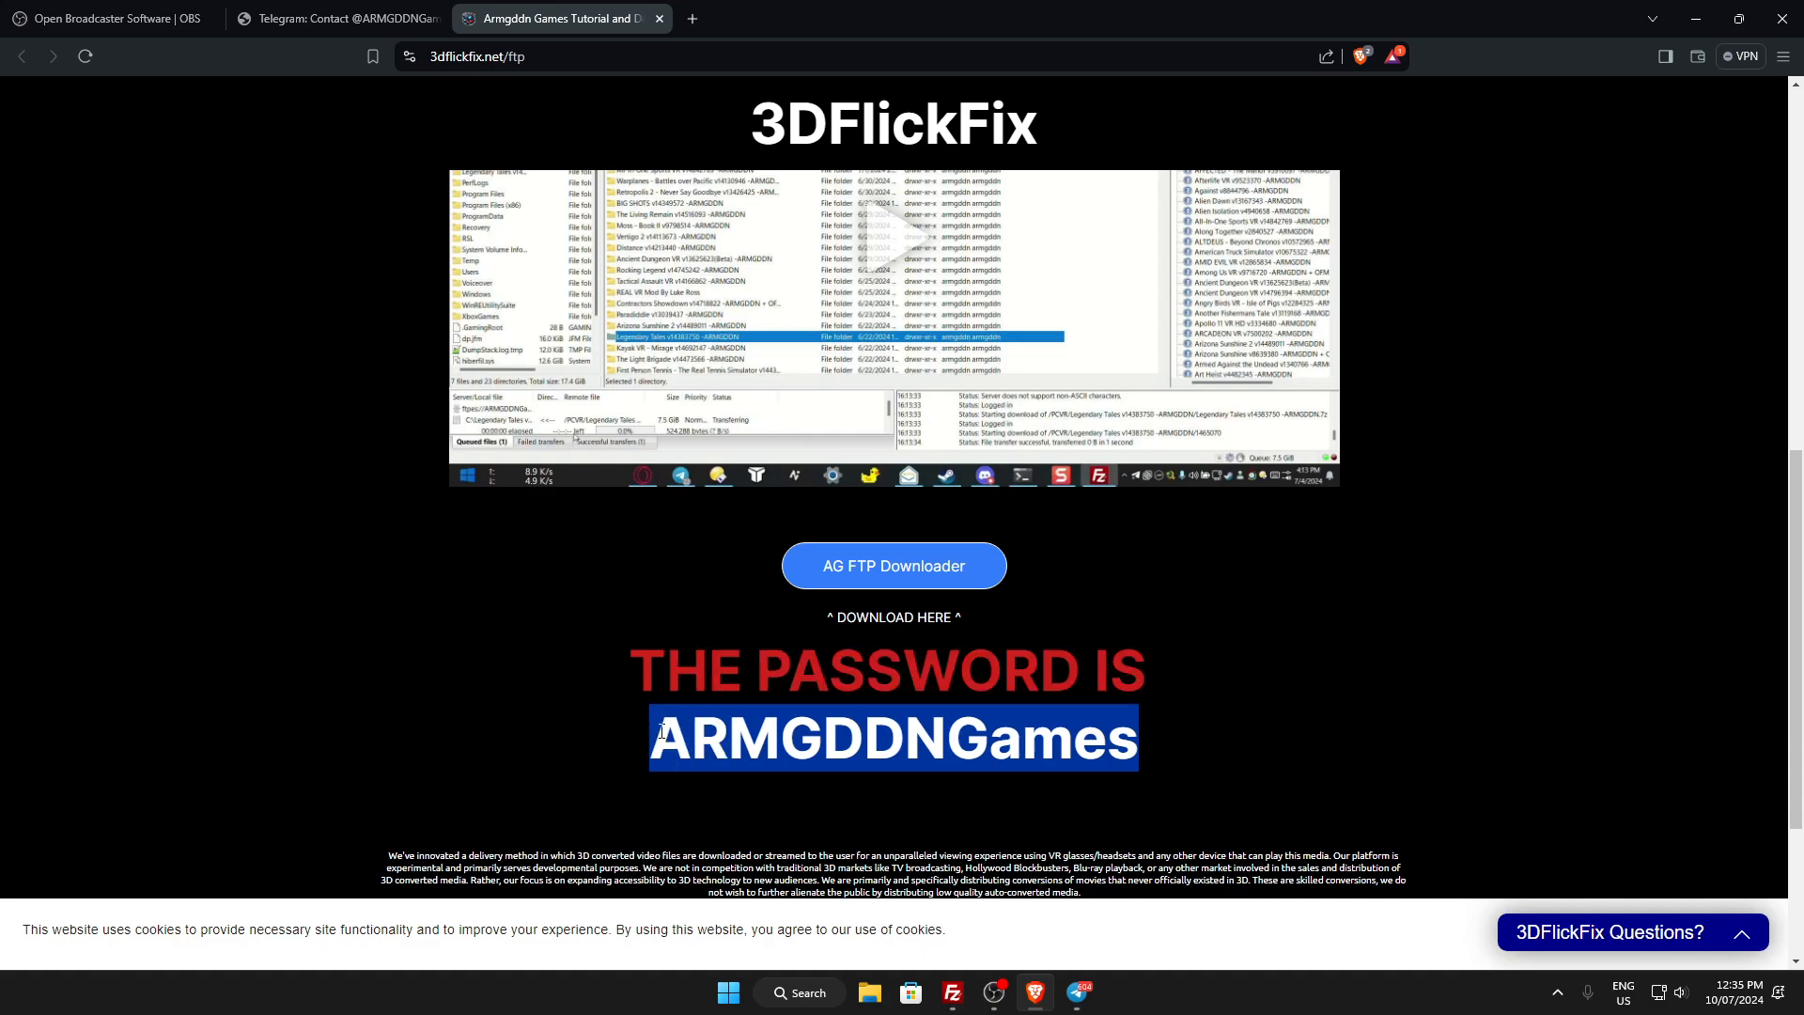
pyautogui.moveTo(893, 565)
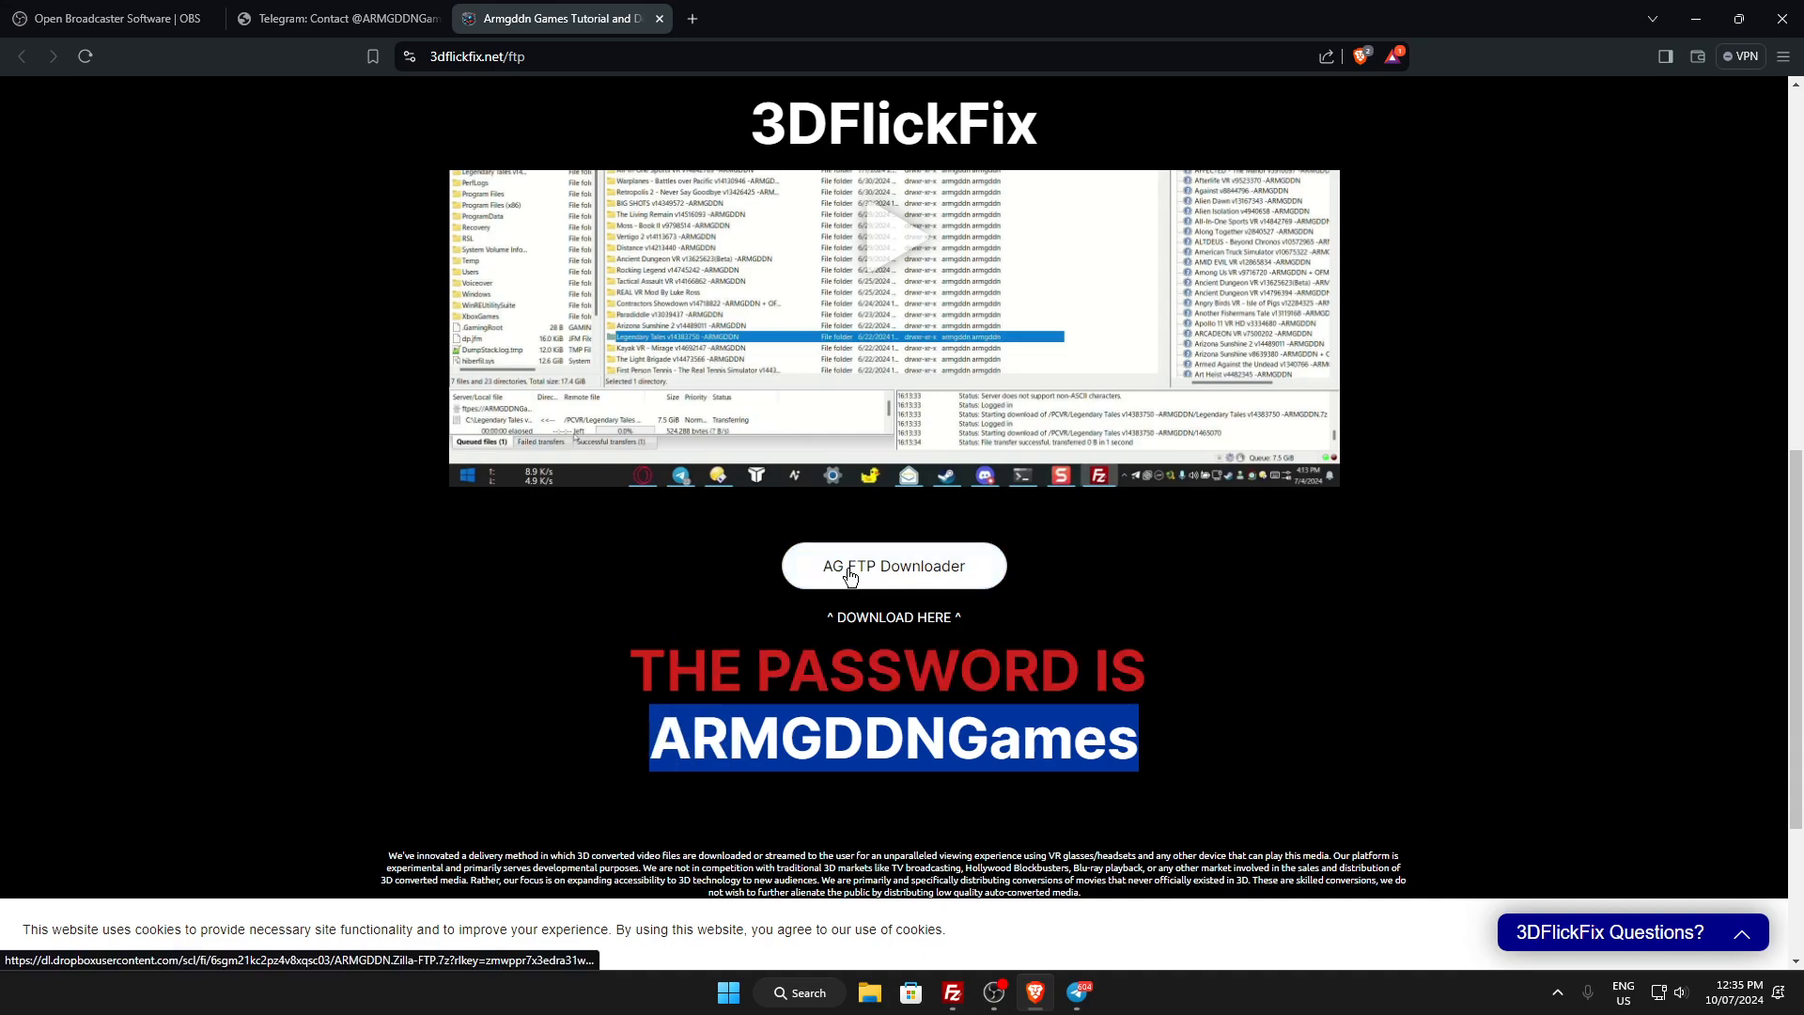
pyautogui.click(892, 564)
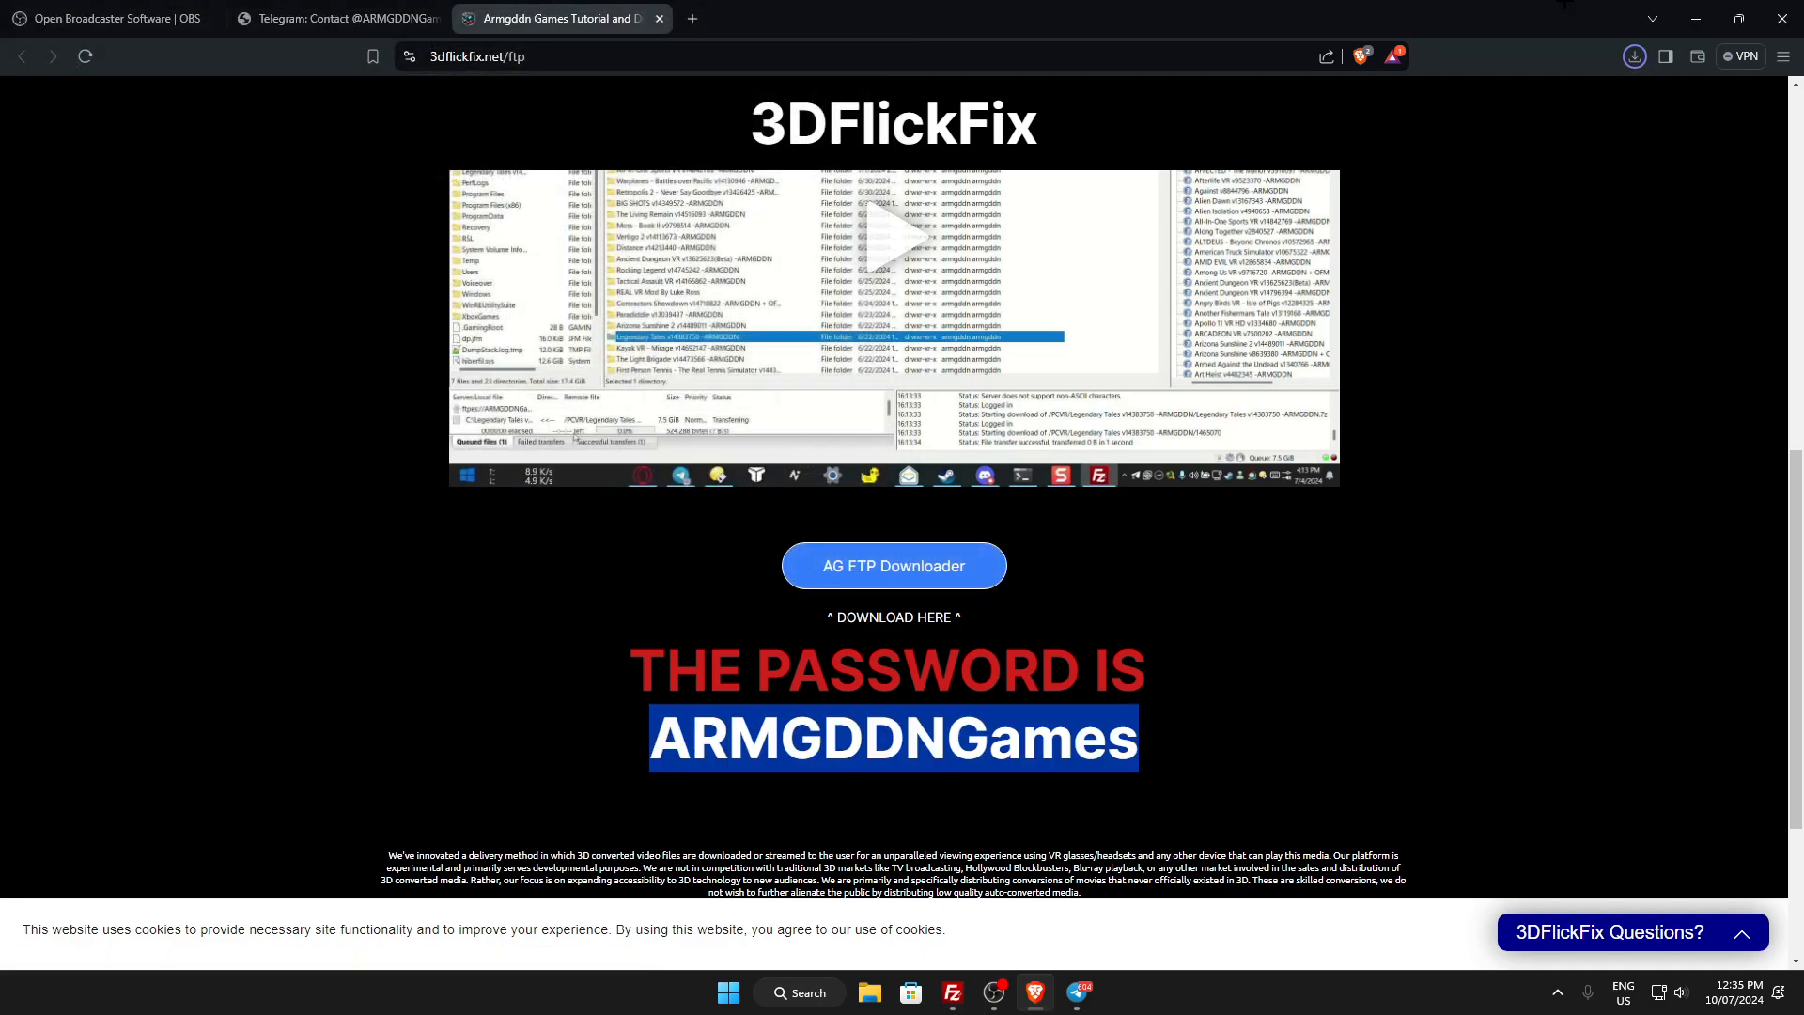
pyautogui.click(1633, 55)
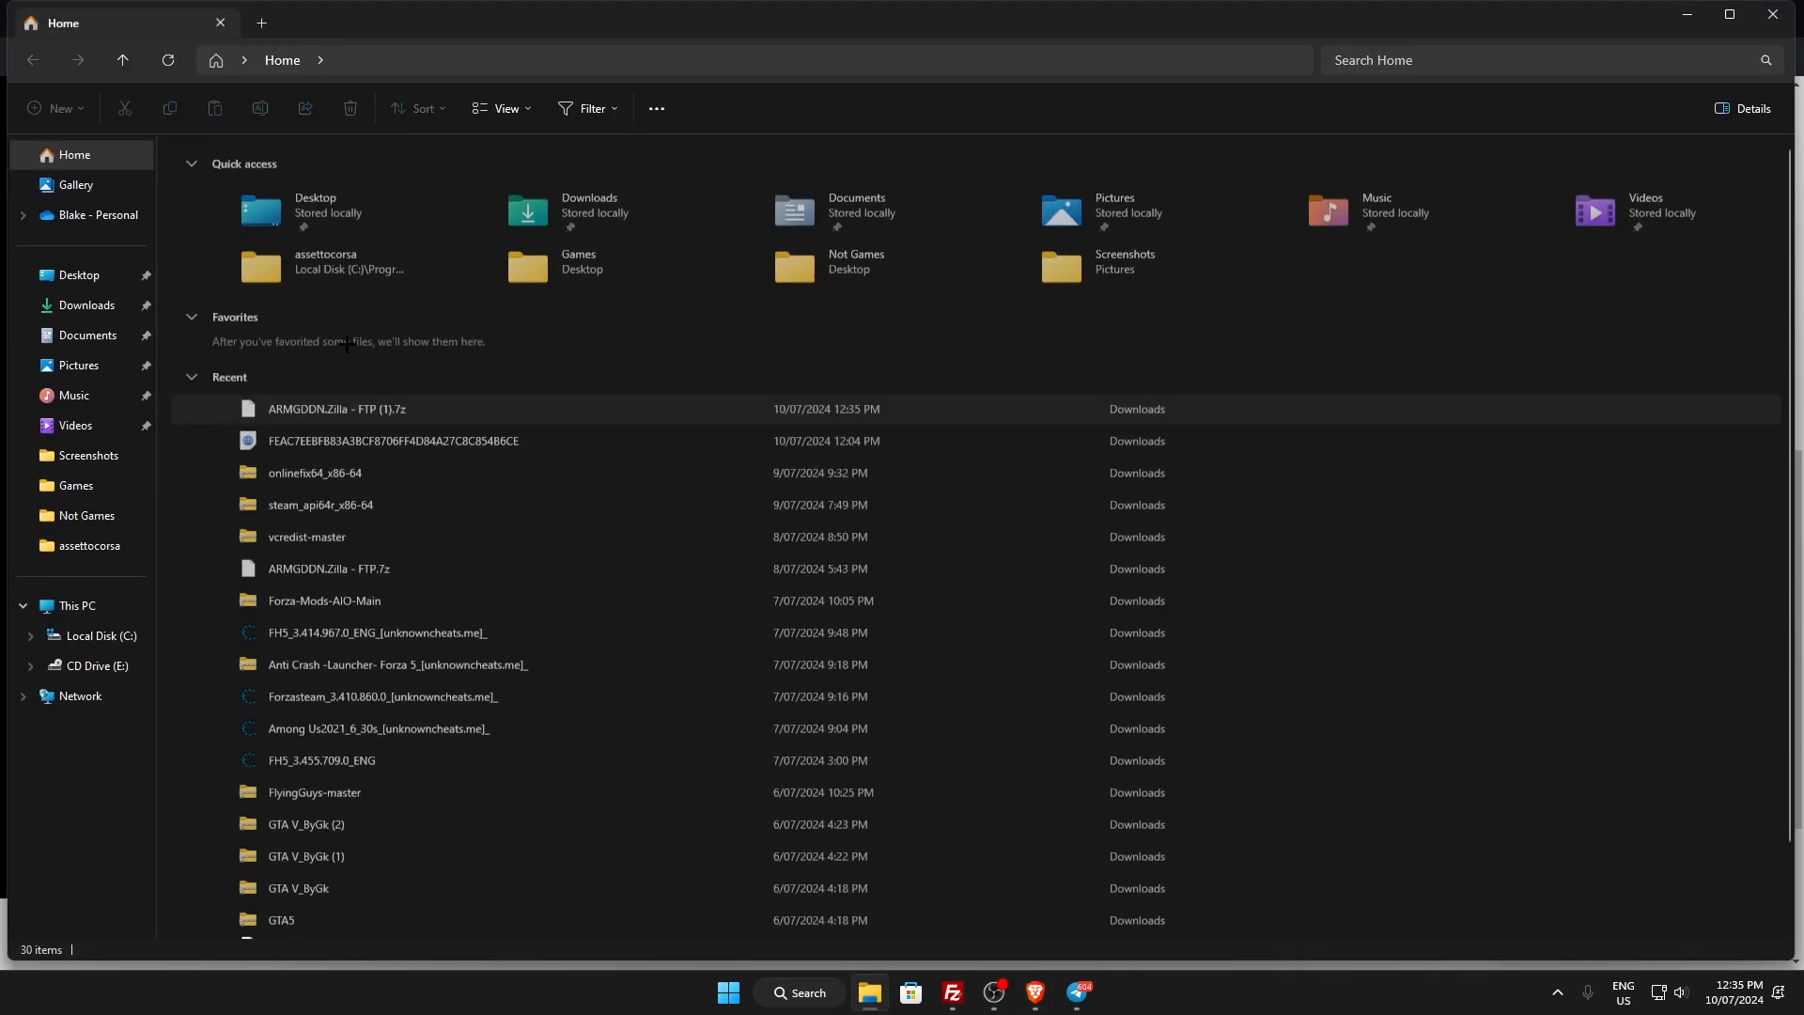
# Select ARMGDDN.Zilla - FTP (1).7z under Today in the Downloads folder.
pyautogui.click(88, 304)
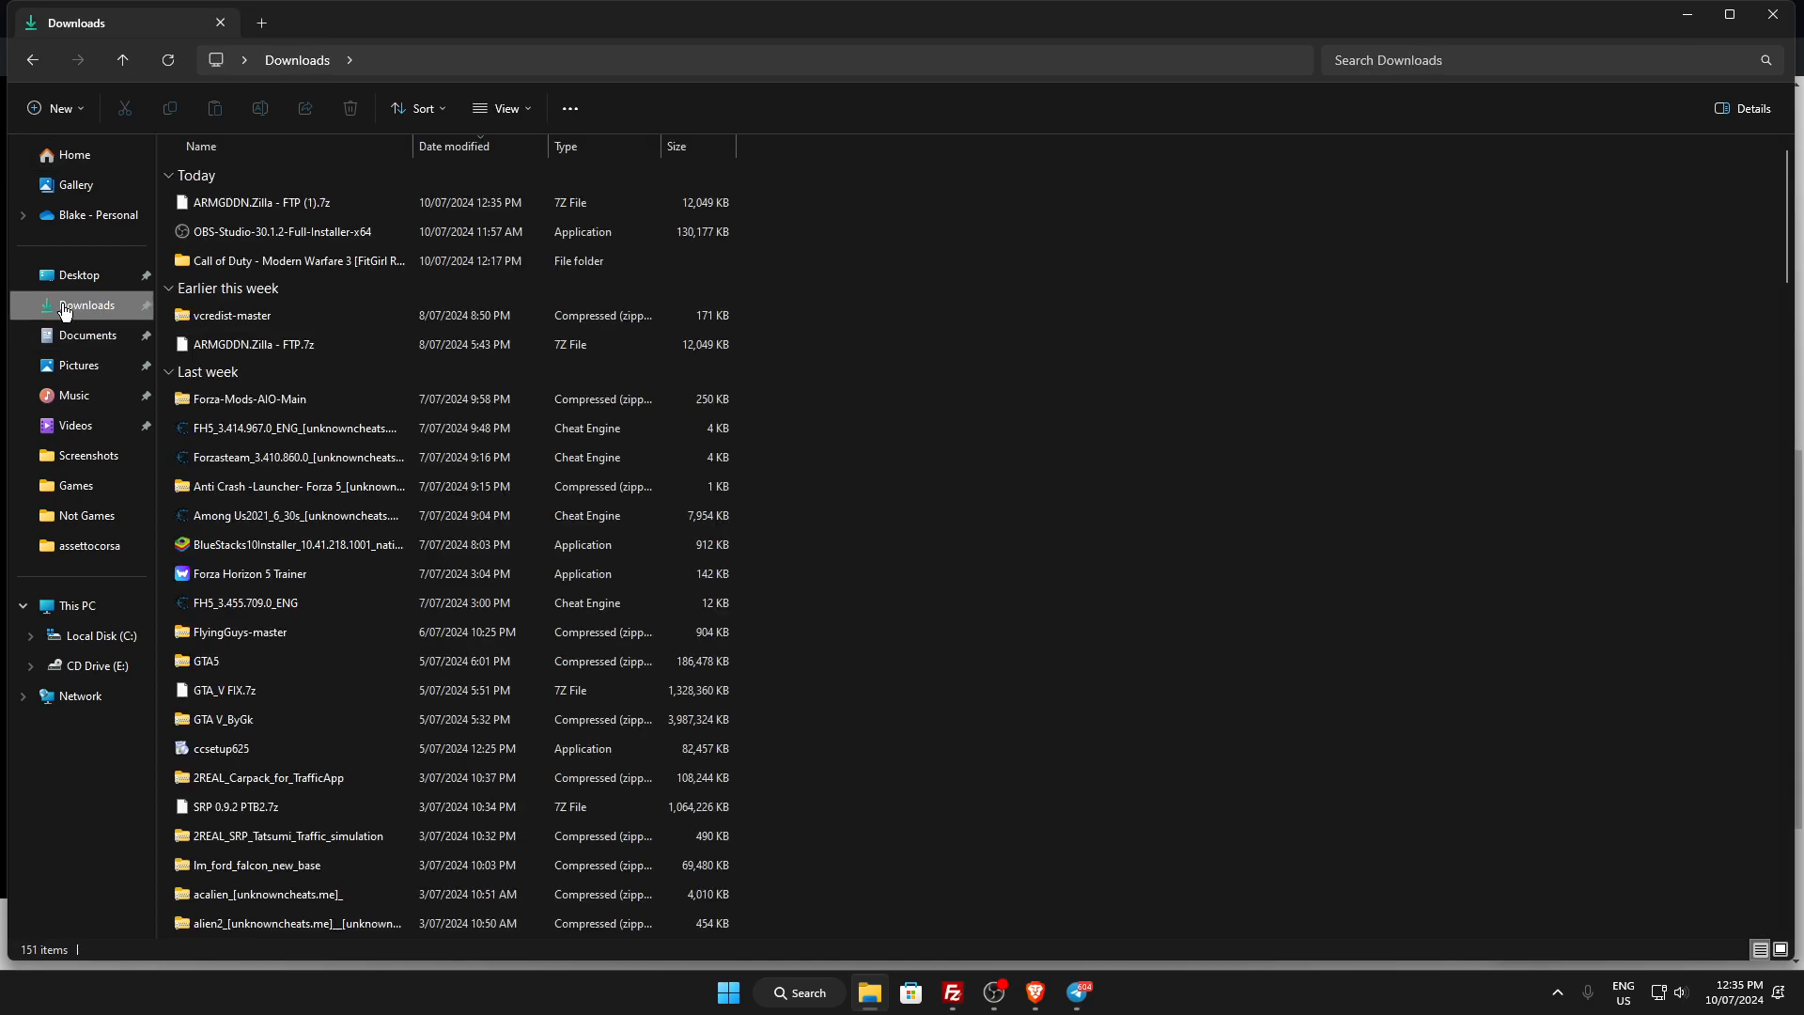
pyautogui.click(265, 203)
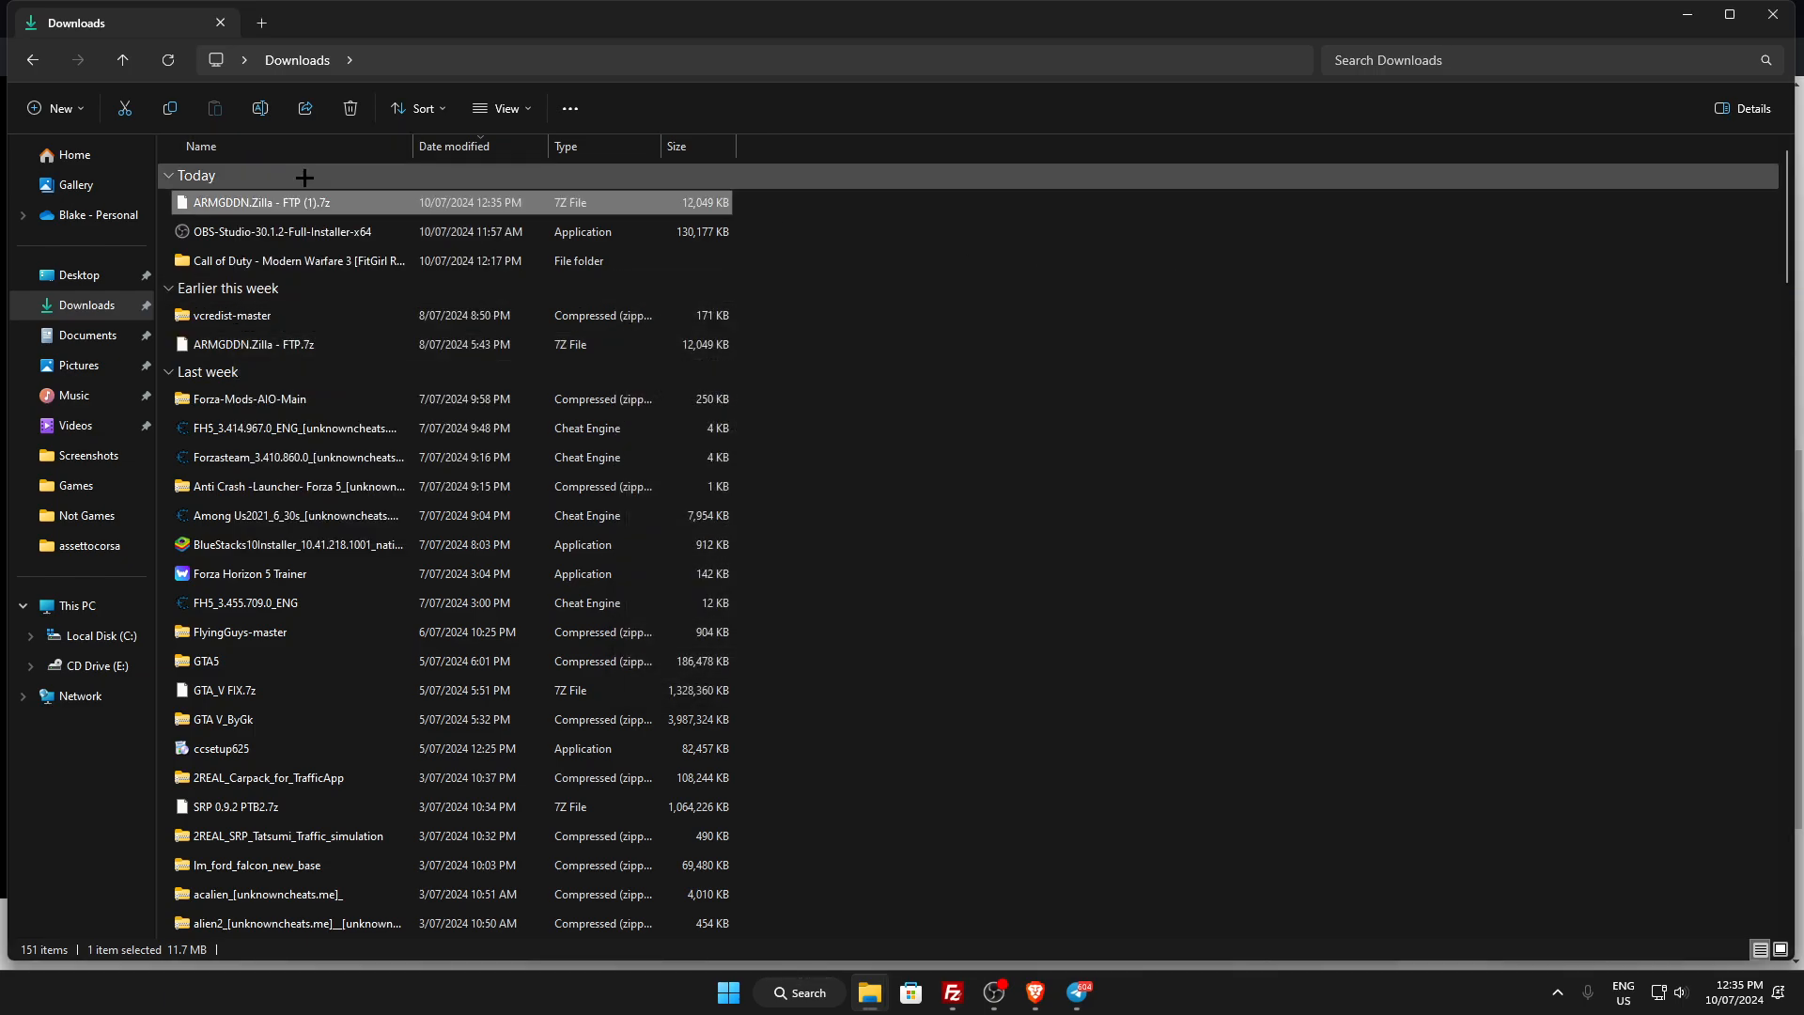
# Extract ARMGDDN.Zilla - FTP (1).7z to the Desktop with 7-Zip, entering its password.
pyautogui.rightClick(263, 201)
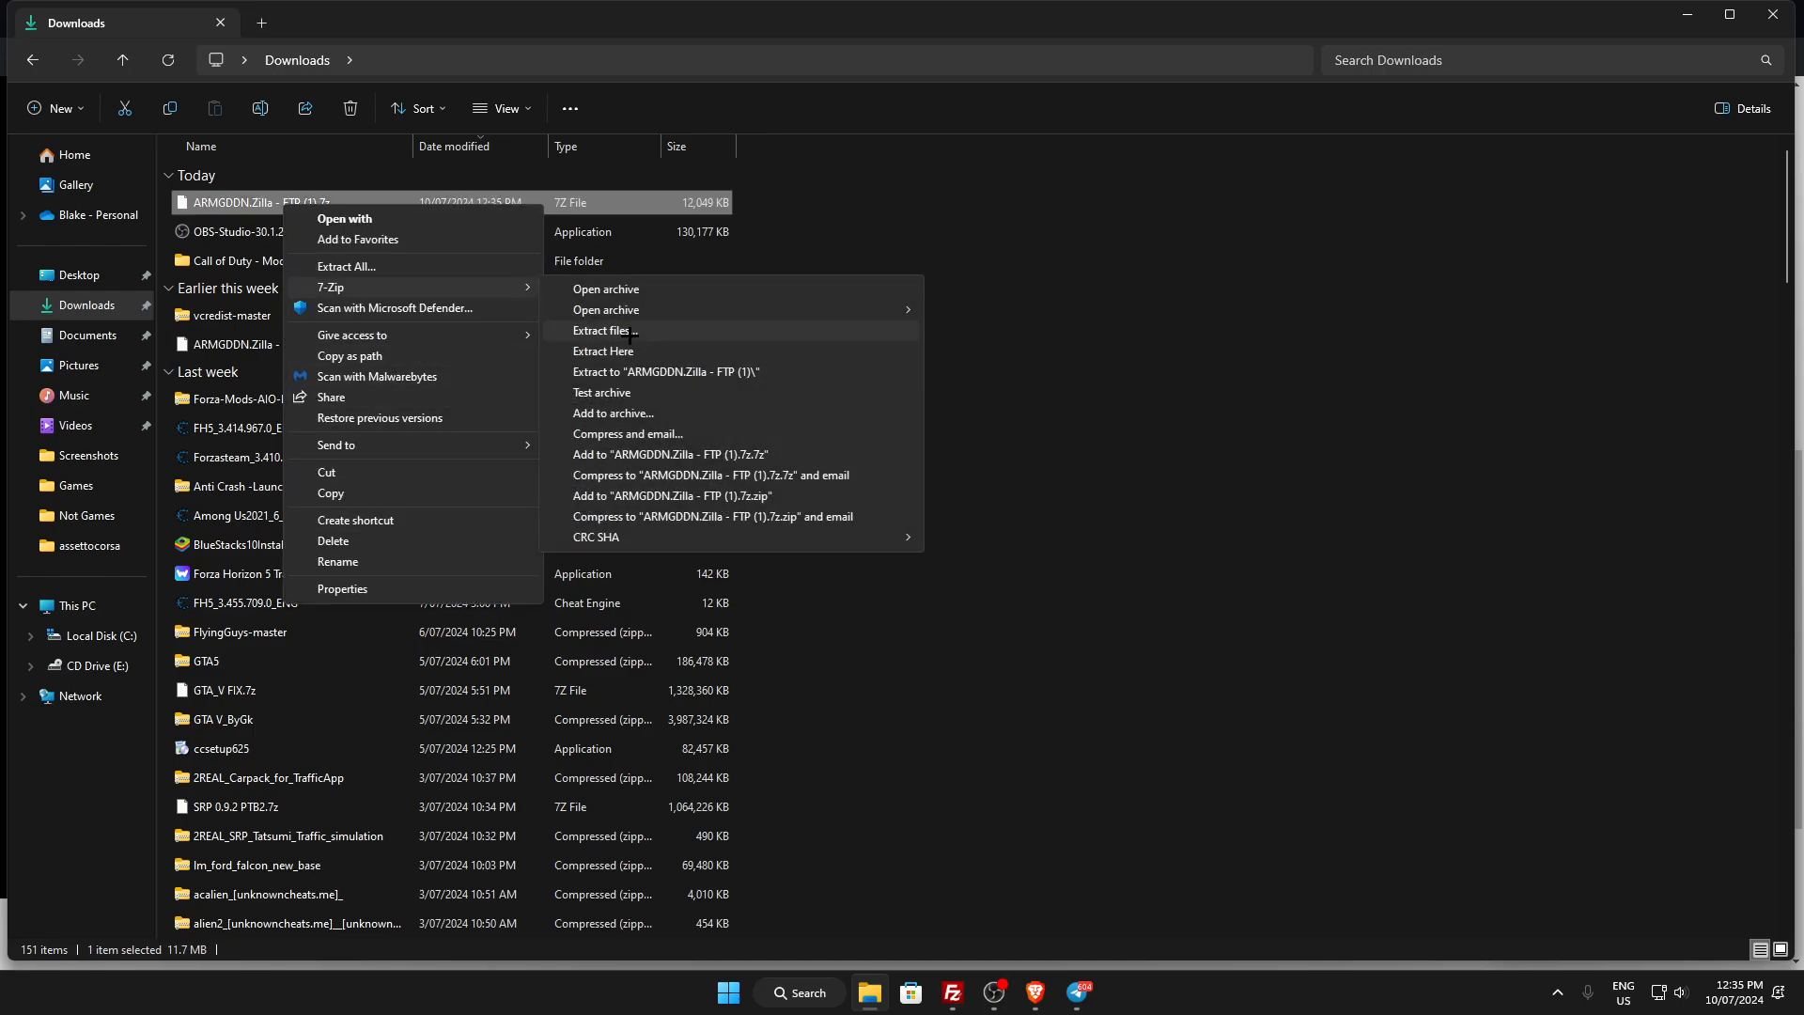
pyautogui.click(605, 330)
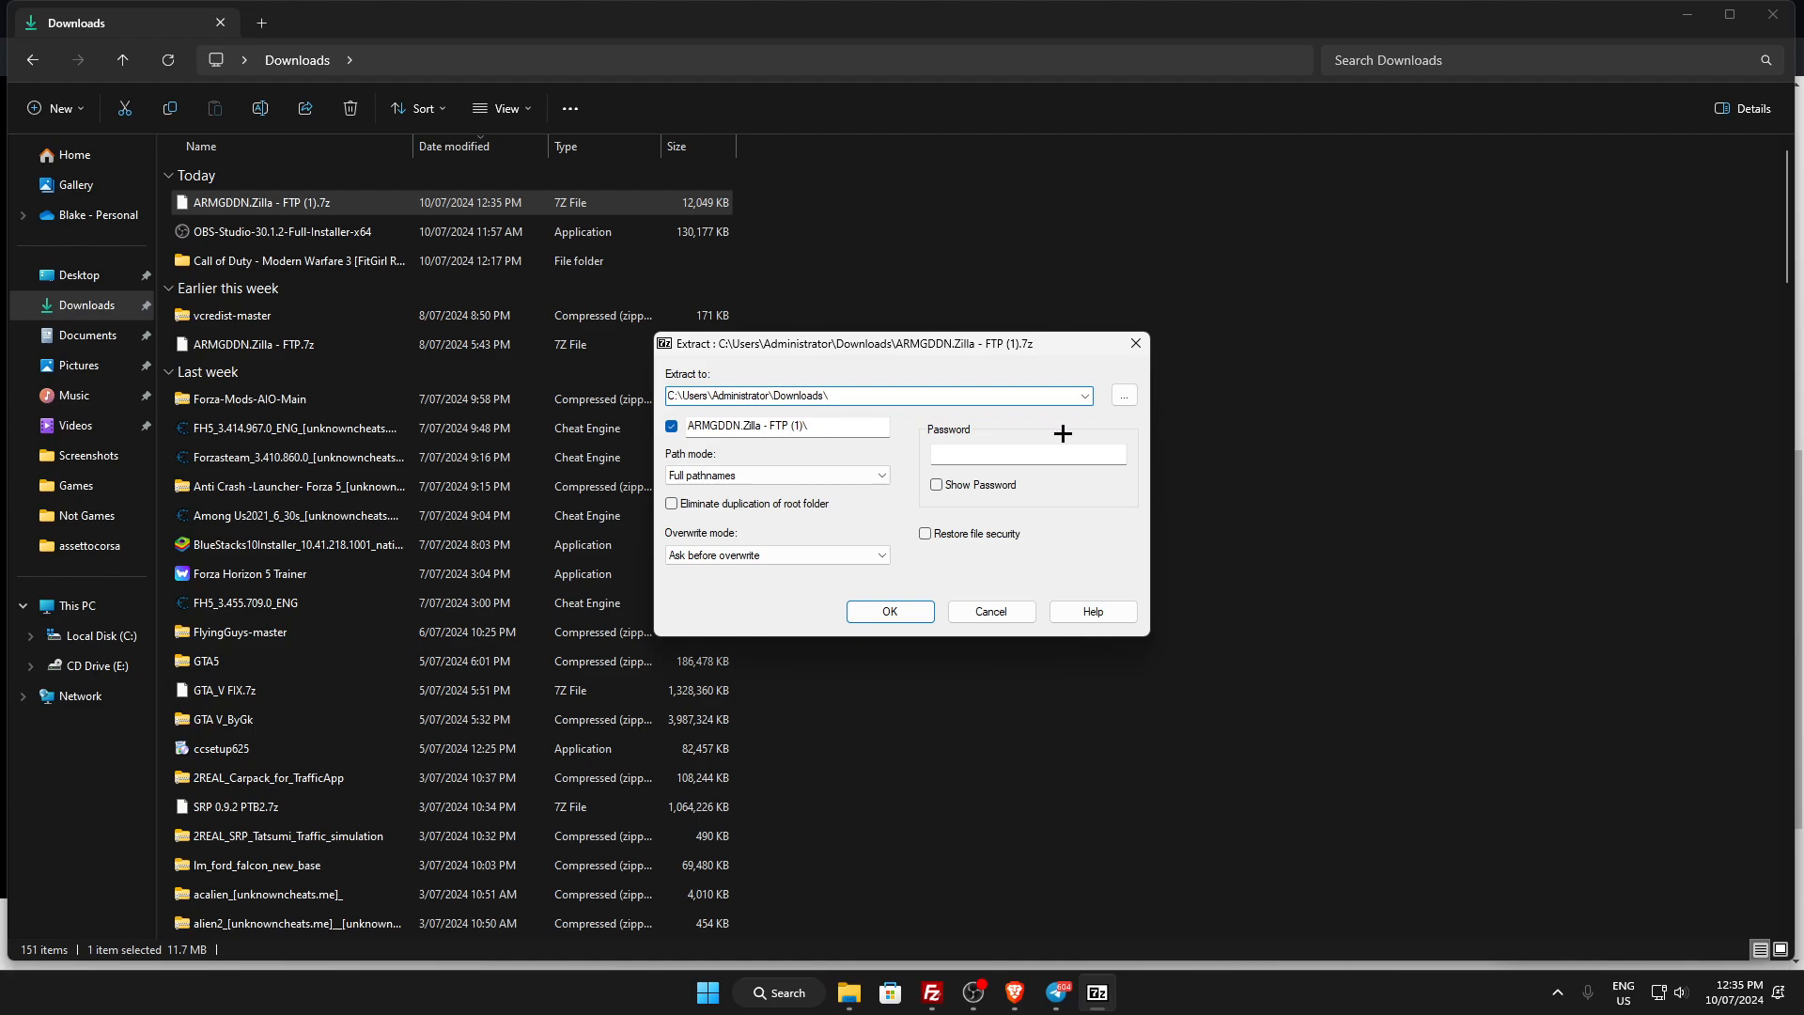
pyautogui.click(1121, 395)
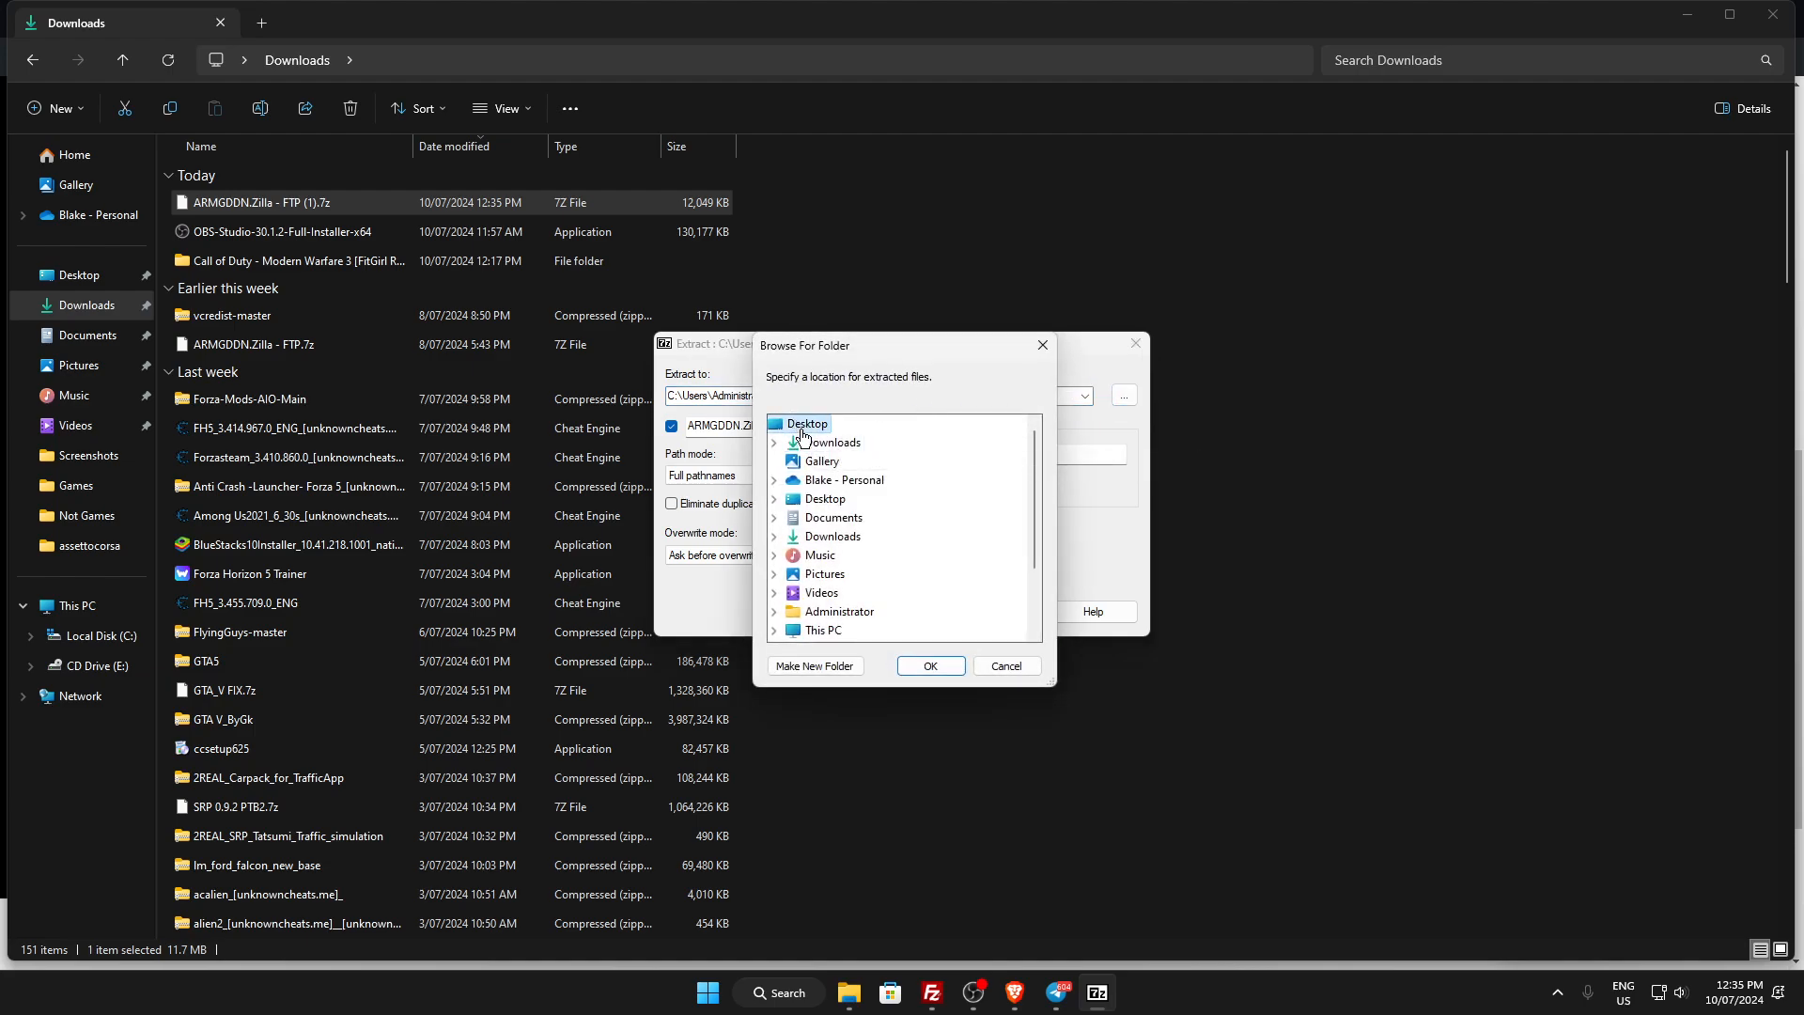
pyautogui.click(927, 665)
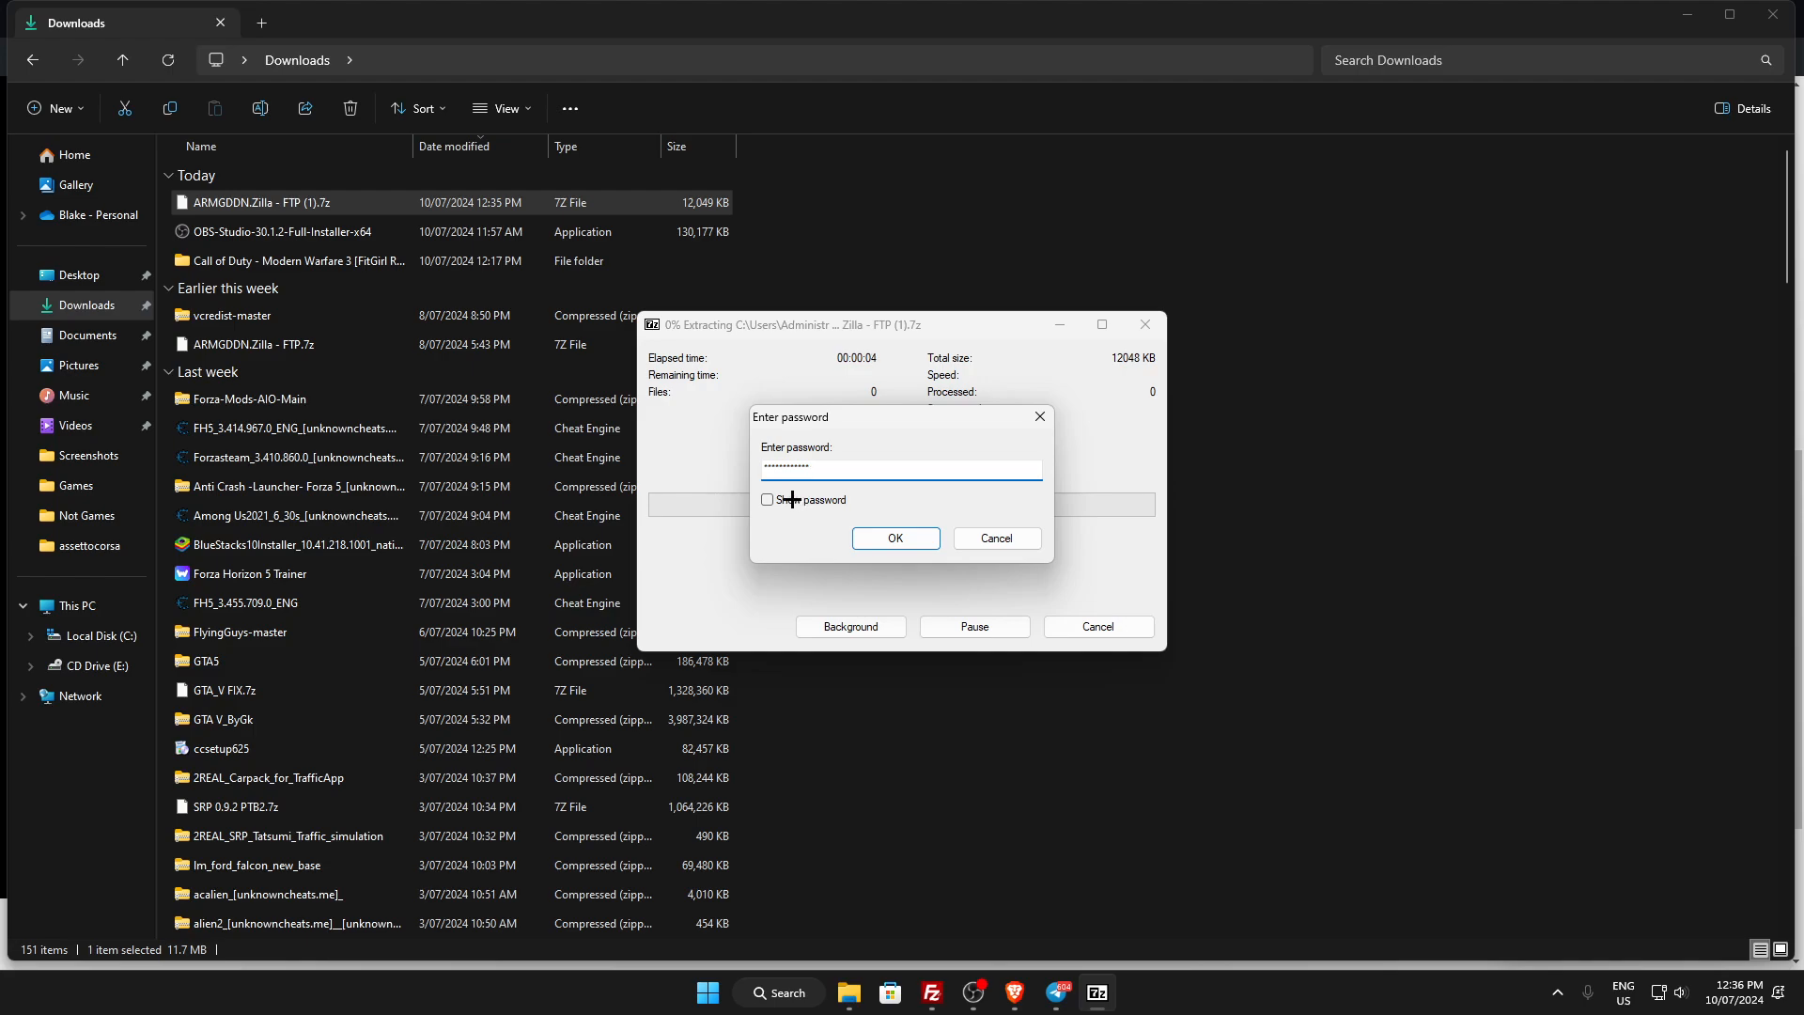
pyautogui.click(767, 499)
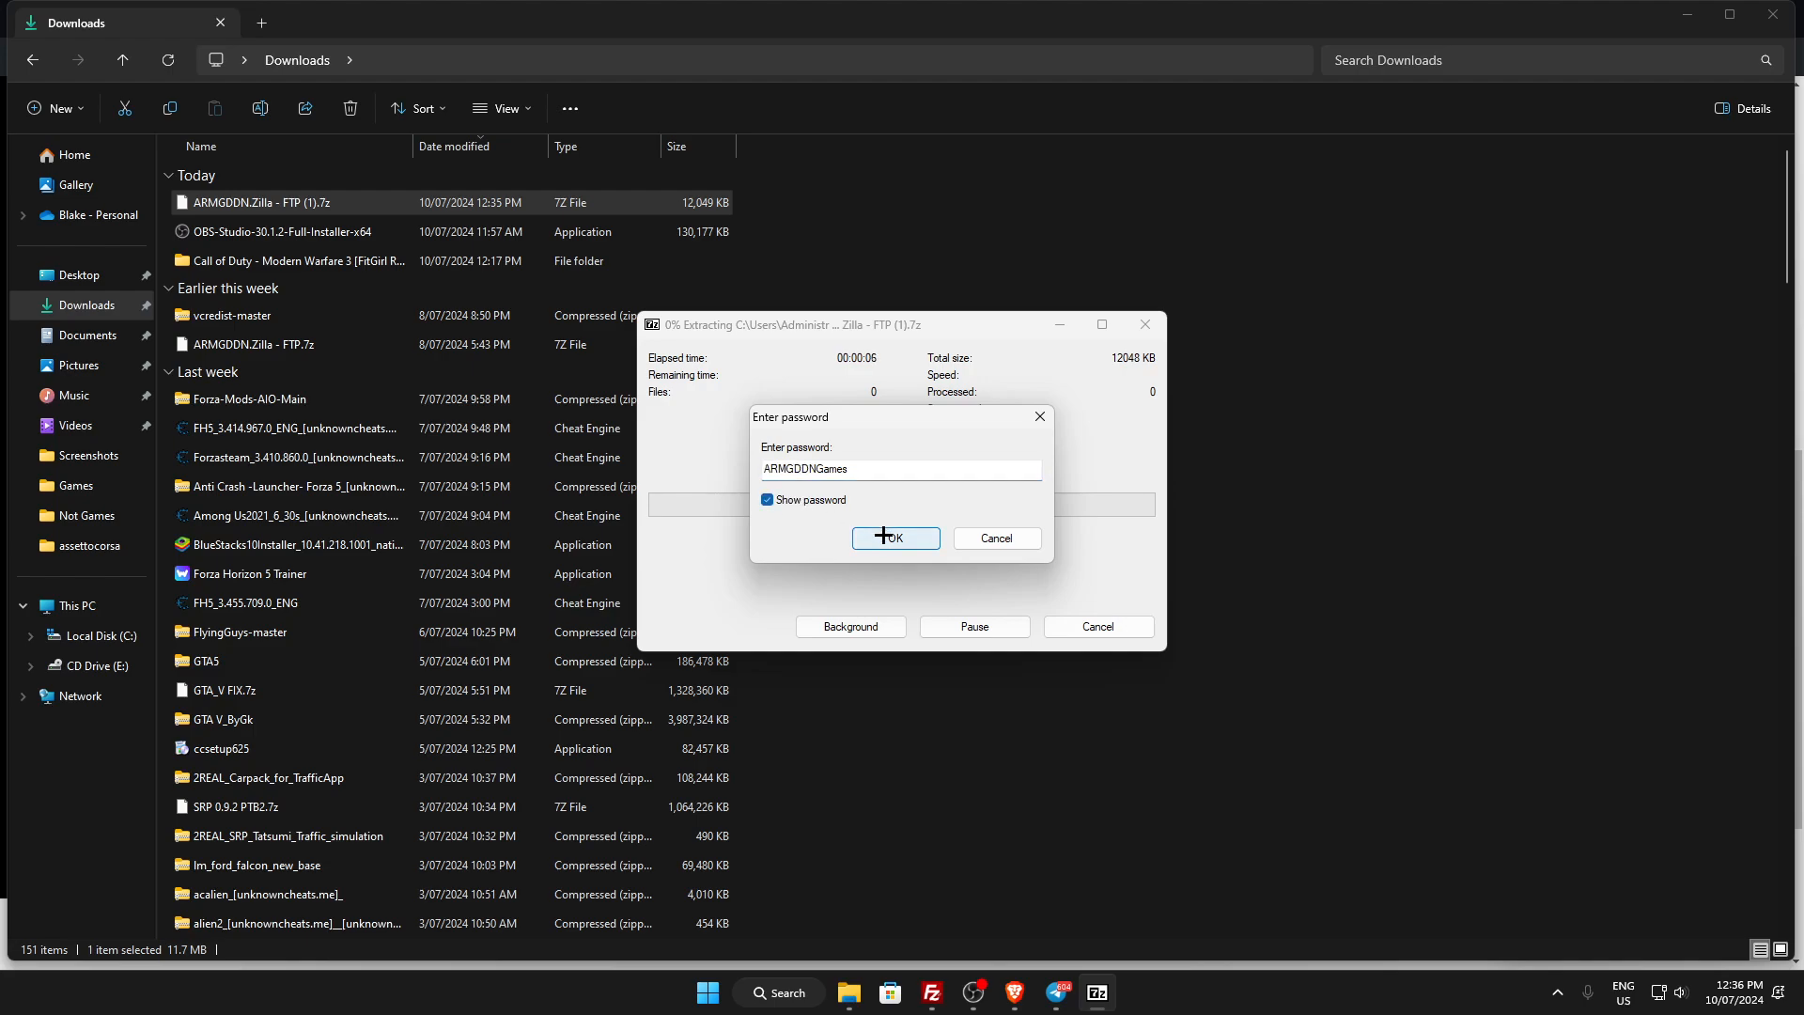
pyautogui.click(896, 538)
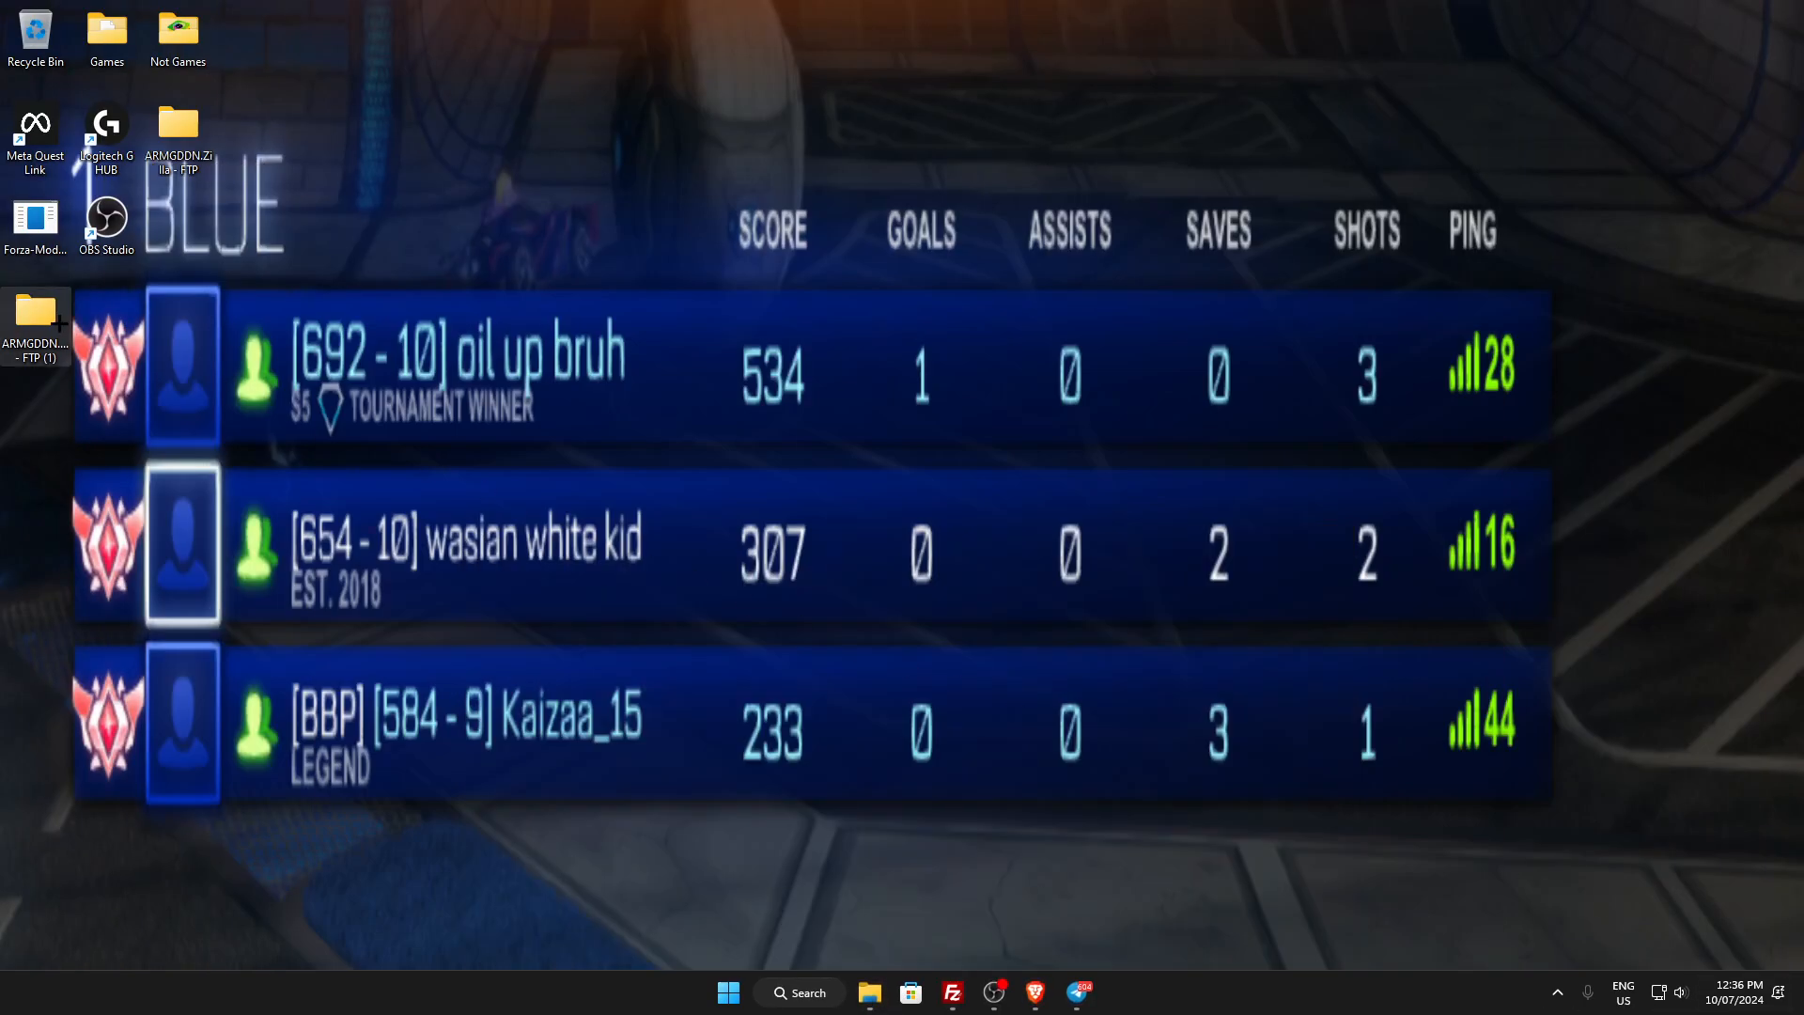
# Open the ARMGDDN.Zilla - FTP (1) folder and its inner subfolder, then bring up FileZilla.
pyautogui.doubleClick(35, 311)
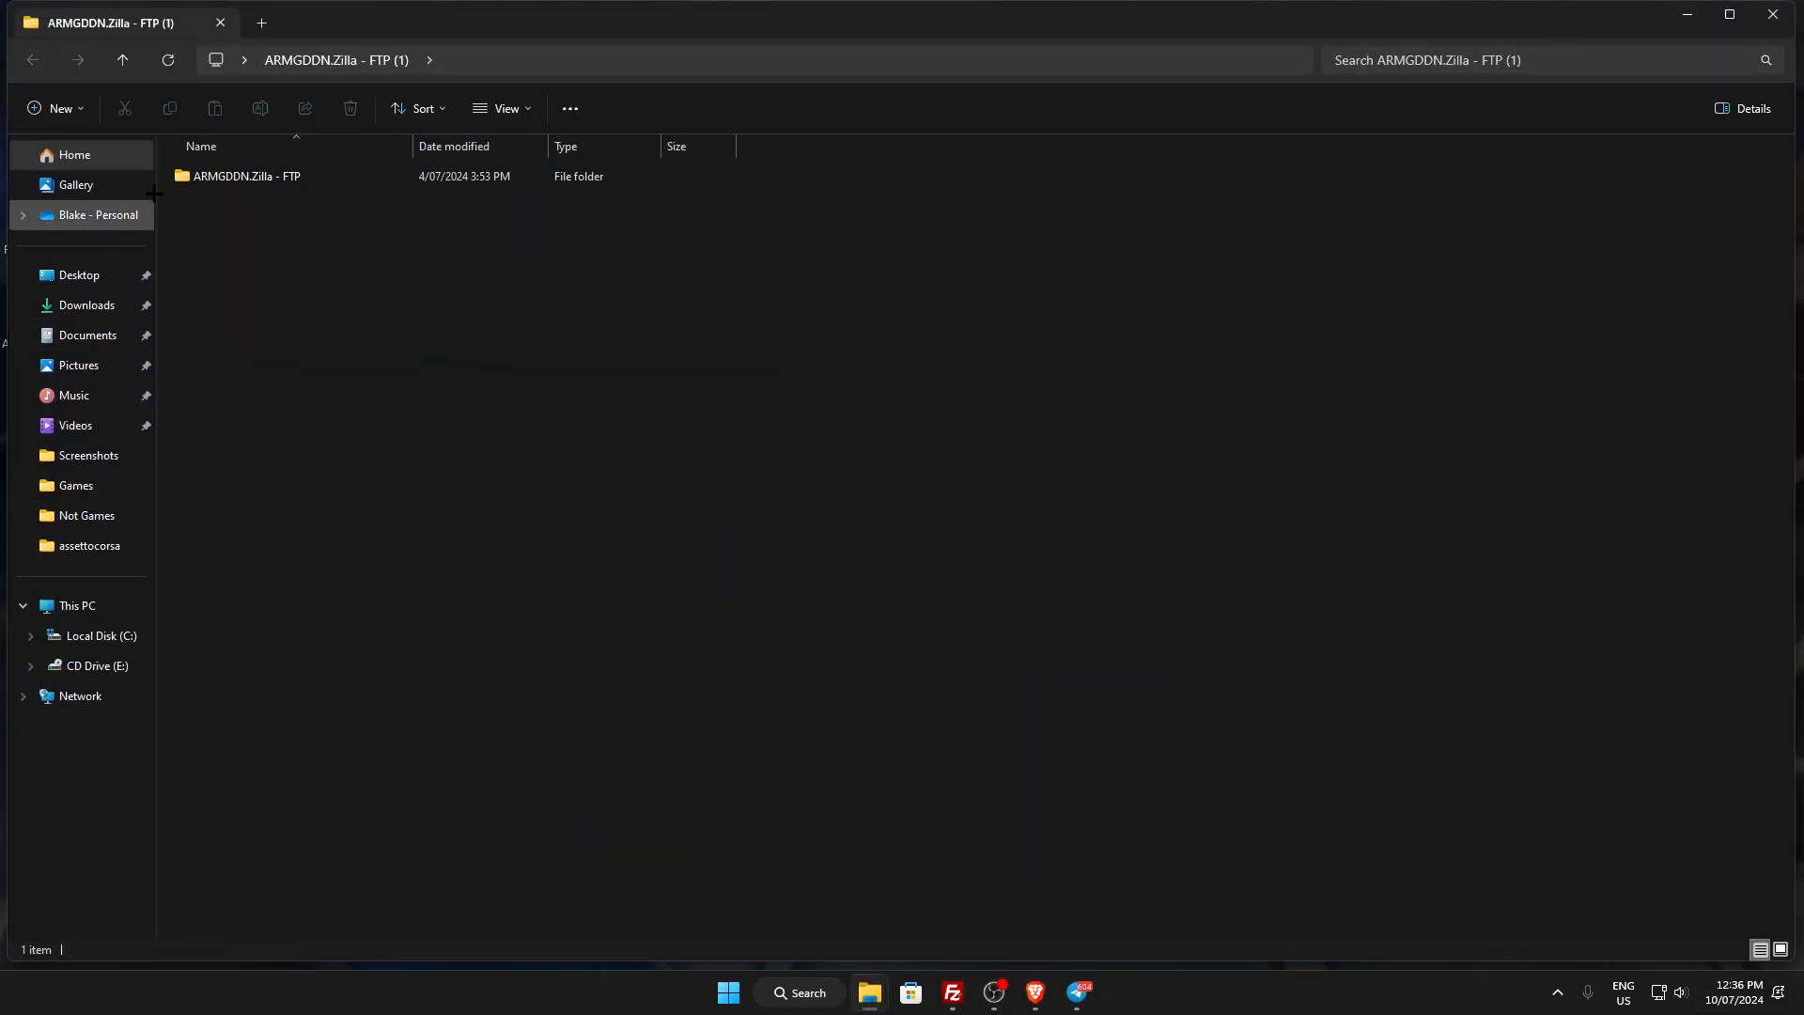
pyautogui.doubleClick(246, 176)
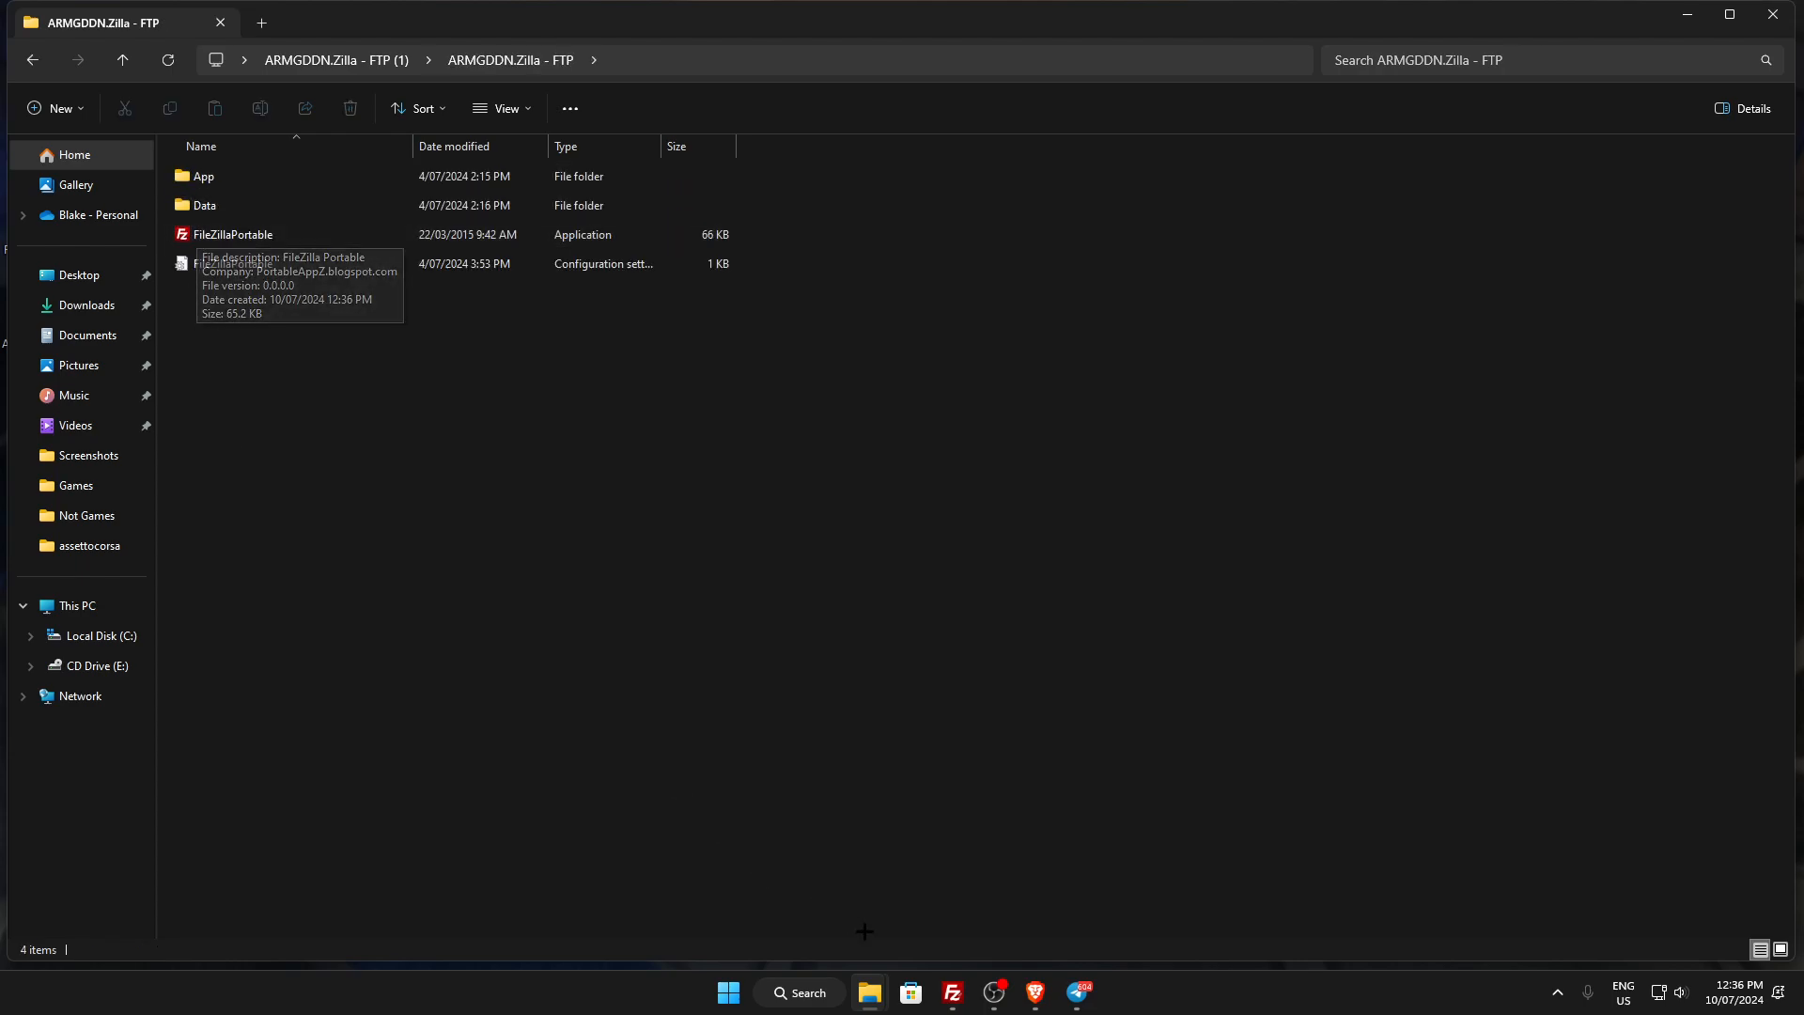
pyautogui.click(952, 992)
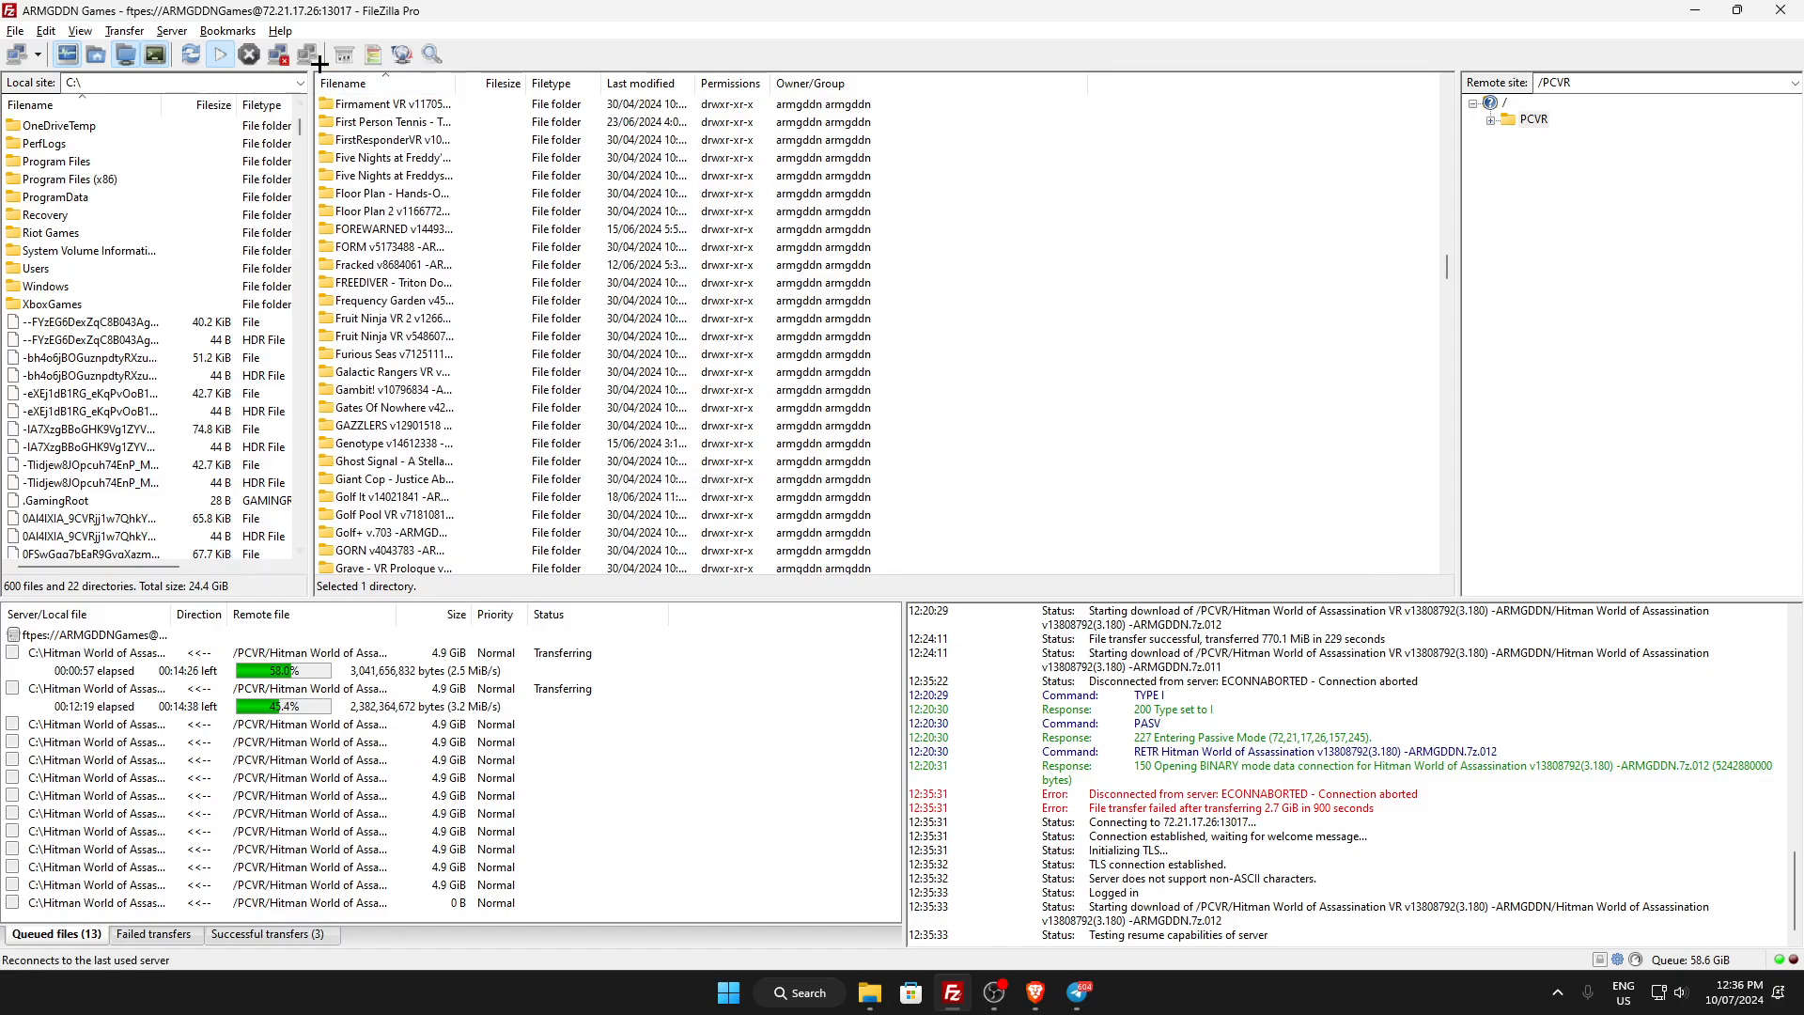
# Reconnect FileZilla to the last server and right-click the remote file list.
pyautogui.click(171, 31)
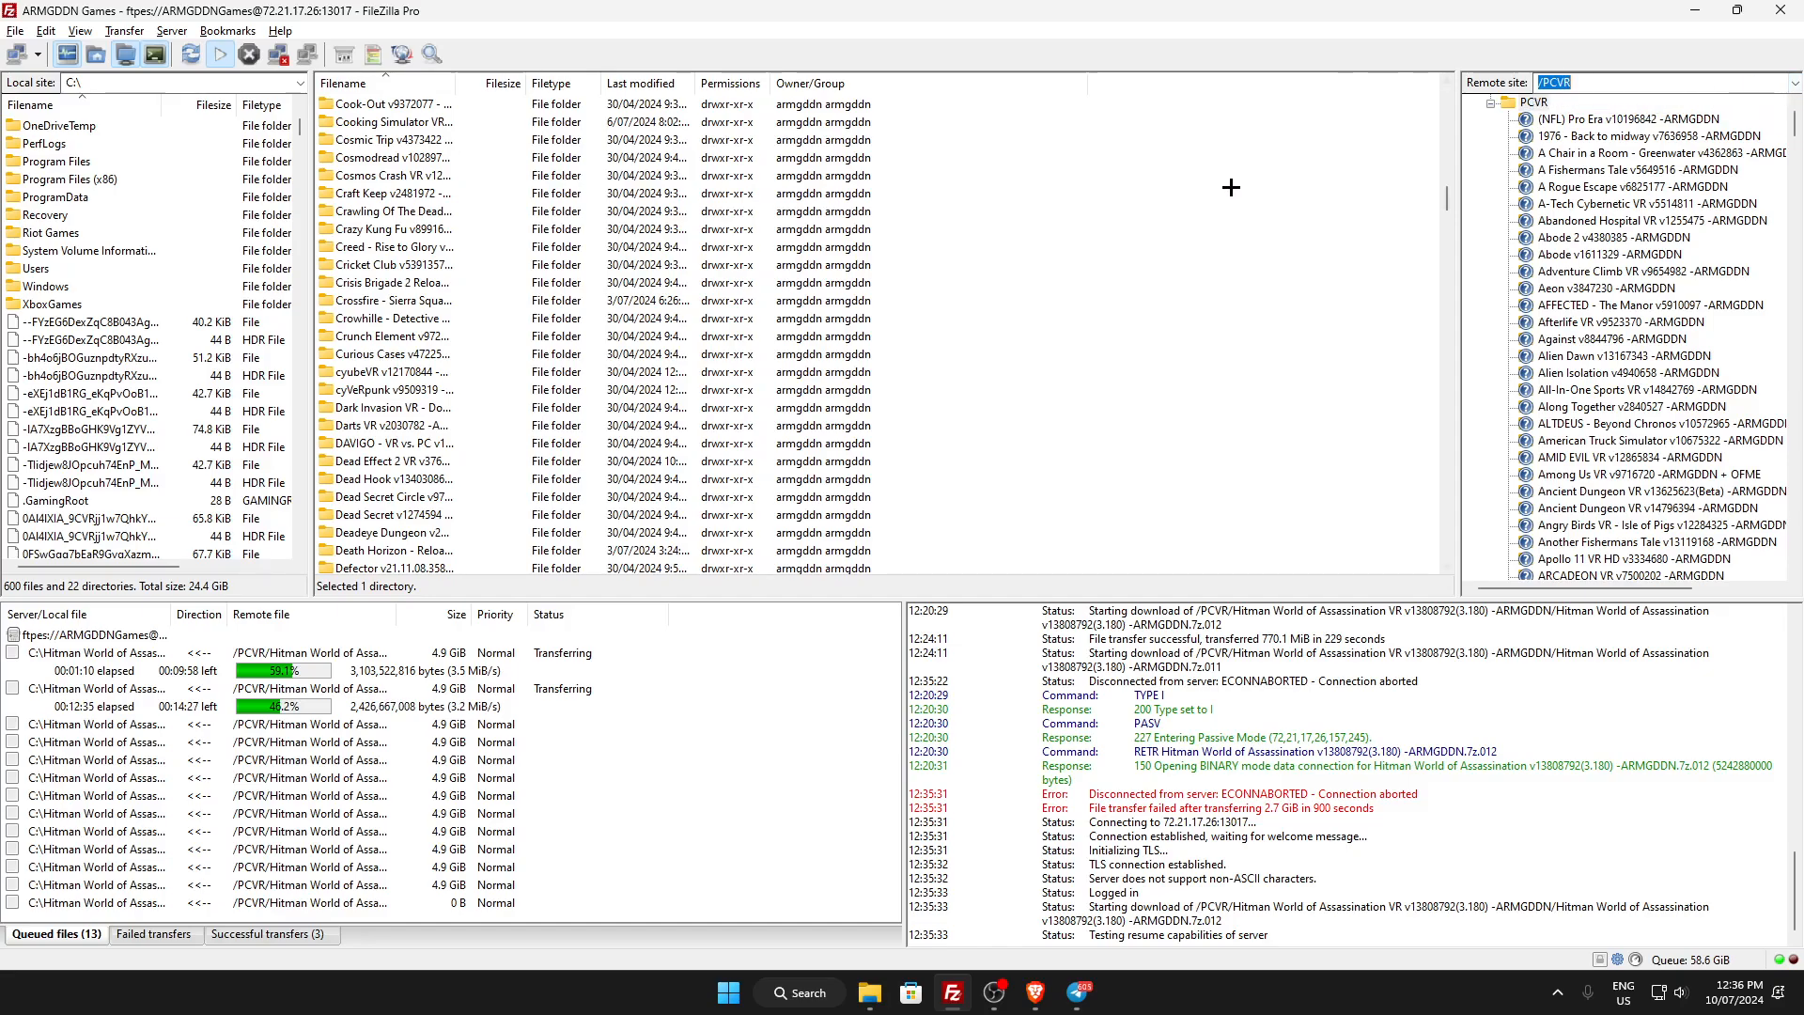
pyautogui.rightClick(391, 461)
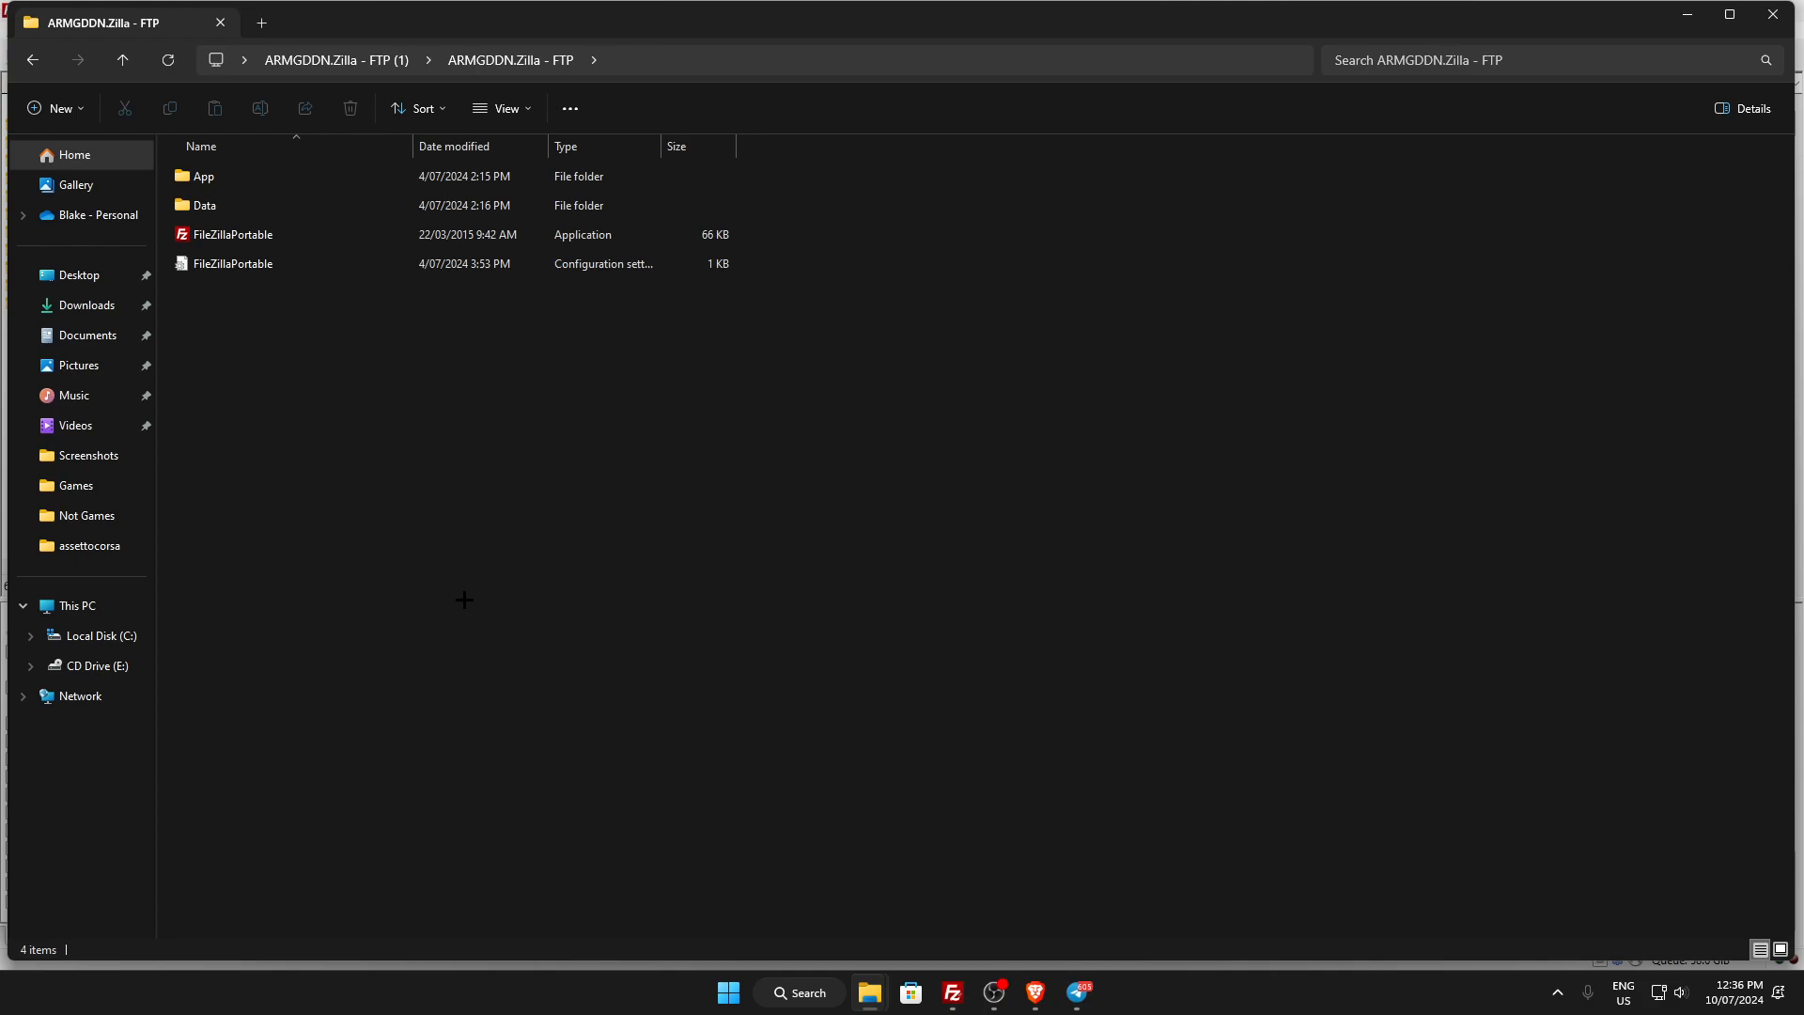
# Inspect the Hitman World of Assassination VR parts on C: and their 7-Zip menu, then return to FileZilla.
pyautogui.click(97, 635)
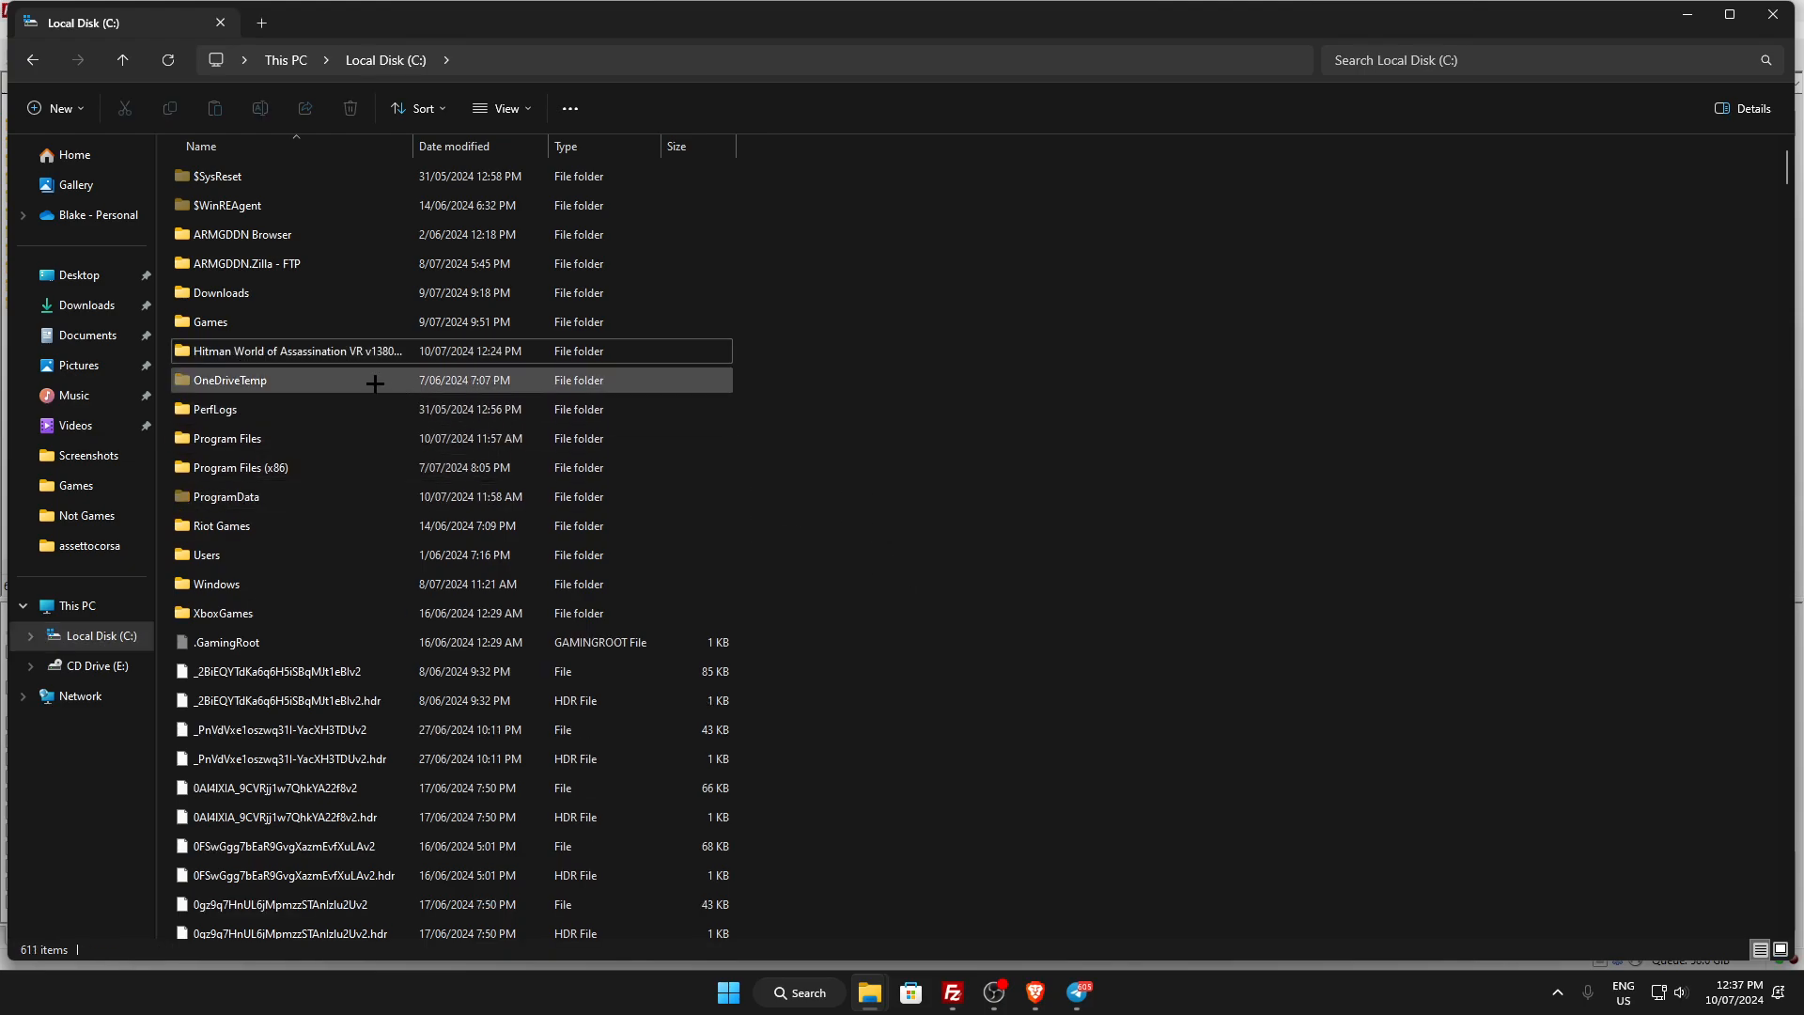
pyautogui.doubleClick(299, 351)
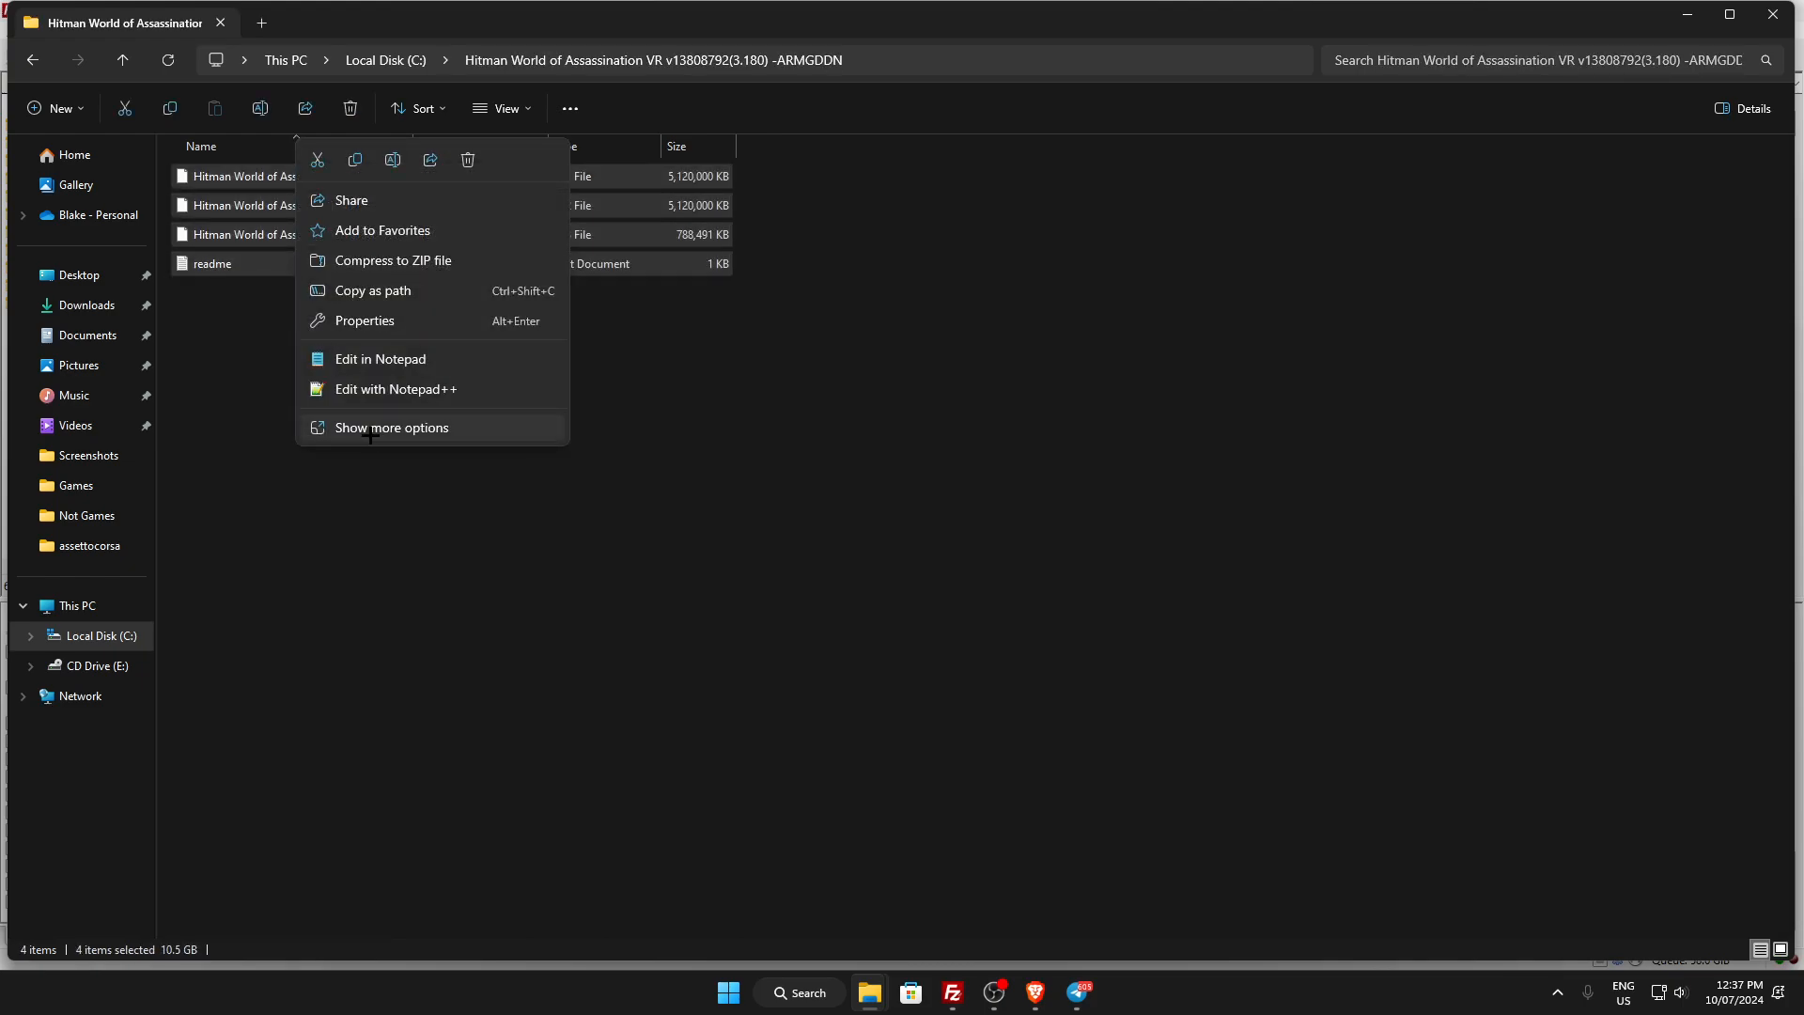
pyautogui.click(389, 427)
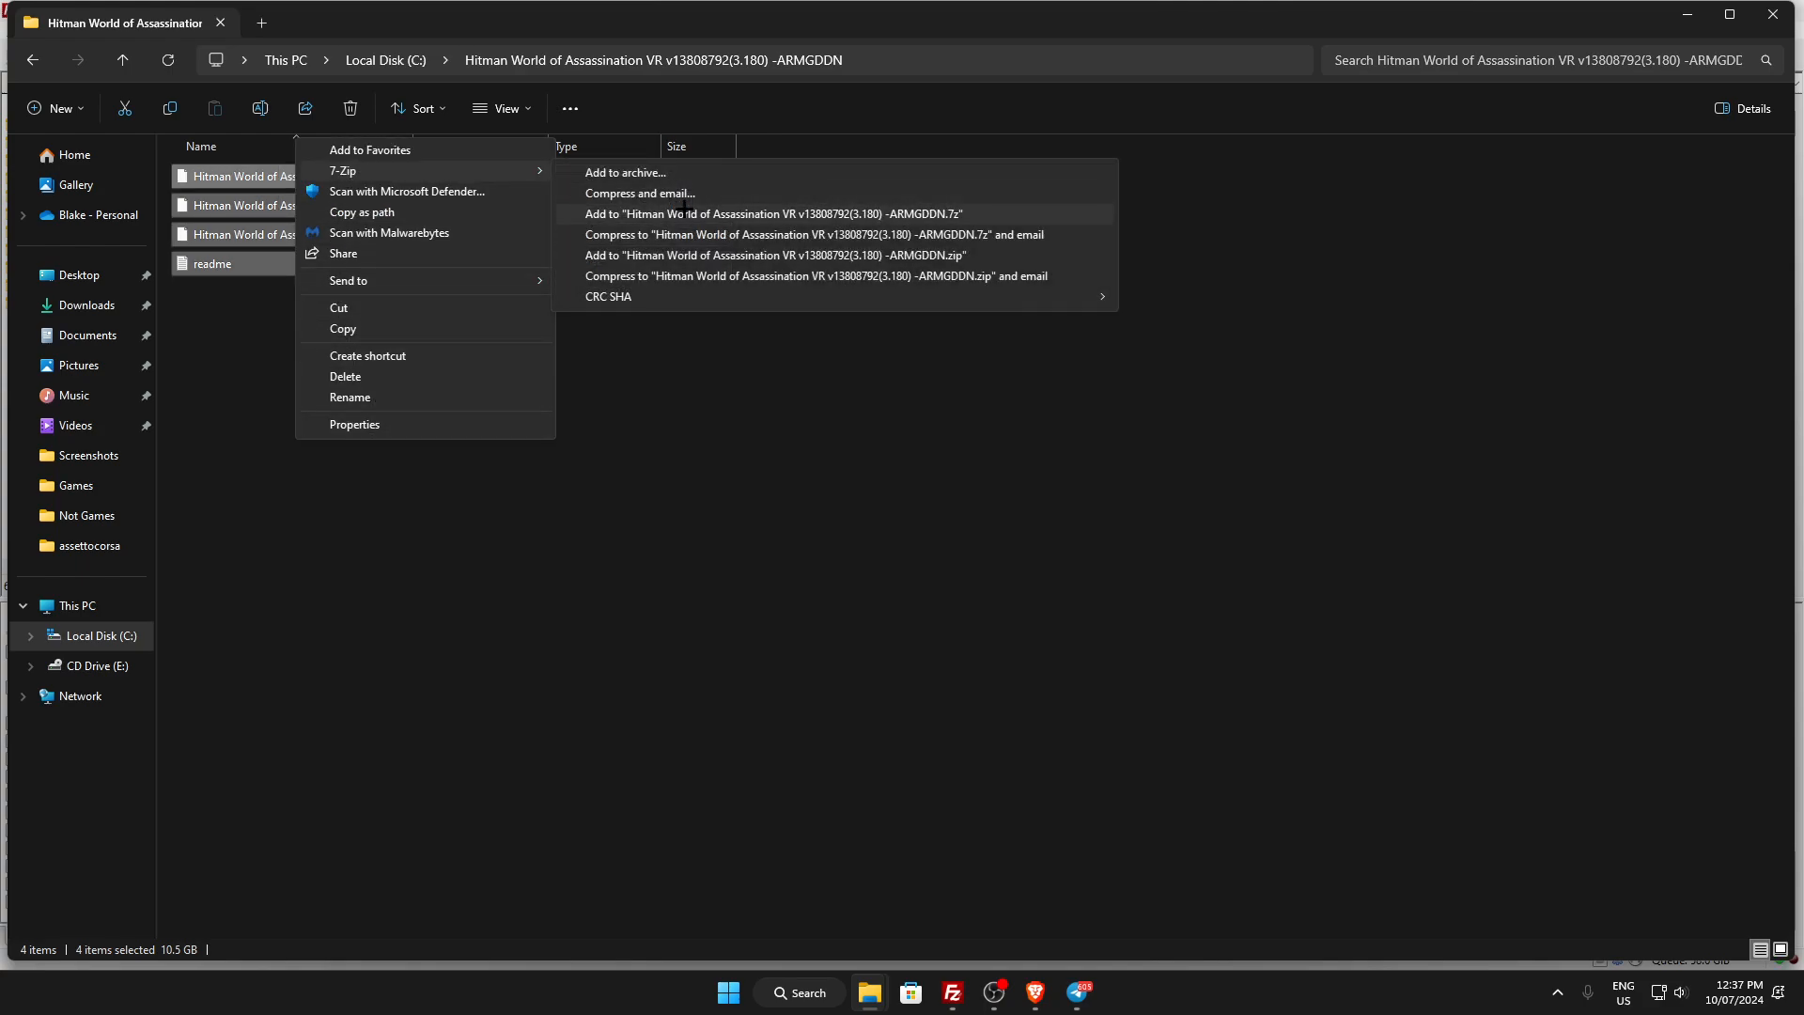
pyautogui.click(862, 568)
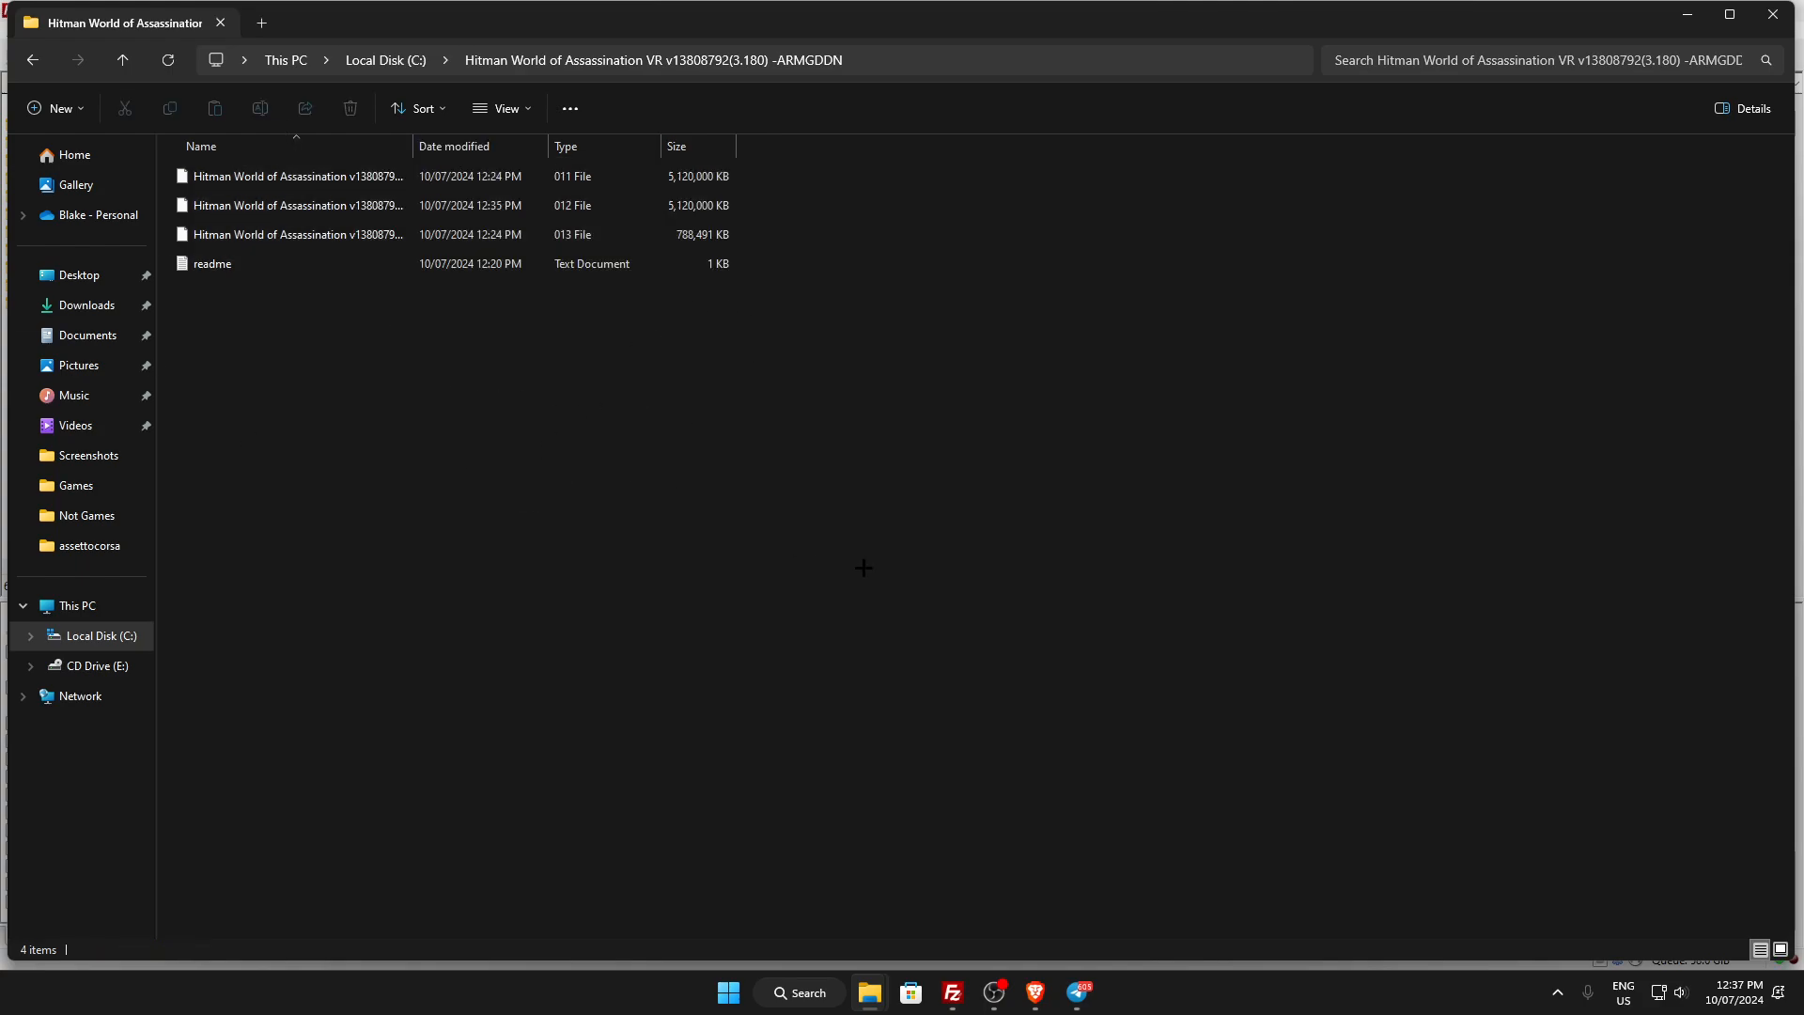
pyautogui.moveTo(1039, 640)
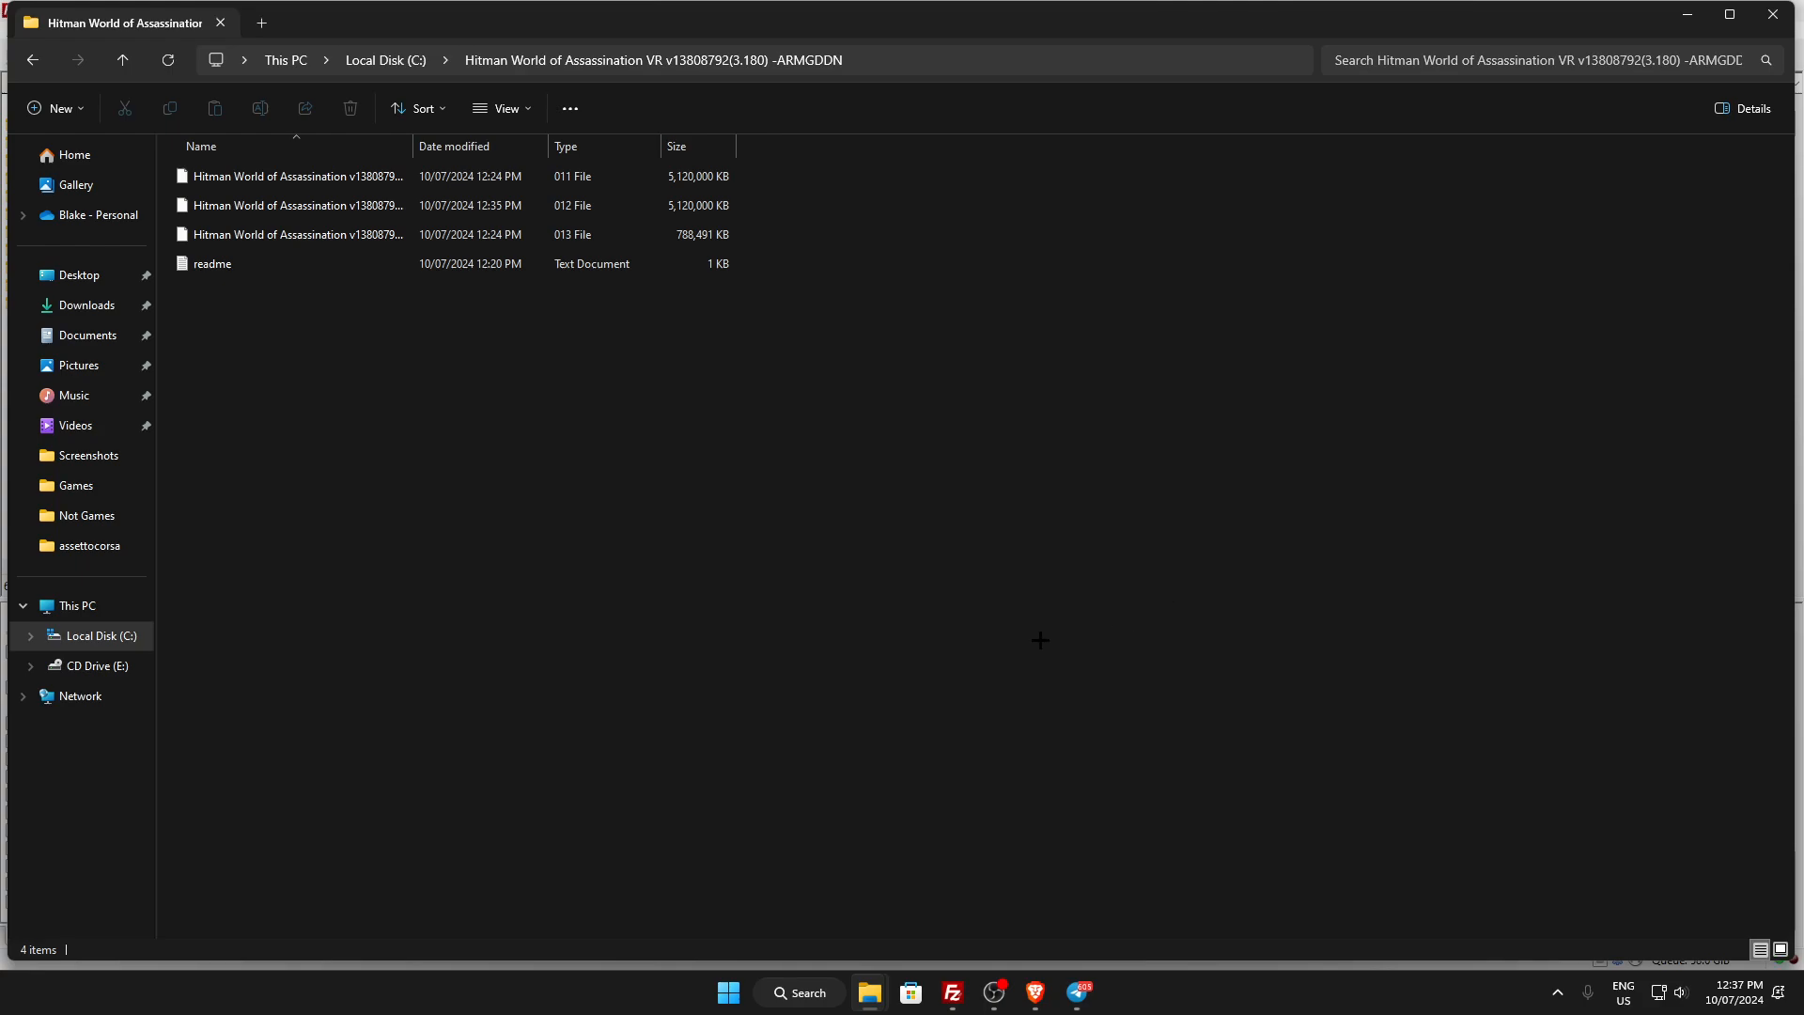
pyautogui.moveTo(615, 550)
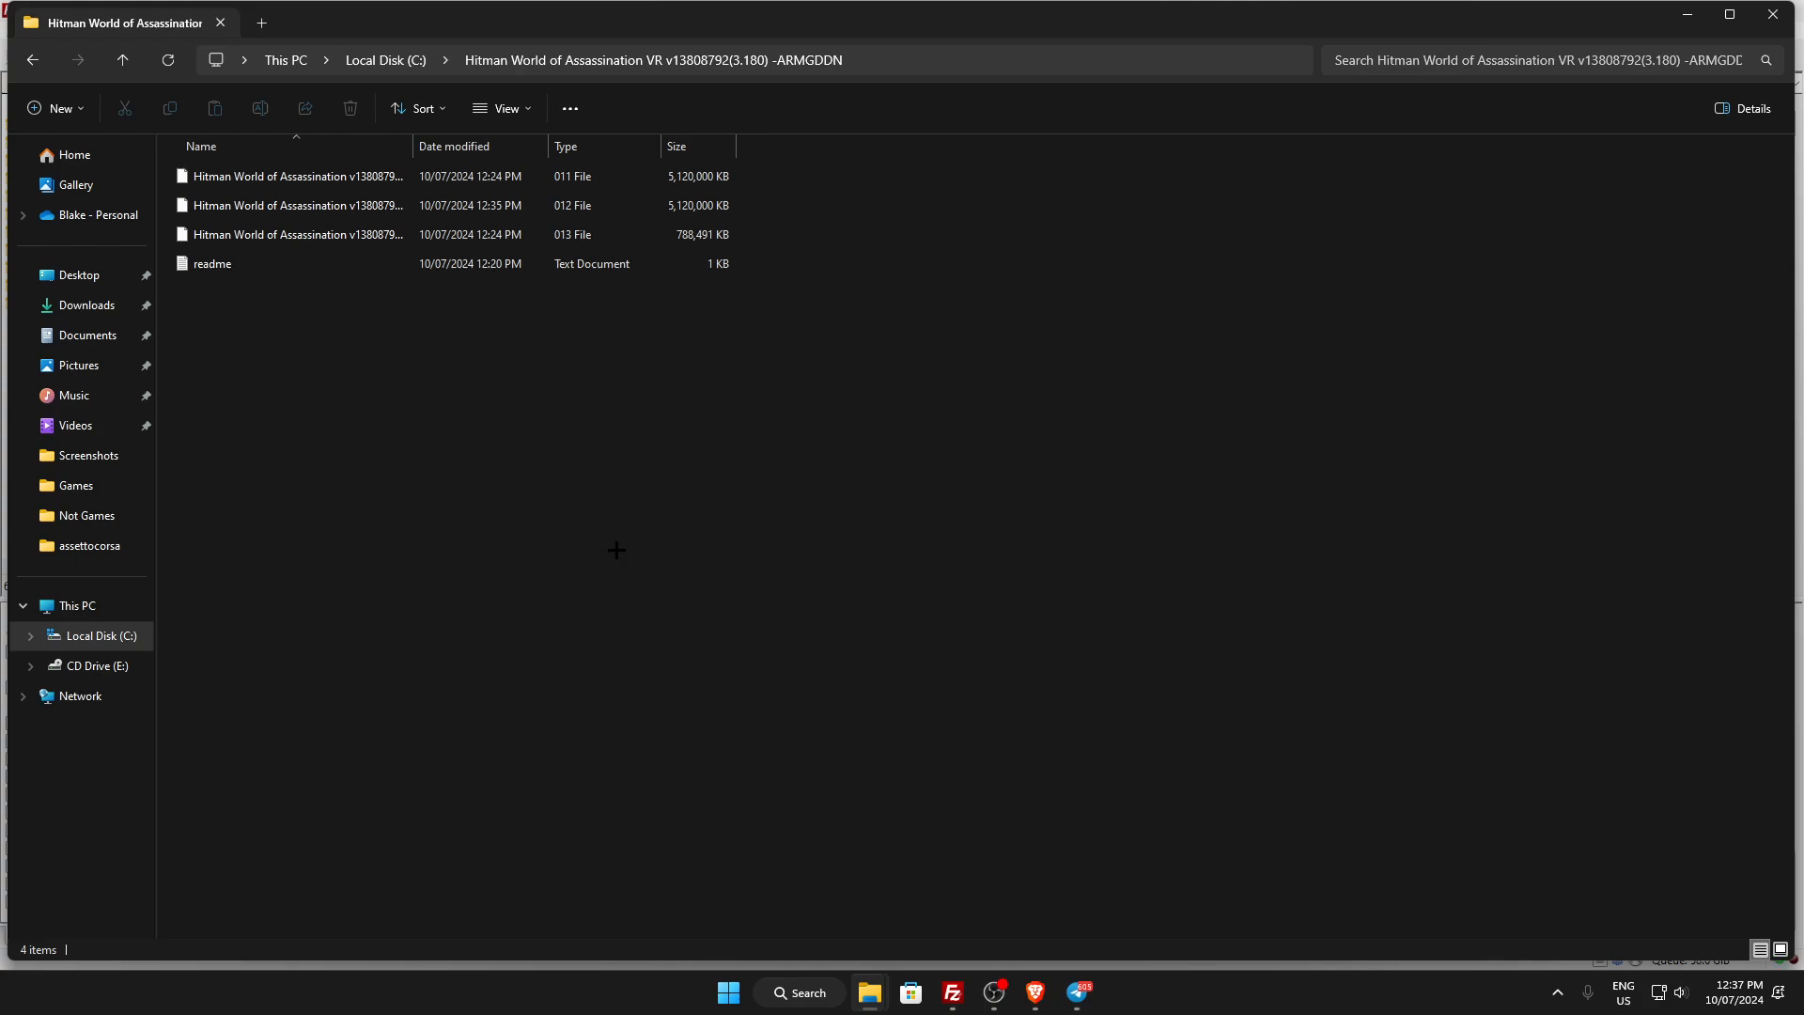
pyautogui.moveTo(596, 499)
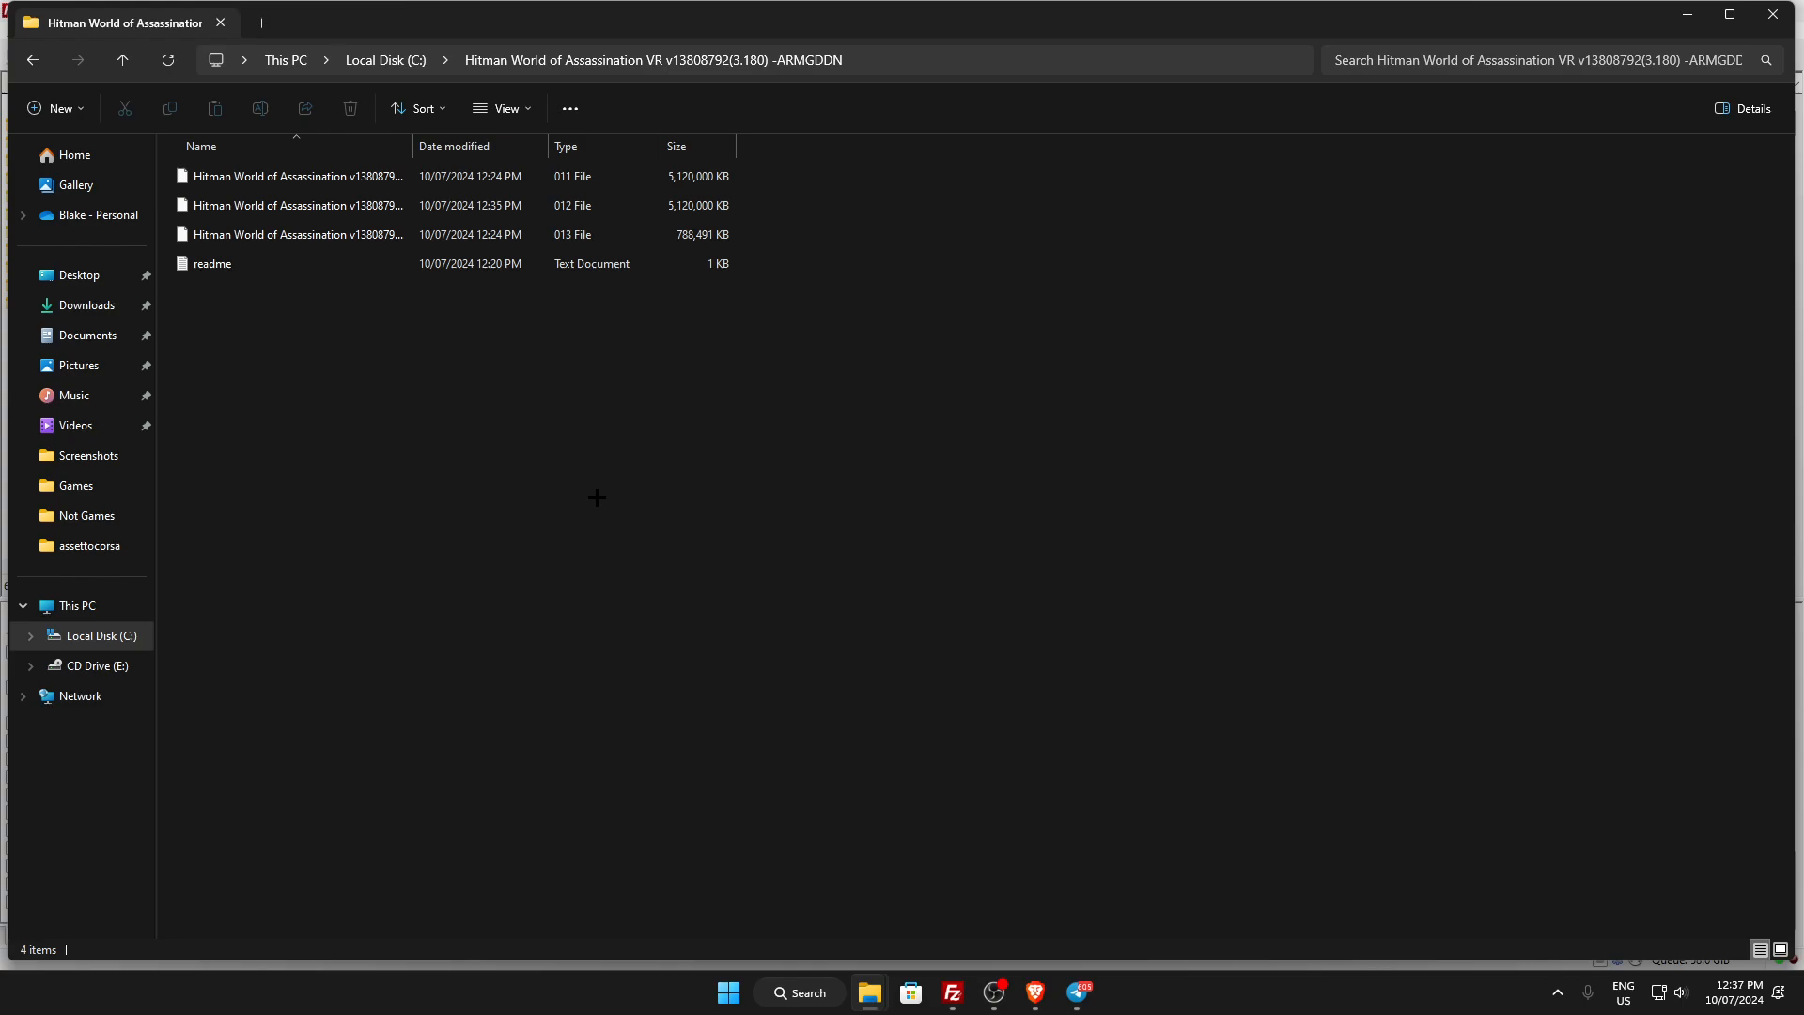
pyautogui.moveTo(904, 711)
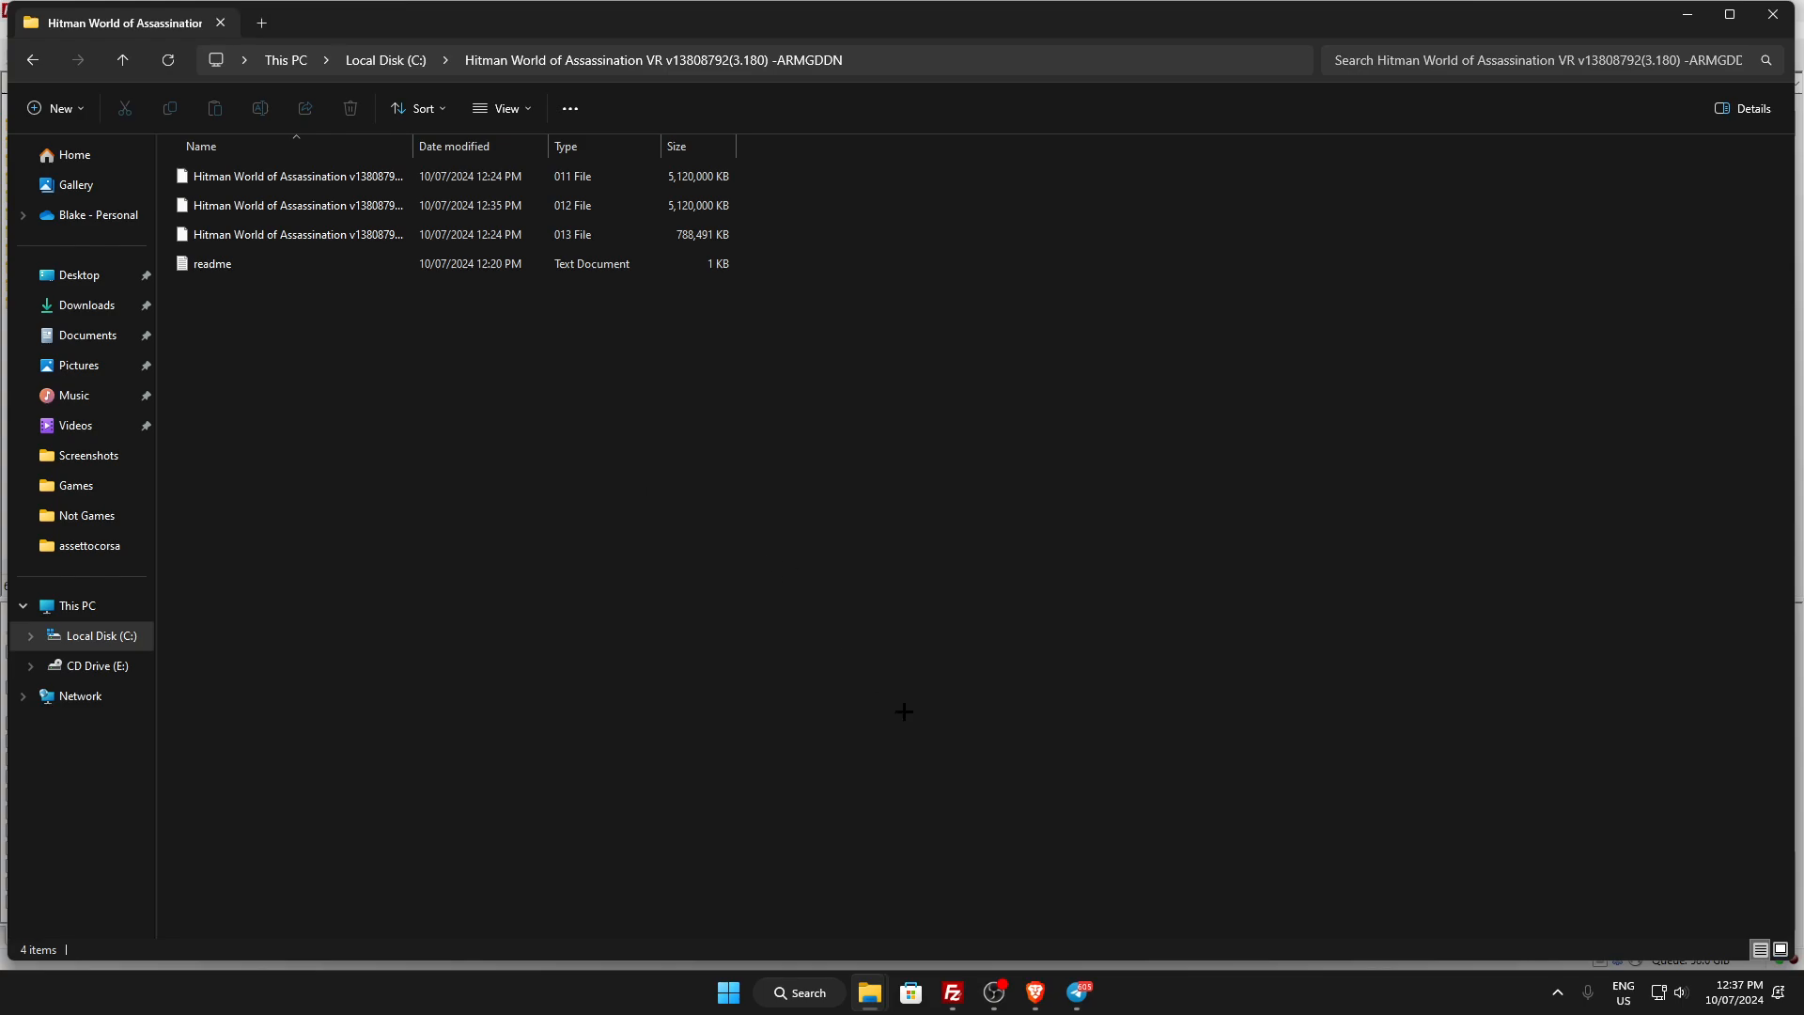
pyautogui.moveTo(535, 534)
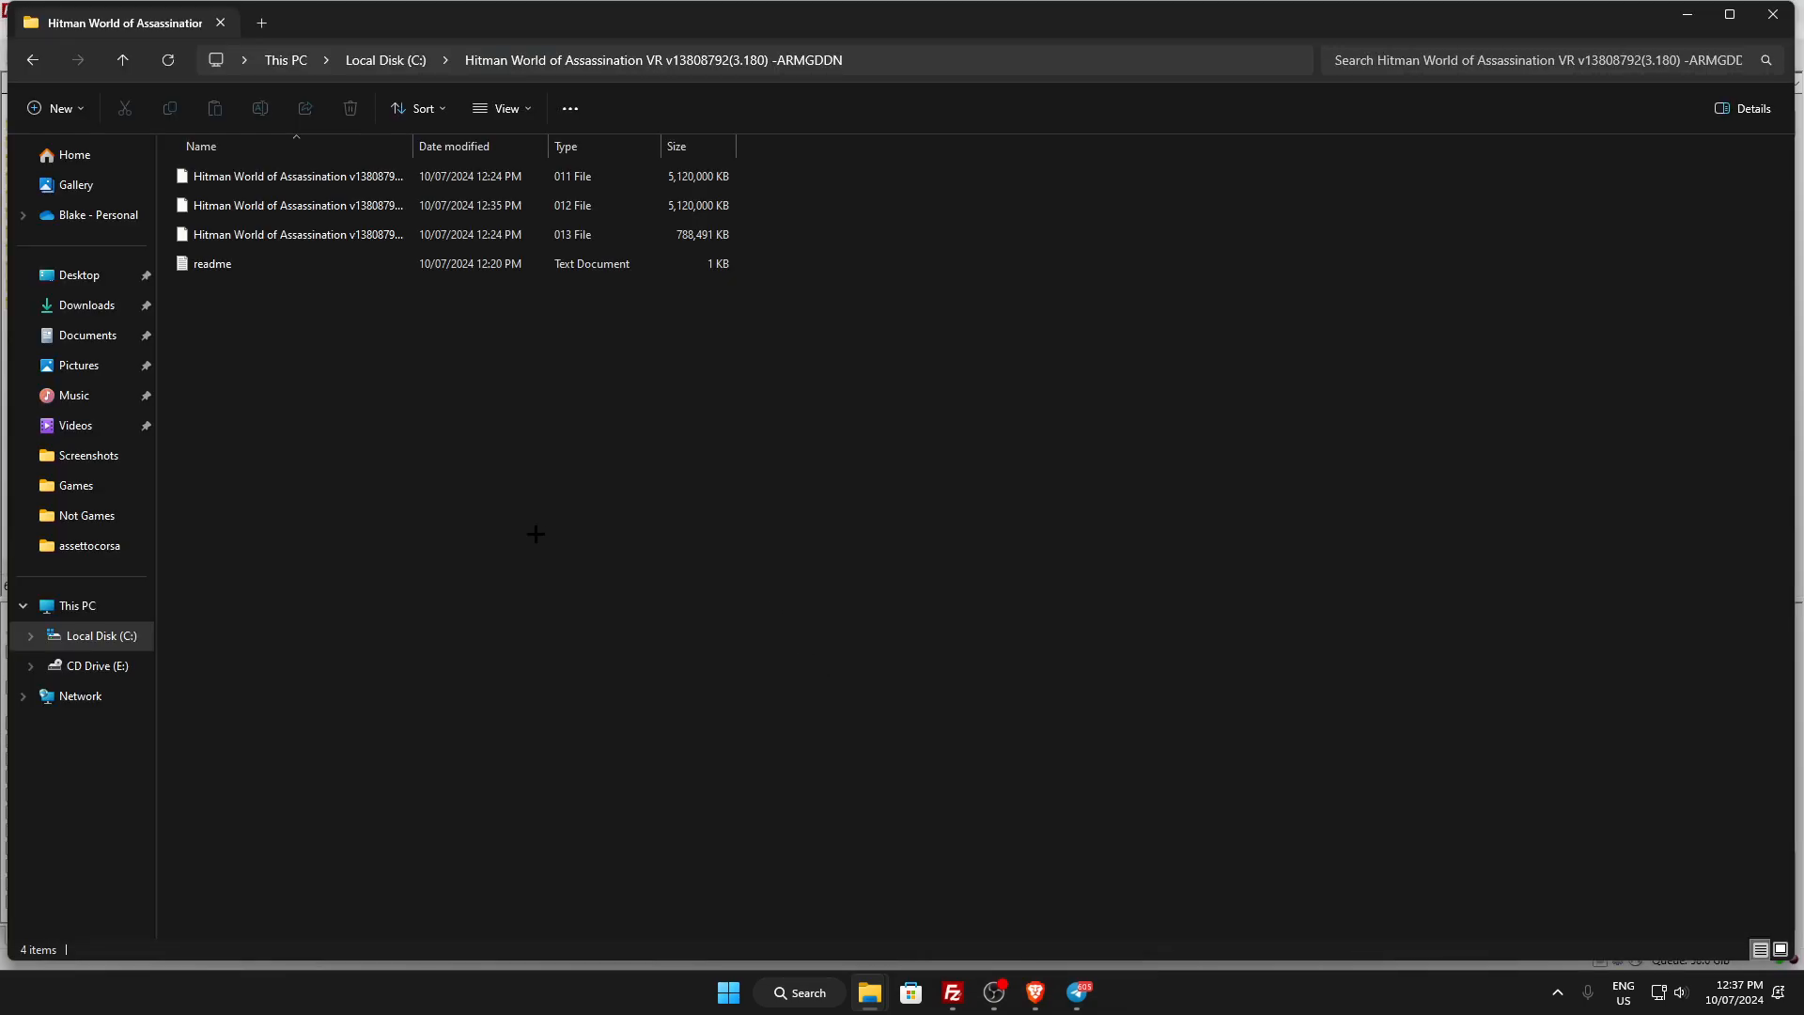
pyautogui.click(950, 992)
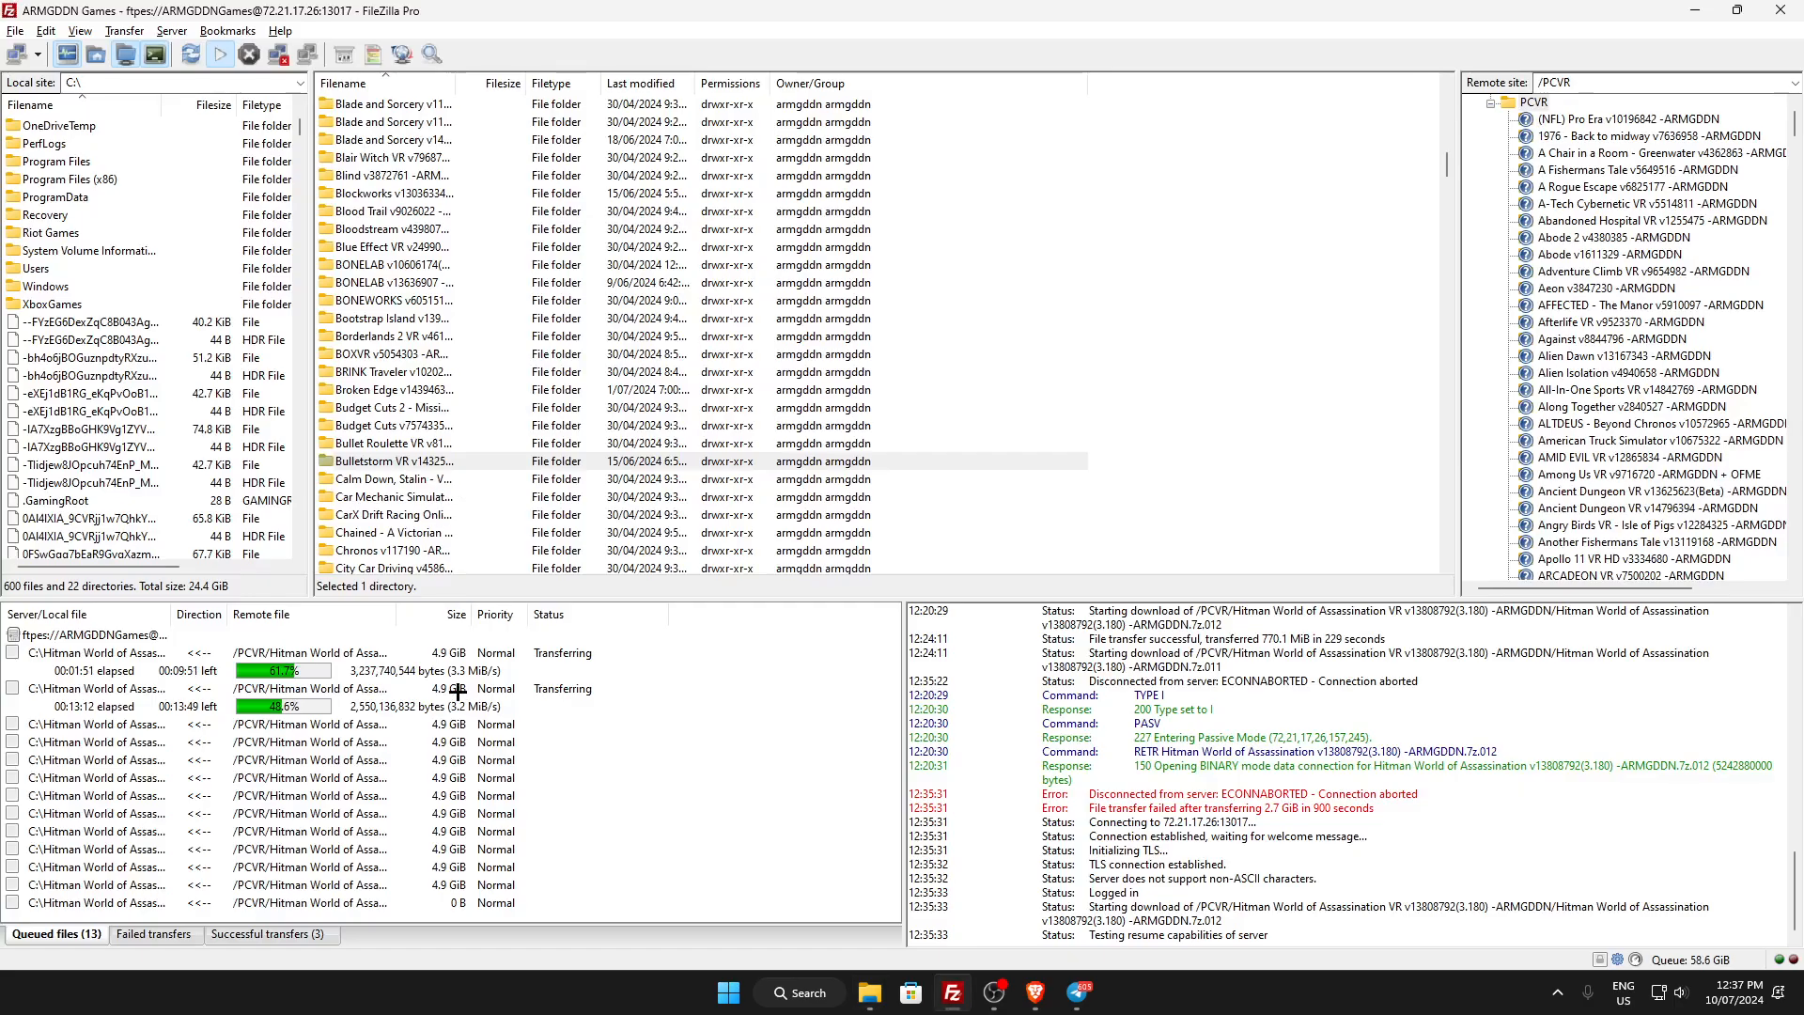